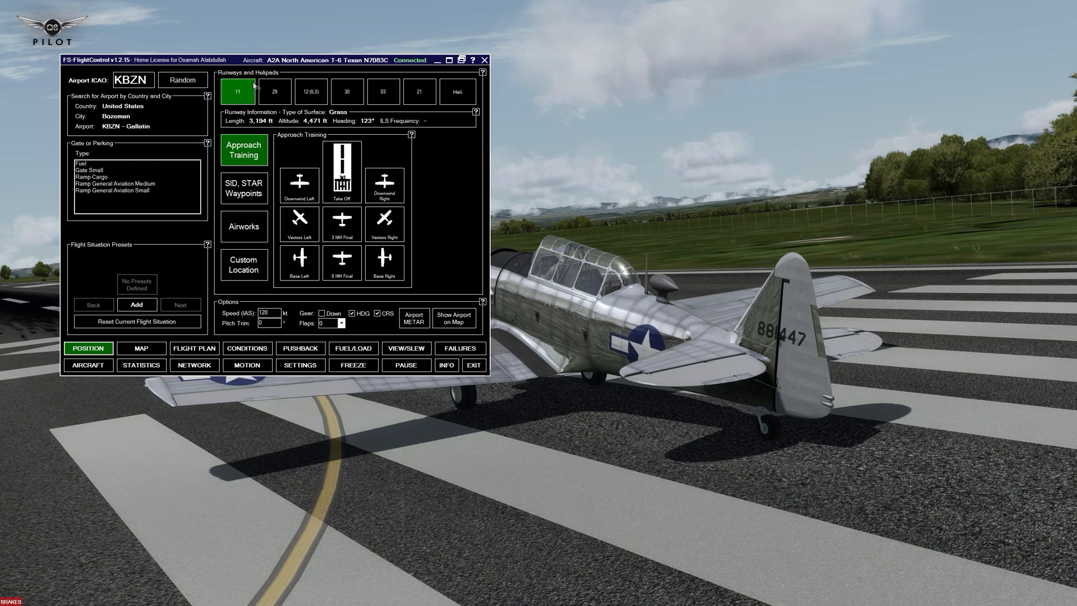
mouse_move(458, 91)
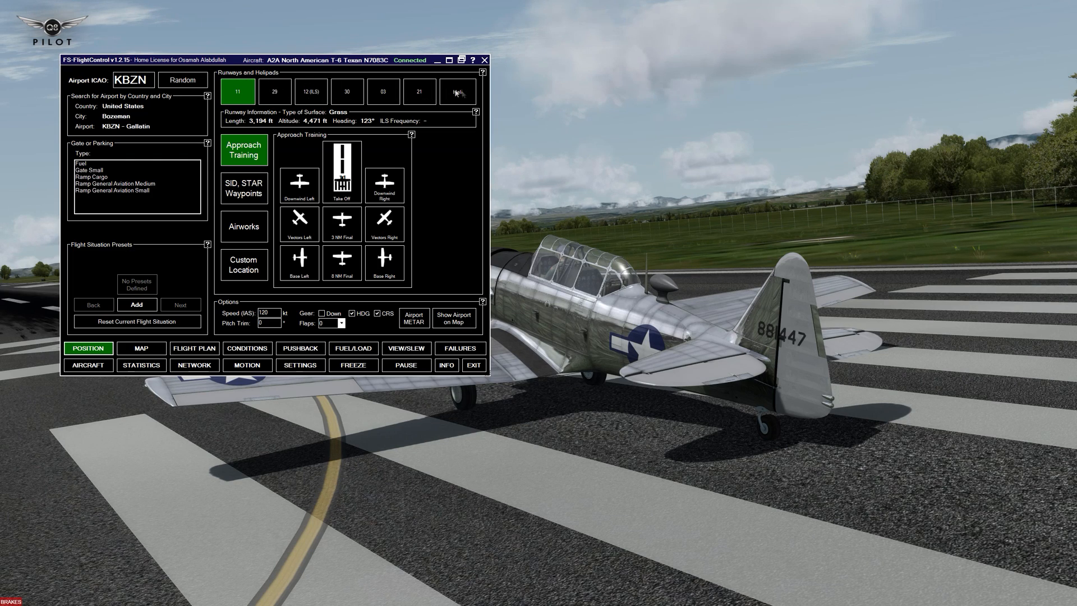
mouse_move(180, 113)
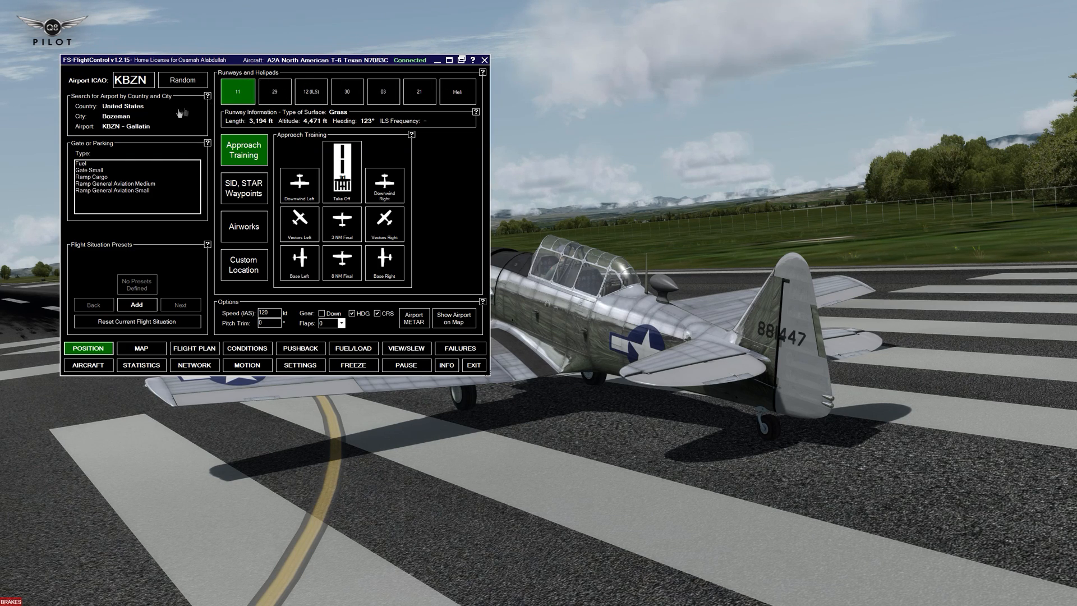
mouse_move(254, 119)
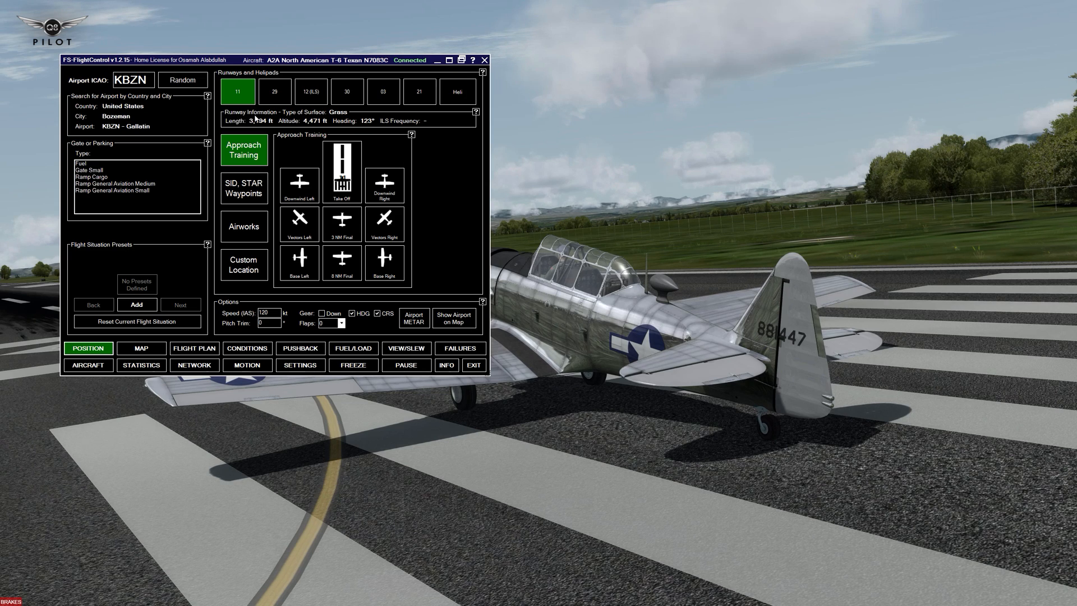
mouse_move(337, 120)
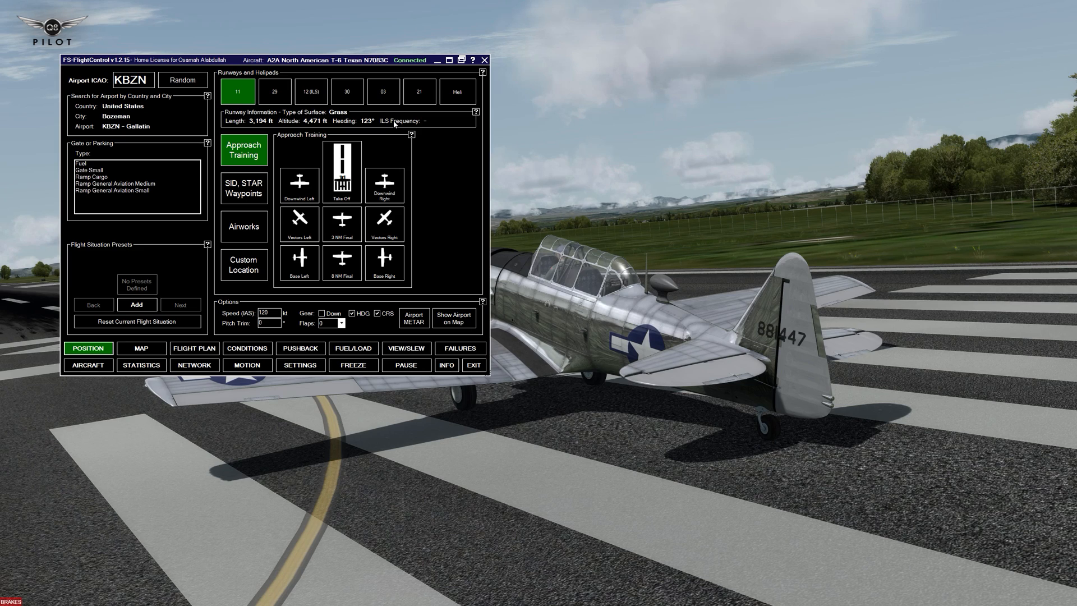
mouse_move(272, 124)
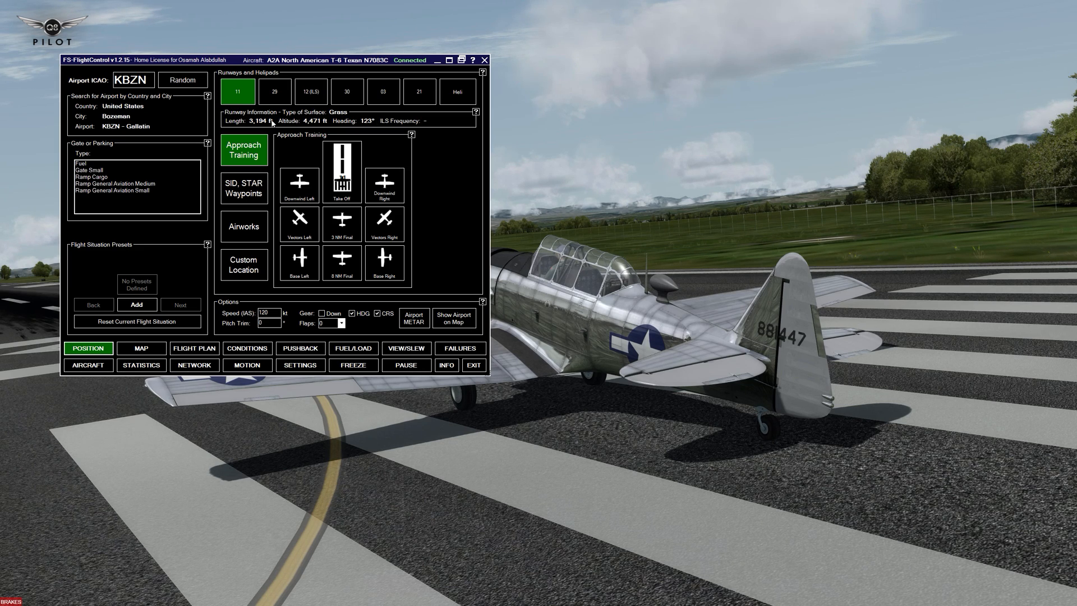
mouse_move(114, 172)
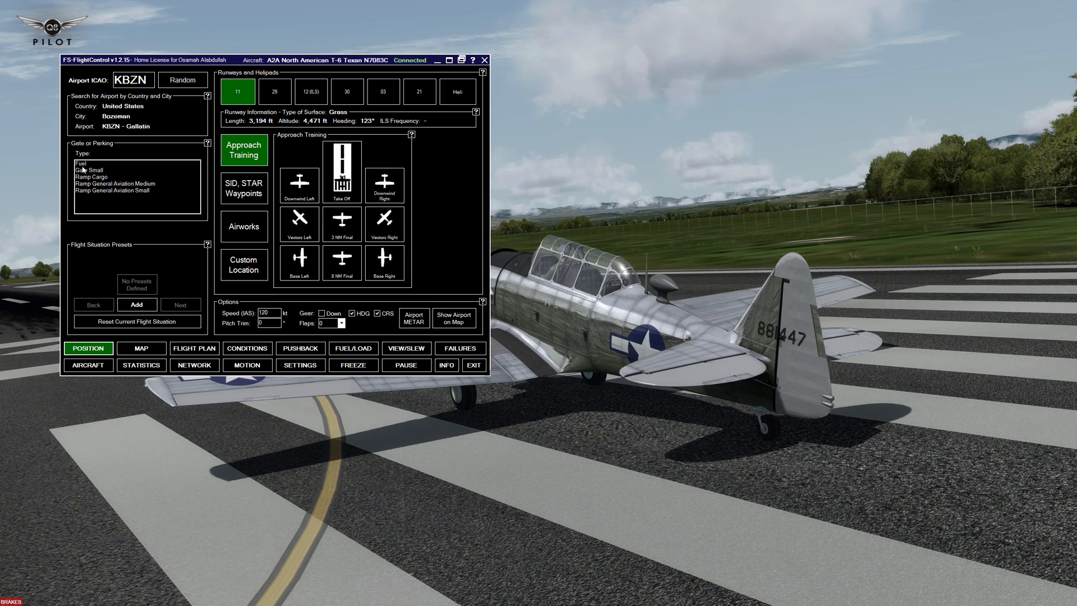
Choose the Fuel parking type and Parking 9 as the aircraft's spot.
click(81, 163)
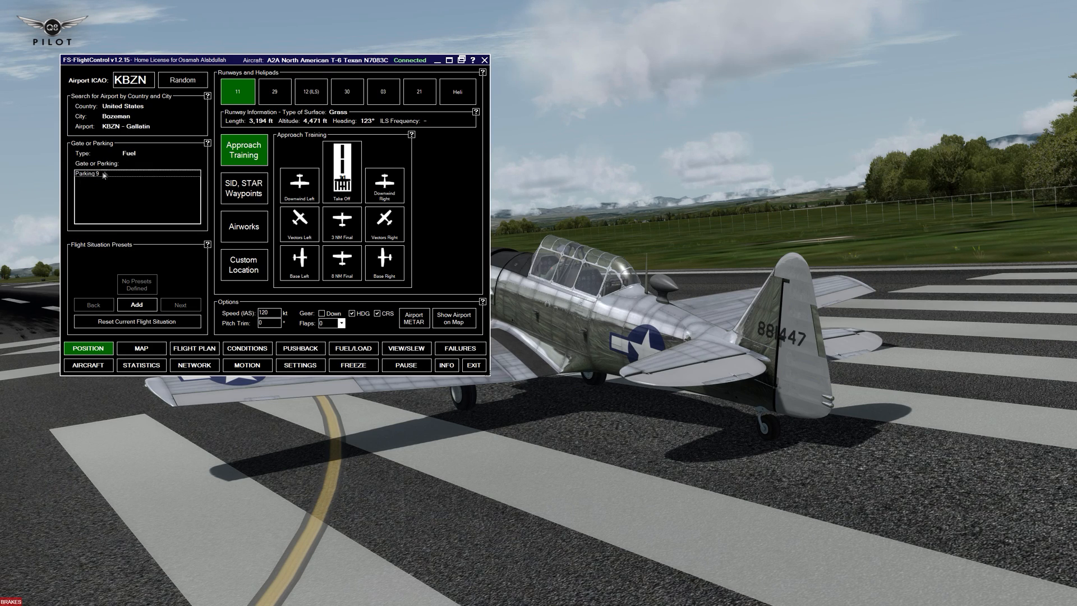
click(94, 174)
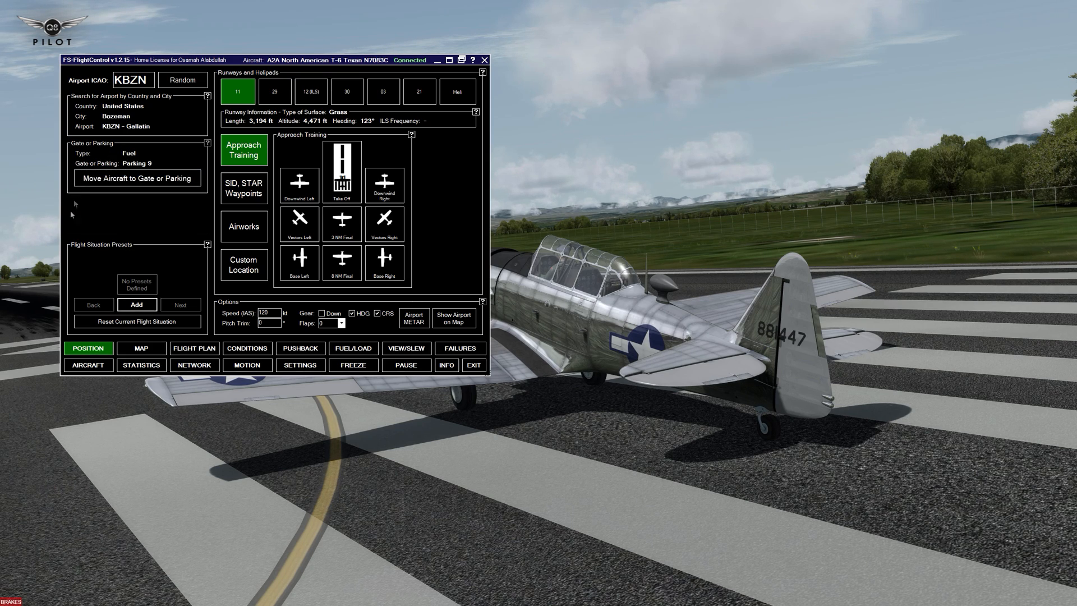
mouse_move(43, 185)
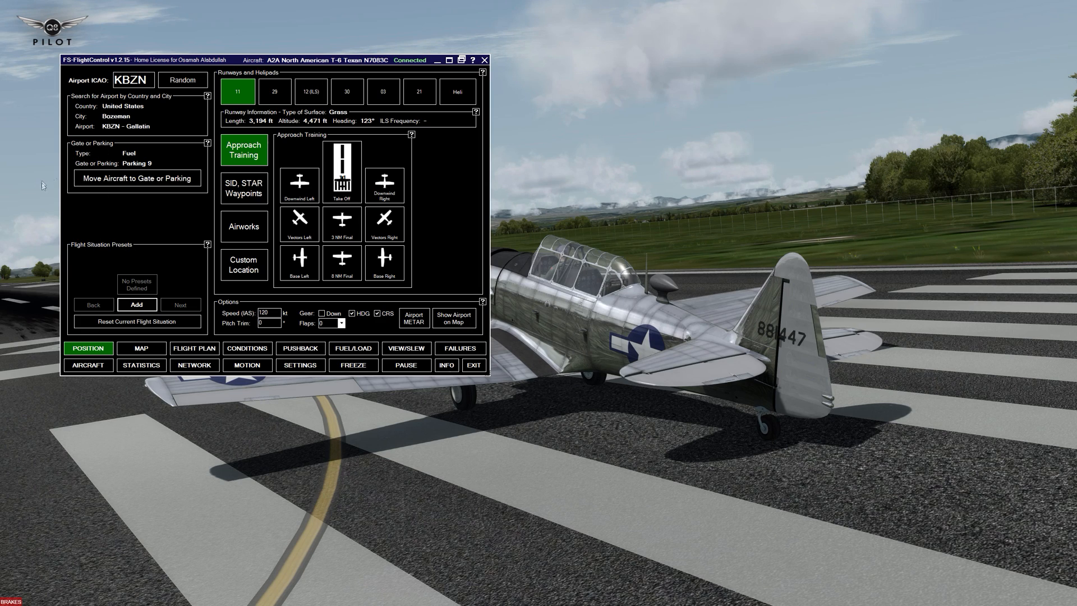
mouse_move(126, 181)
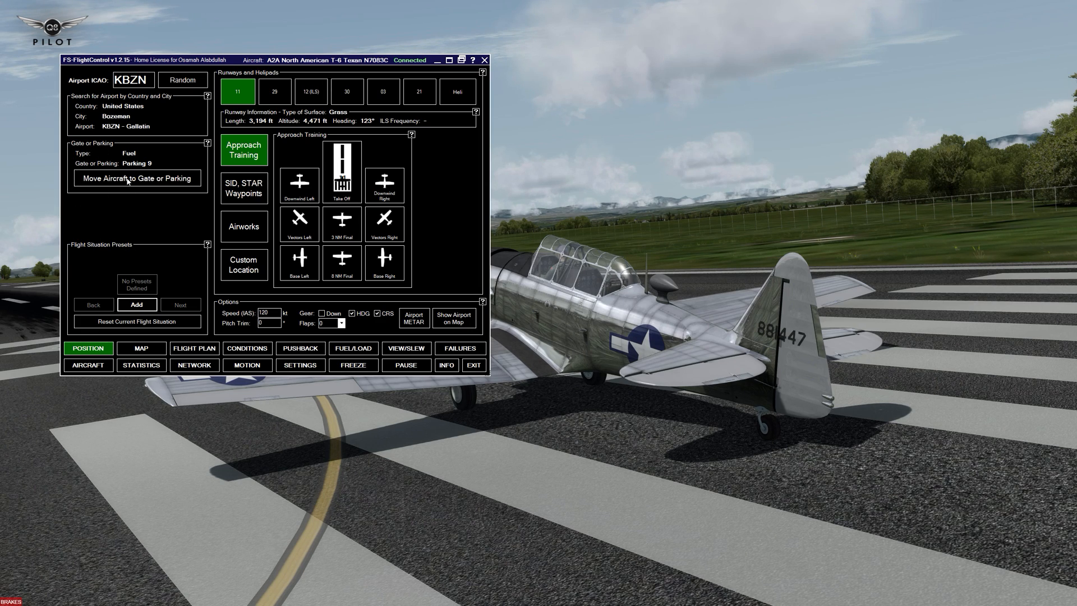
mouse_move(120, 201)
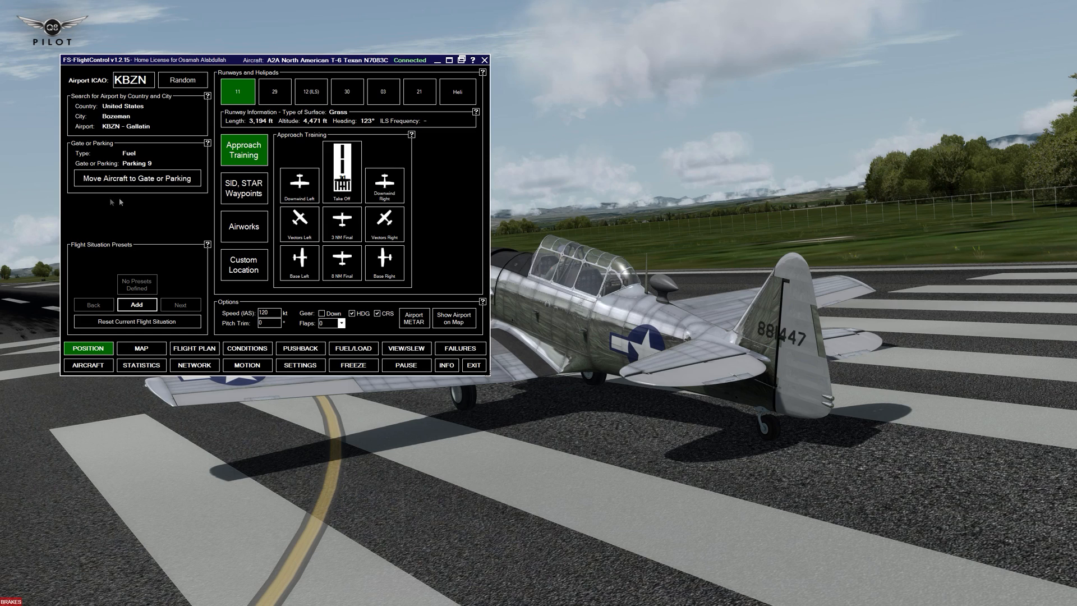
mouse_move(213, 157)
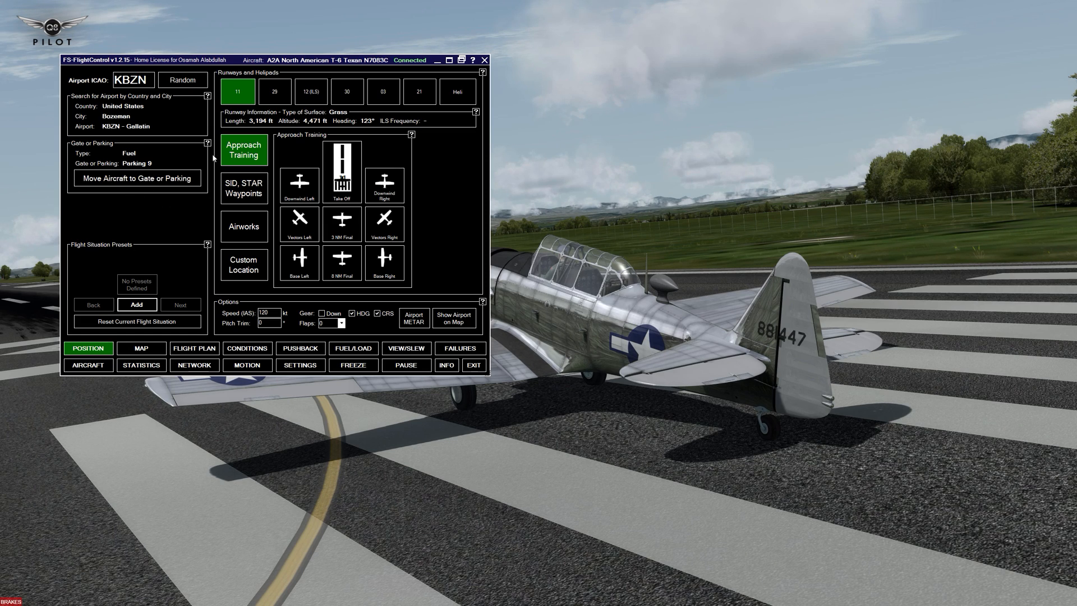
mouse_move(282, 144)
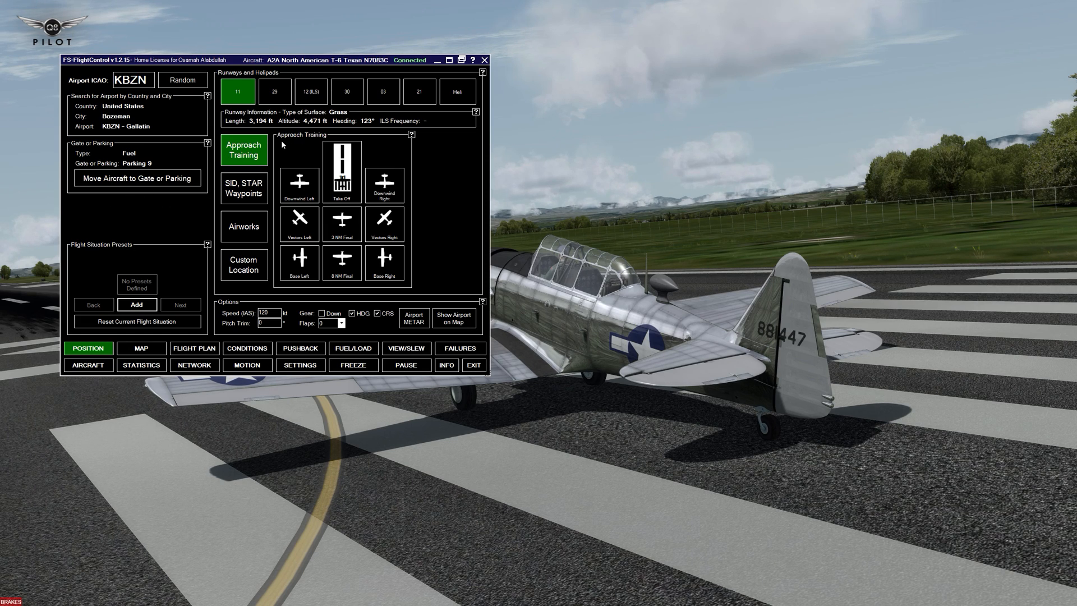
mouse_move(284, 98)
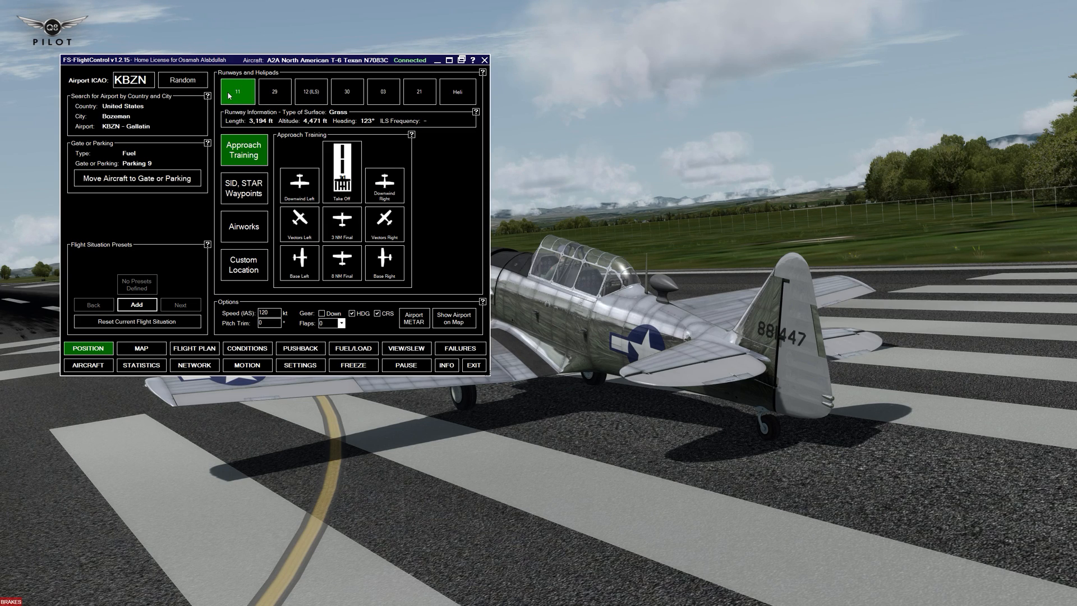
Place the aircraft on KBZN runway 29, then on runway 12 (ILS).
click(275, 92)
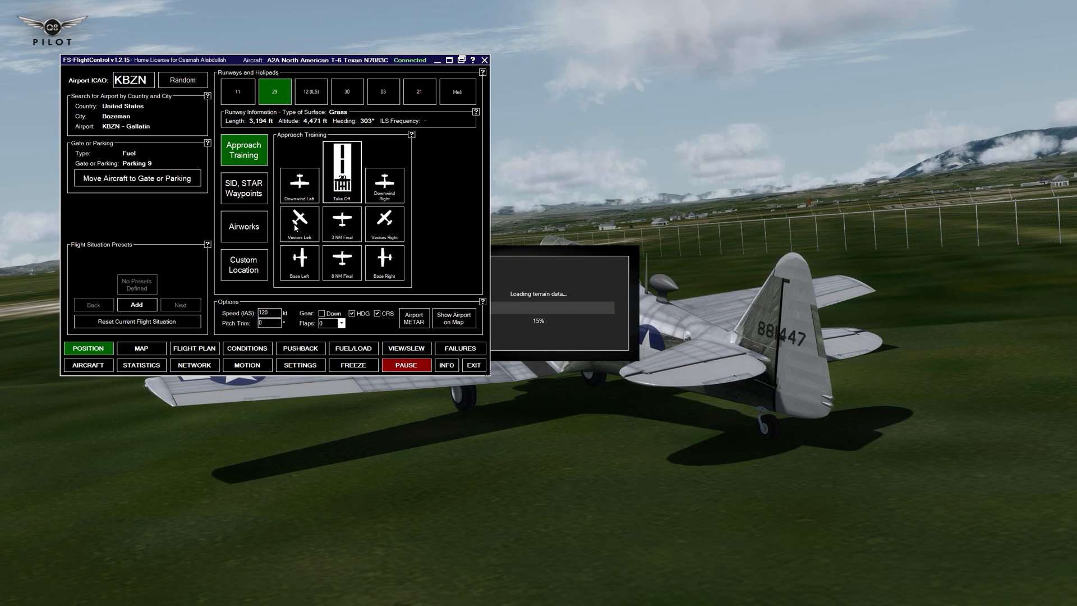
click(310, 92)
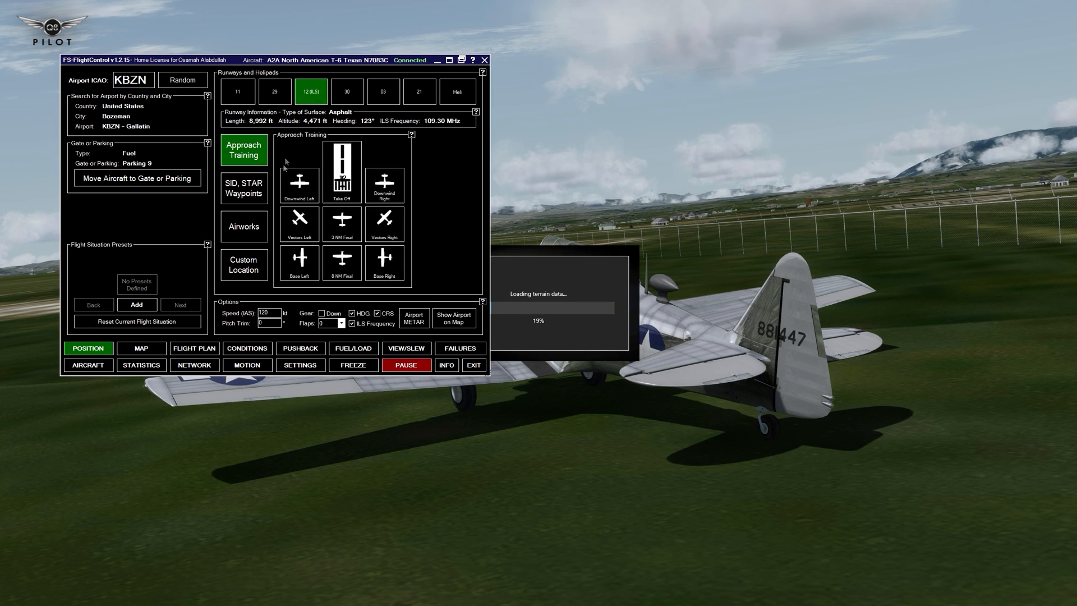
click(342, 172)
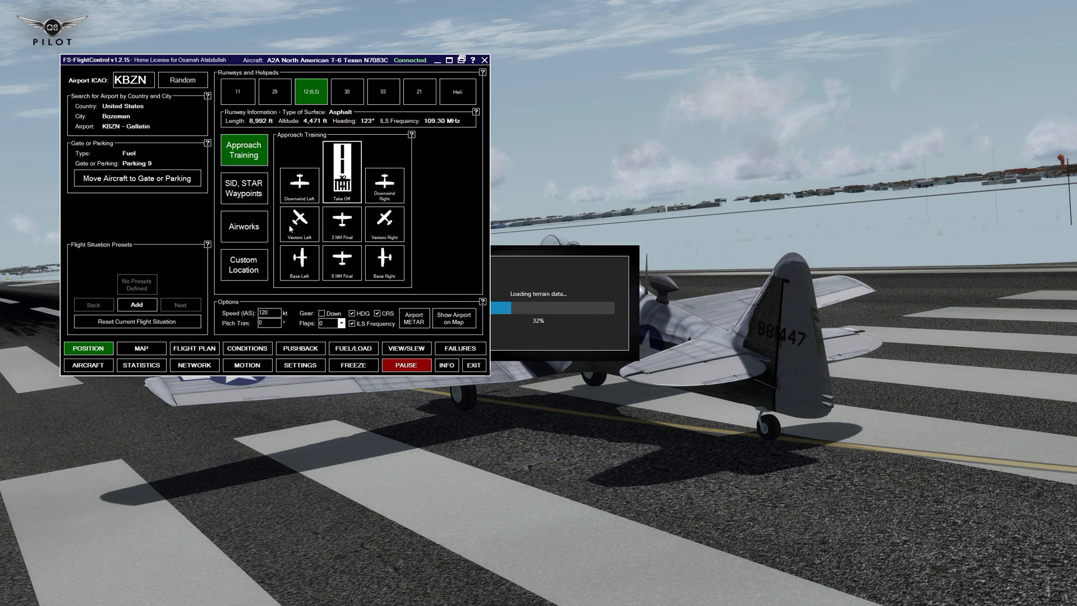
mouse_move(337, 241)
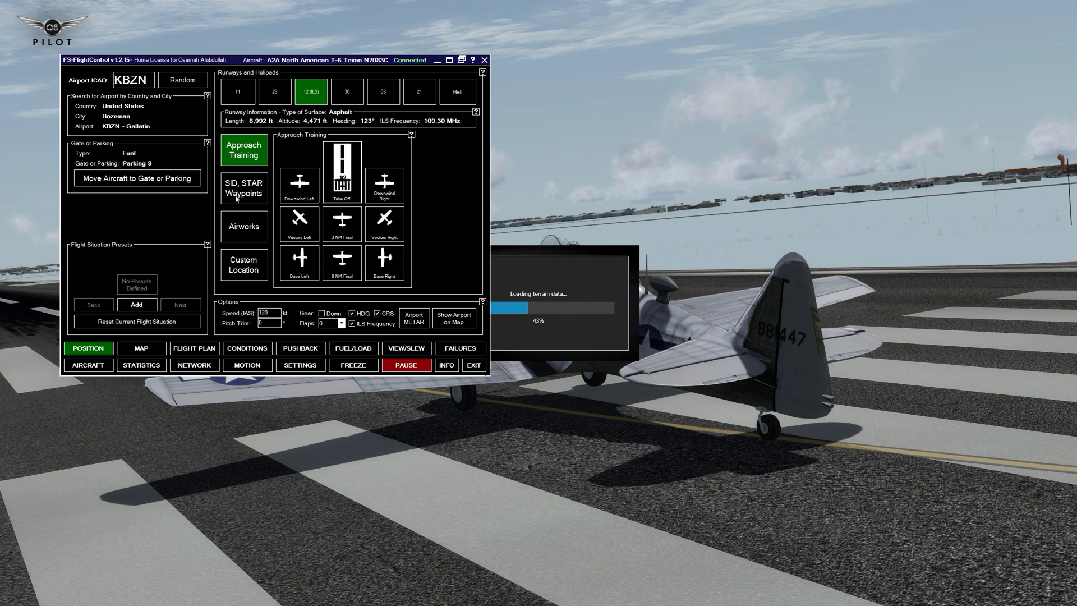
Show SID/STAR waypoints, check STAR, then list runway 12 Approach Transitions (APPTR).
click(243, 189)
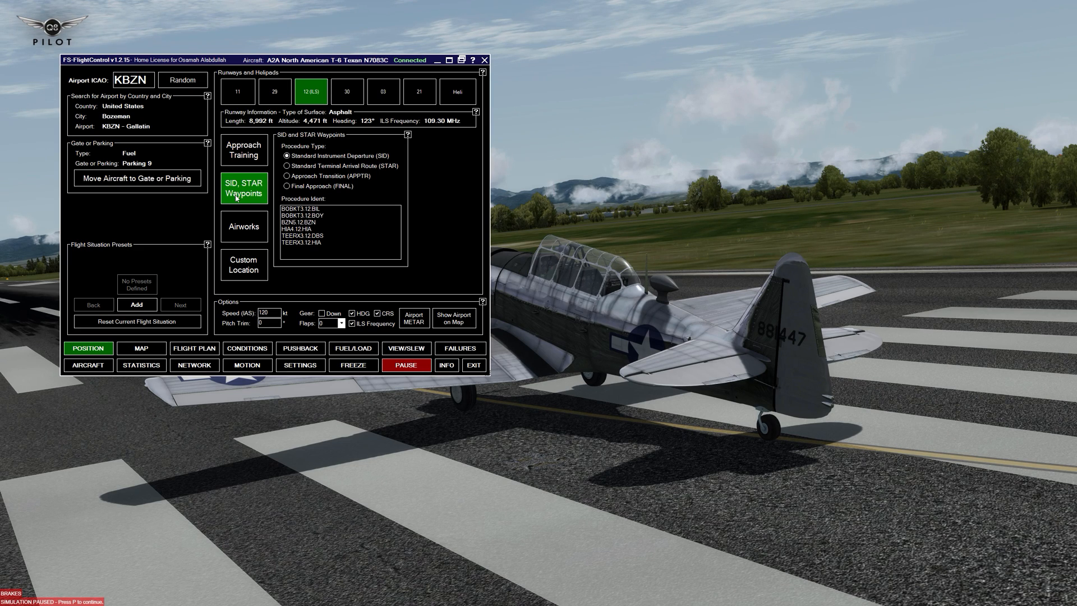
mouse_move(333, 167)
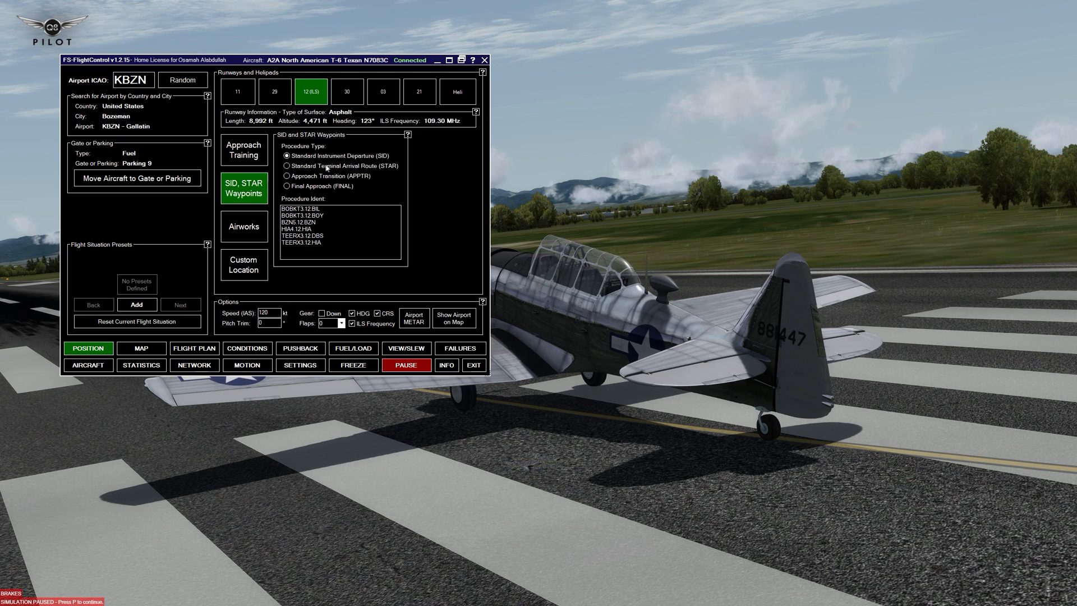
click(287, 165)
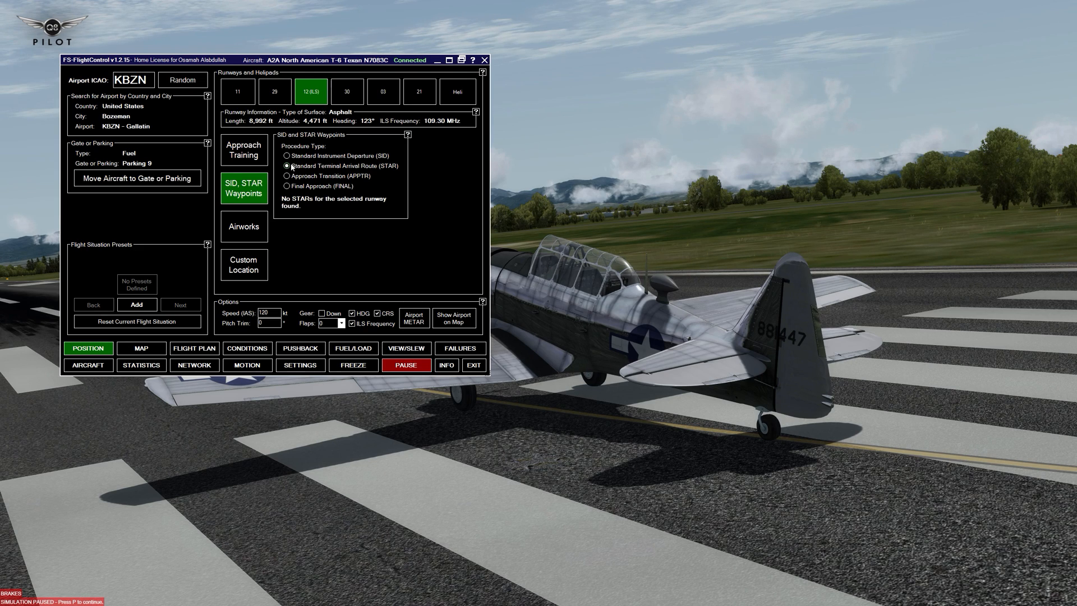
mouse_move(374, 141)
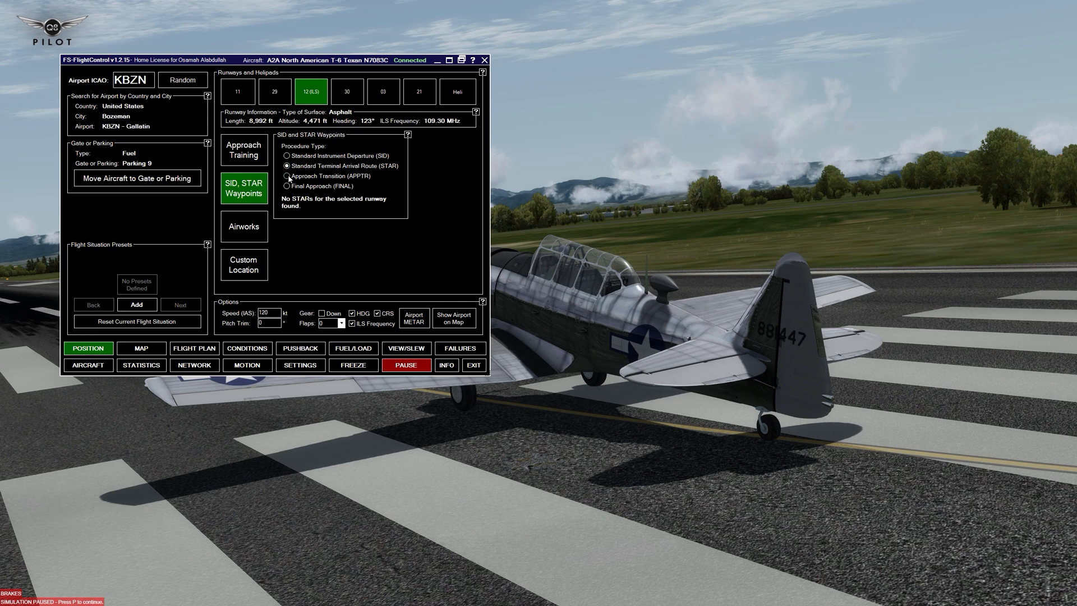
click(286, 176)
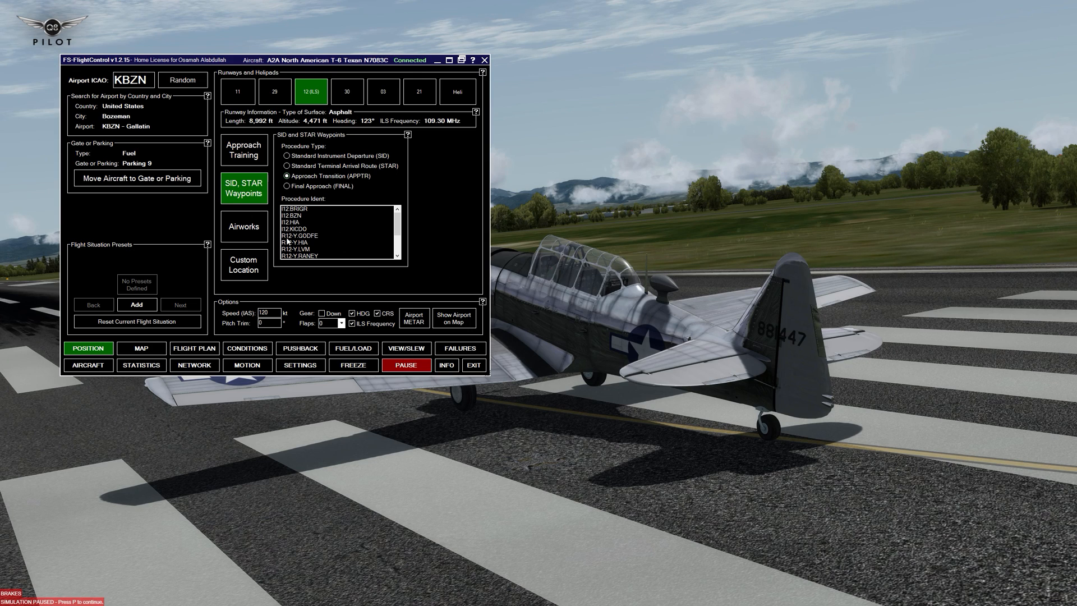
mouse_move(291, 234)
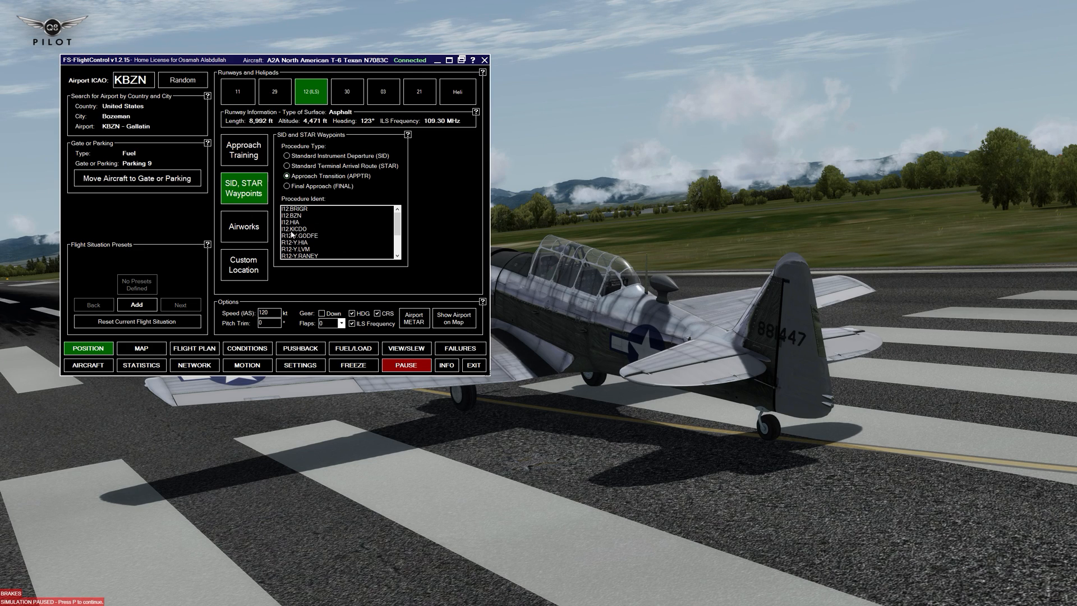
mouse_move(279, 248)
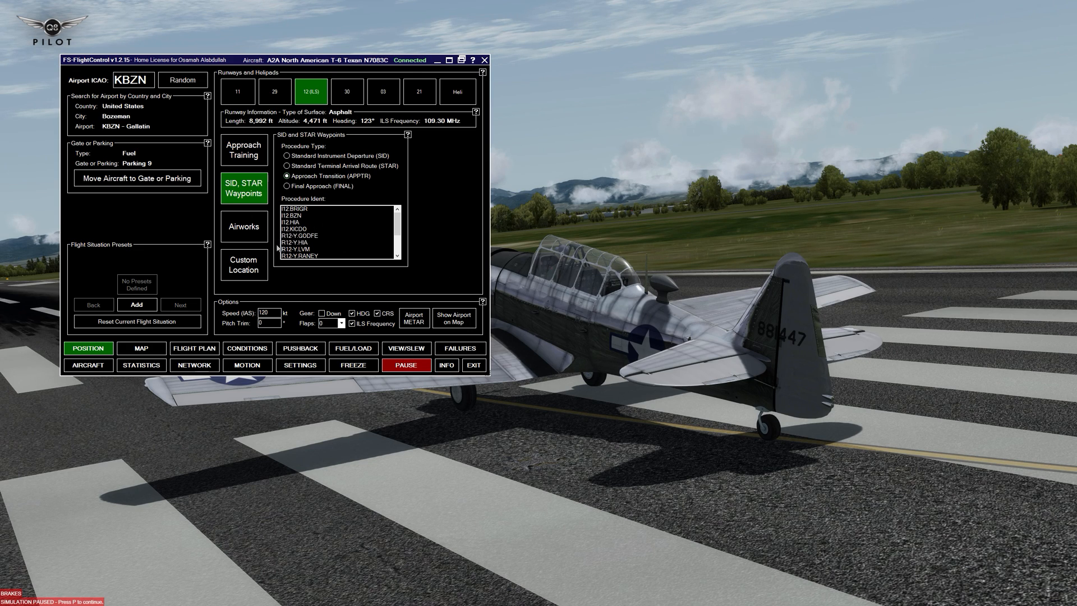
click(302, 235)
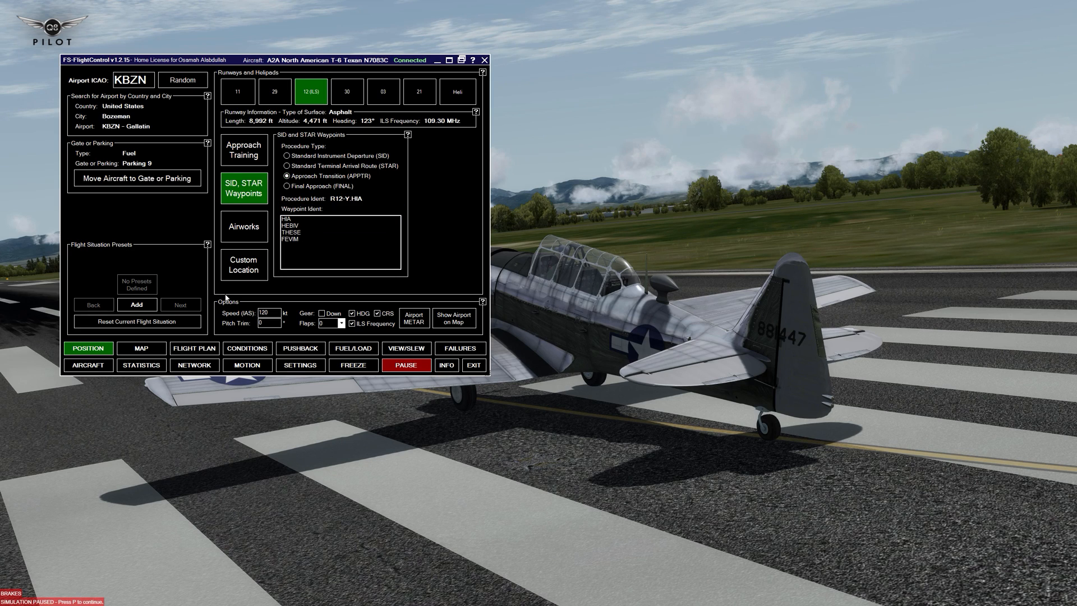
mouse_move(284, 224)
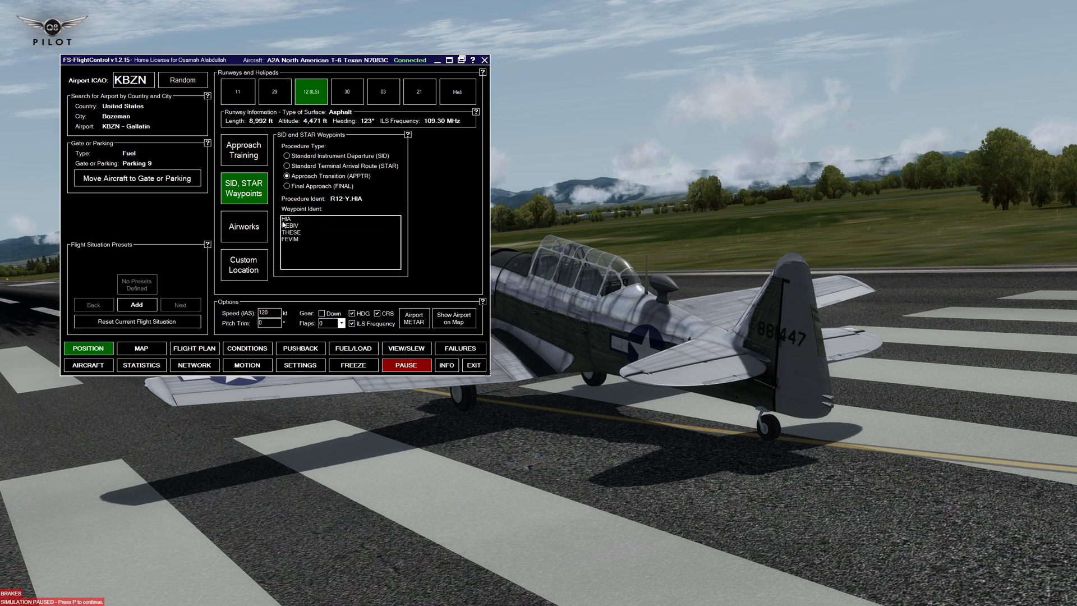
click(290, 215)
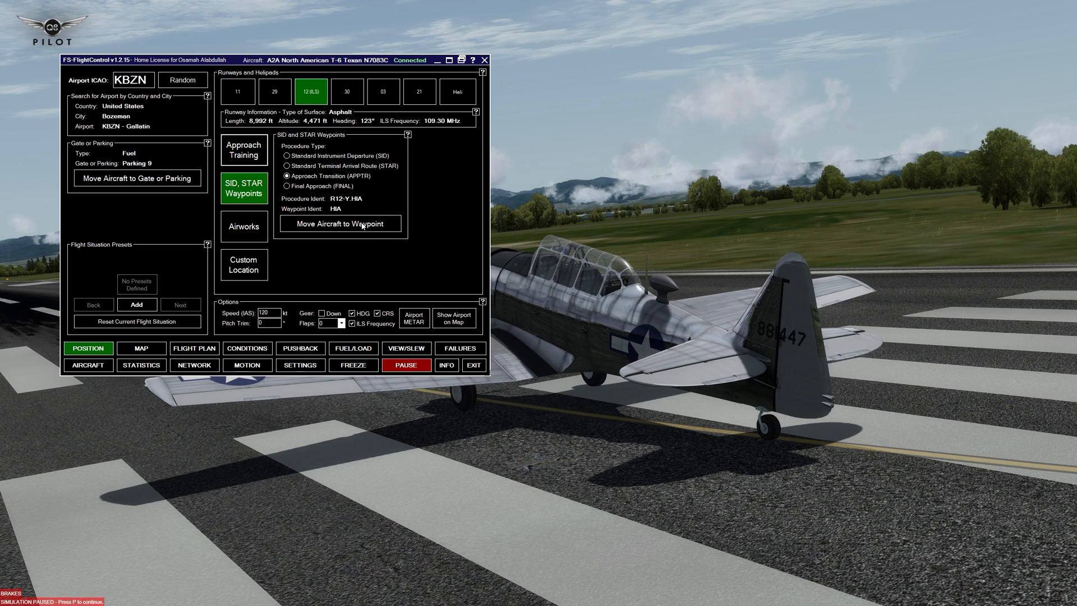
click(340, 224)
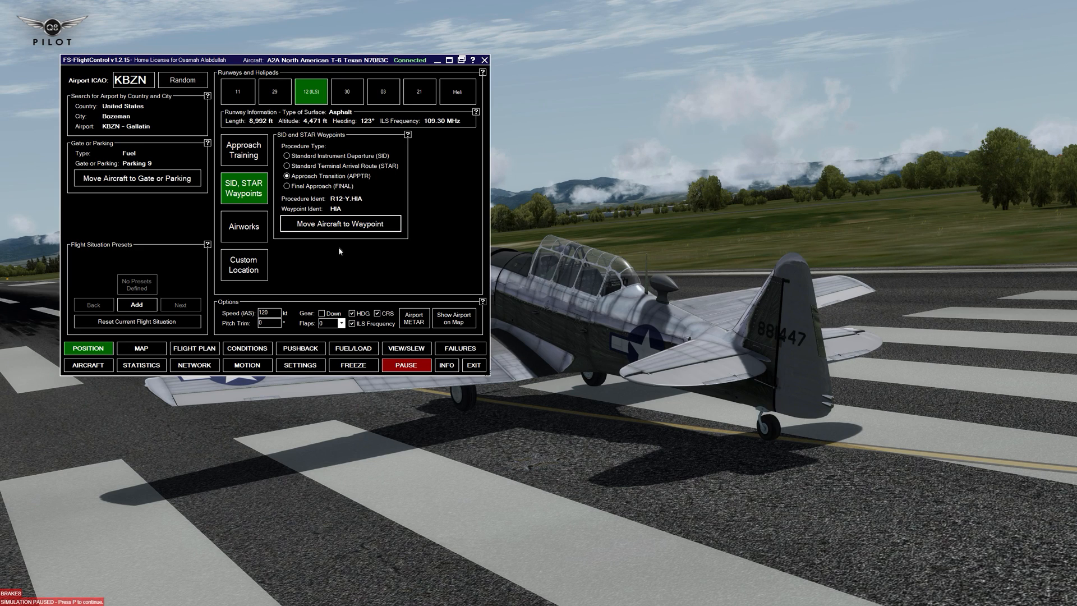
mouse_move(341, 229)
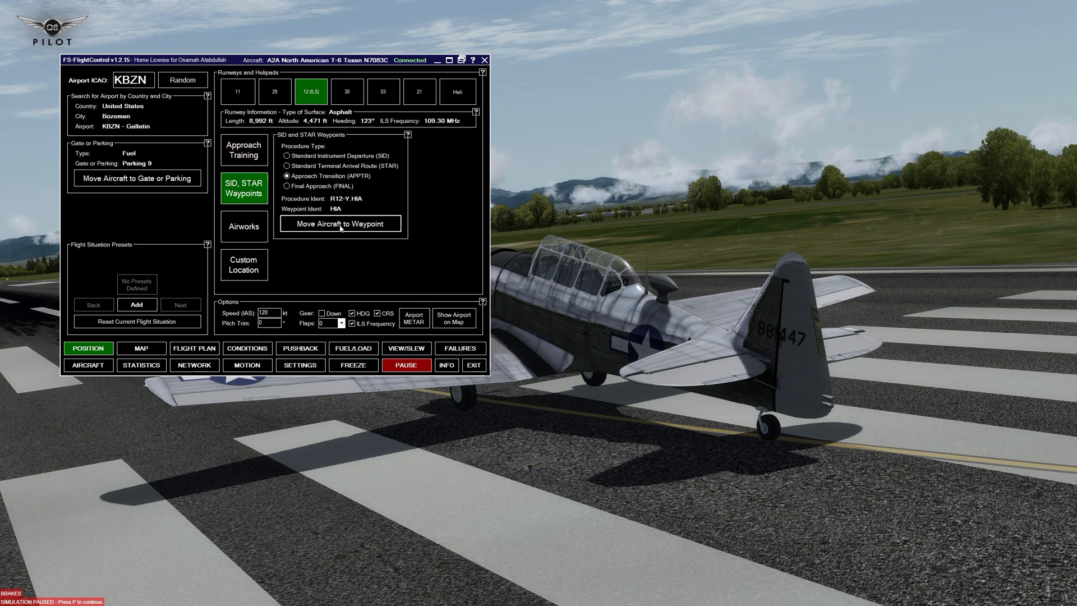
click(340, 223)
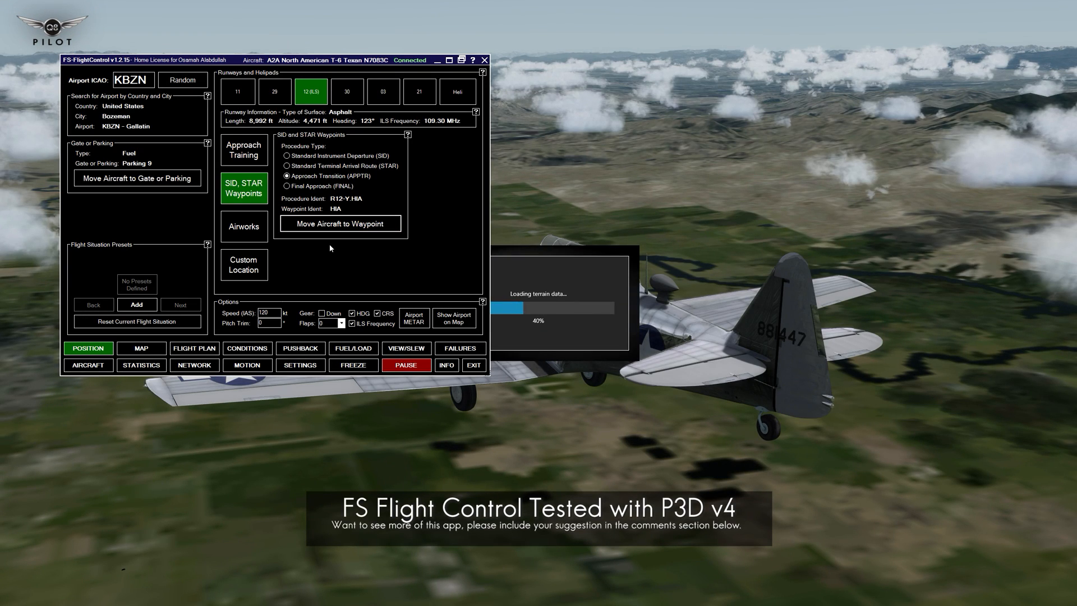
mouse_move(347, 180)
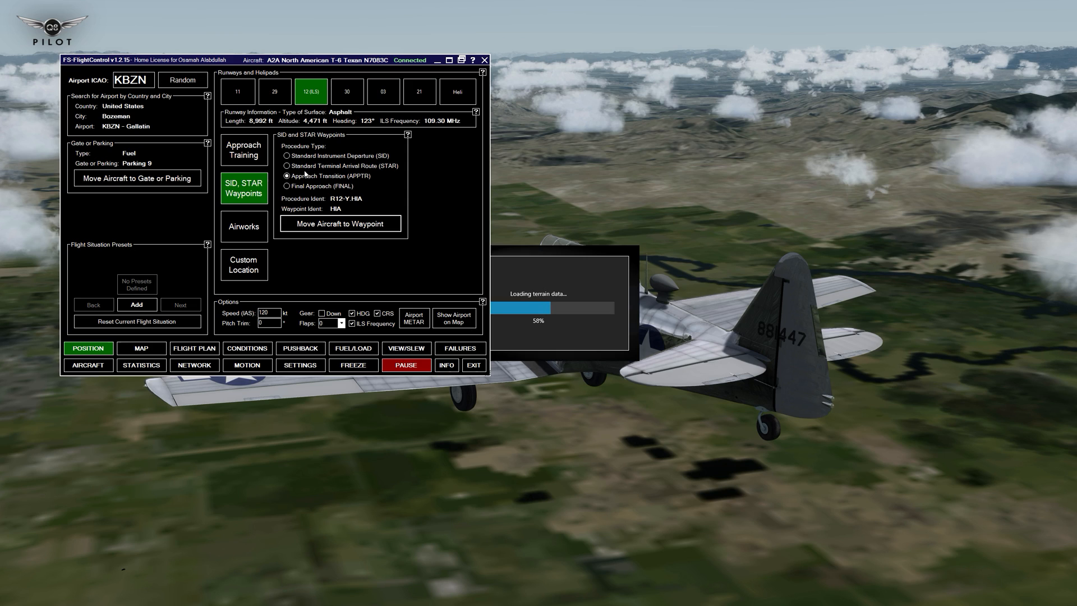
mouse_move(177, 204)
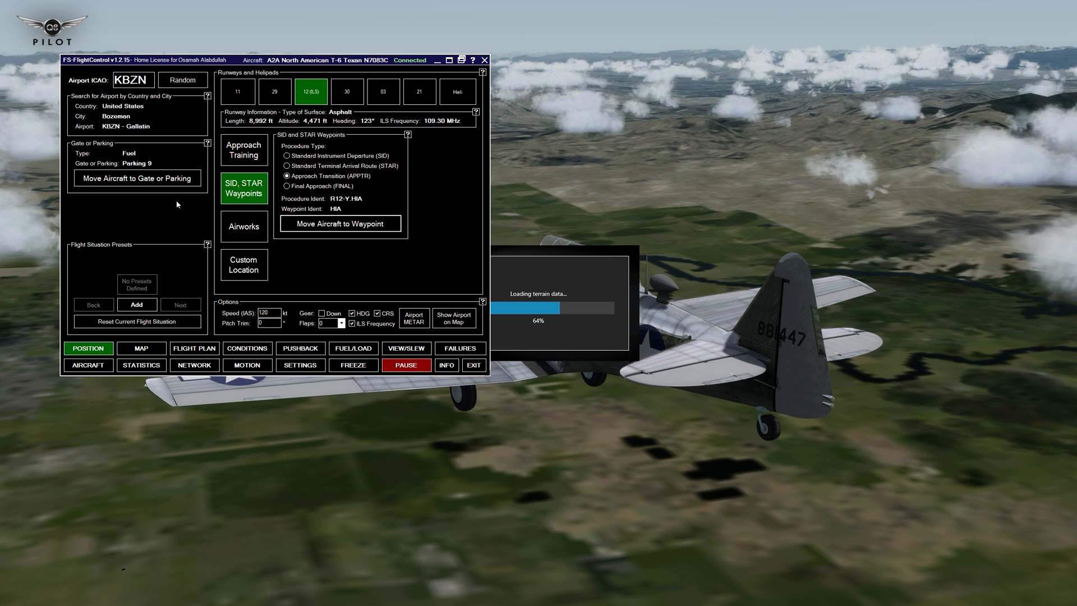
mouse_move(125, 340)
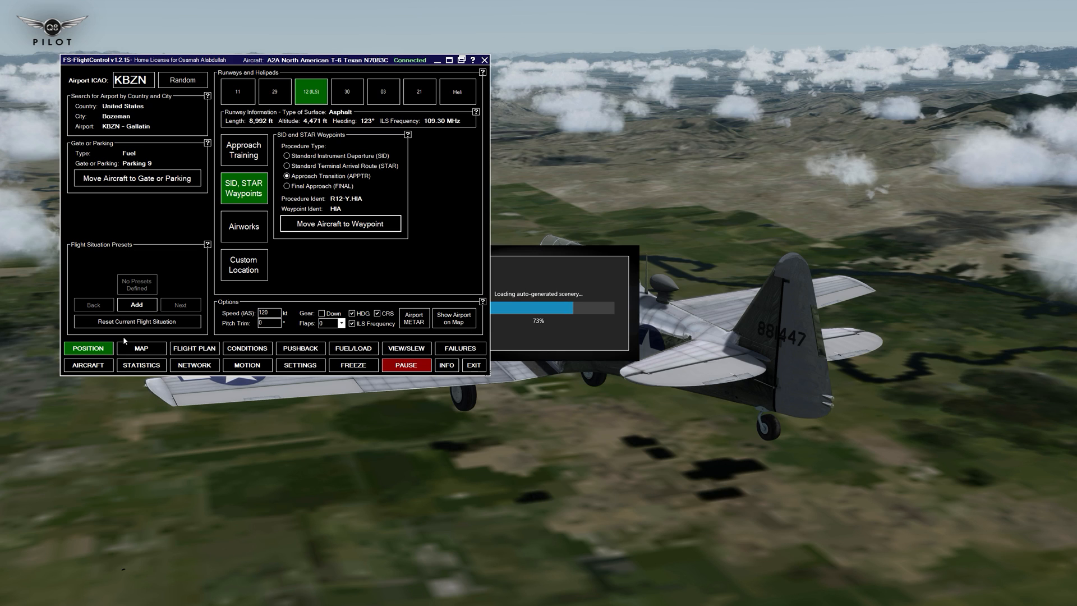
Open the map and zoom in and out around the KBZN airfield.
click(141, 349)
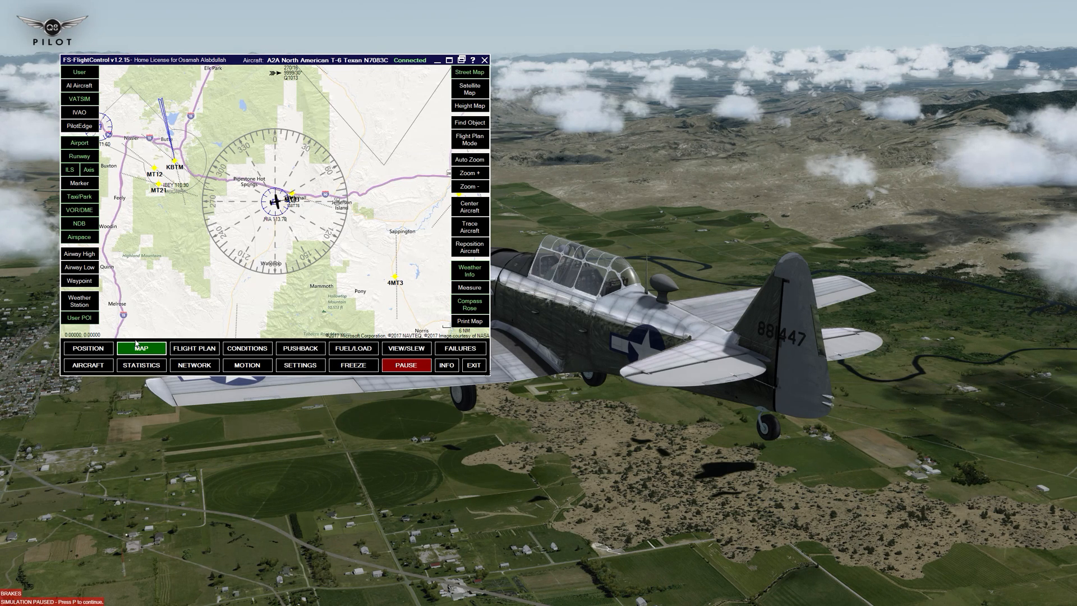
click(469, 186)
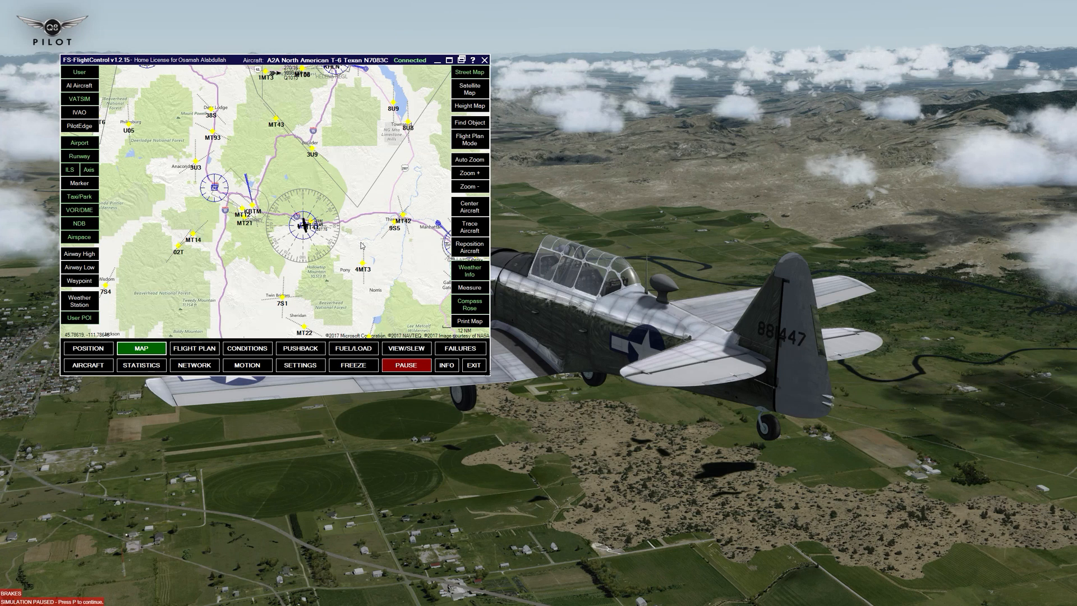
click(469, 172)
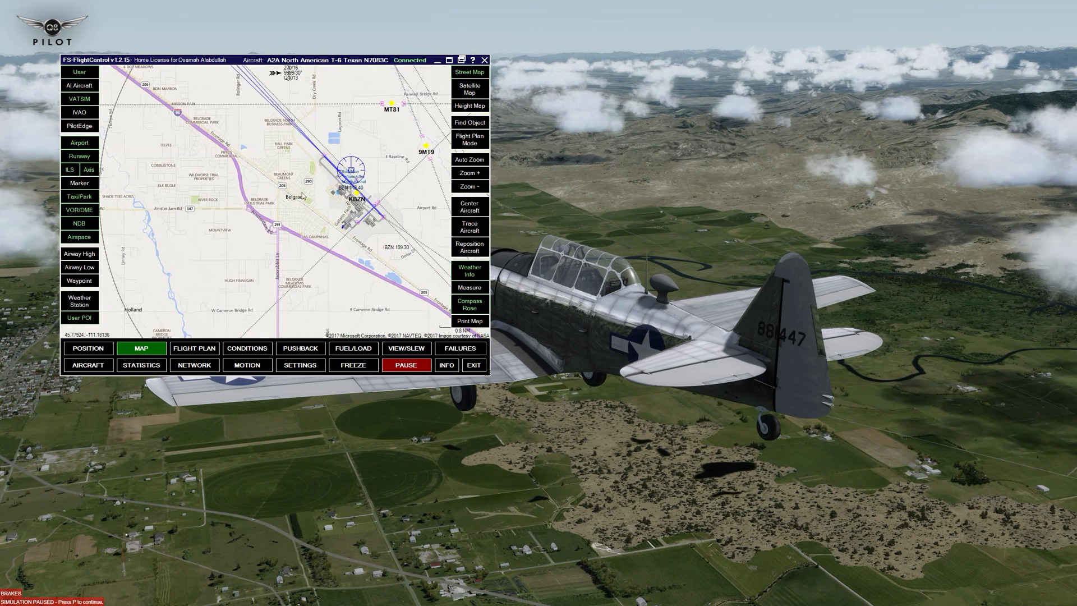
click(469, 172)
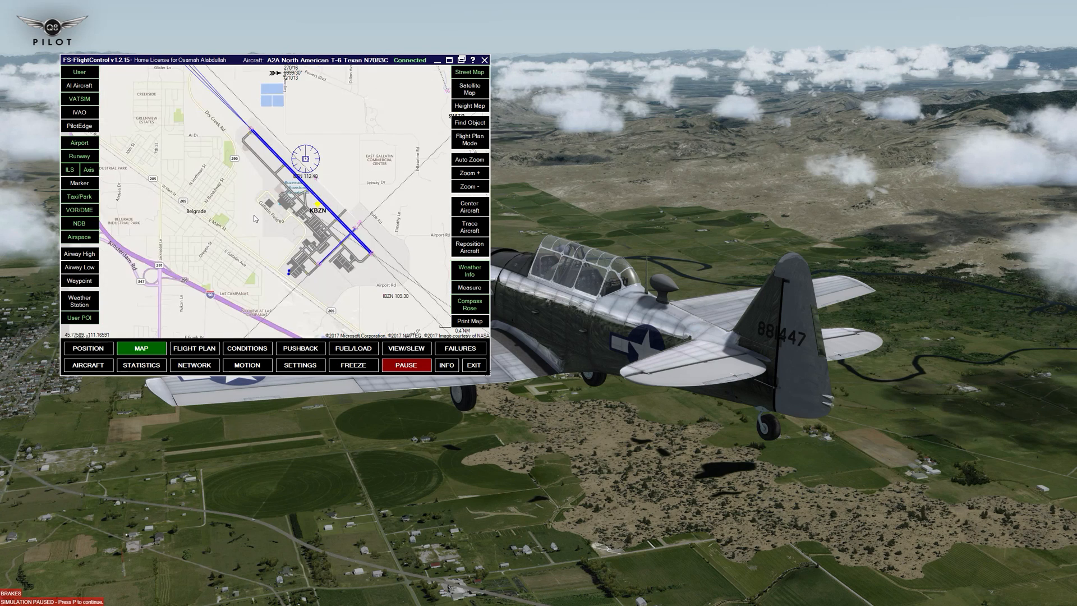
click(469, 172)
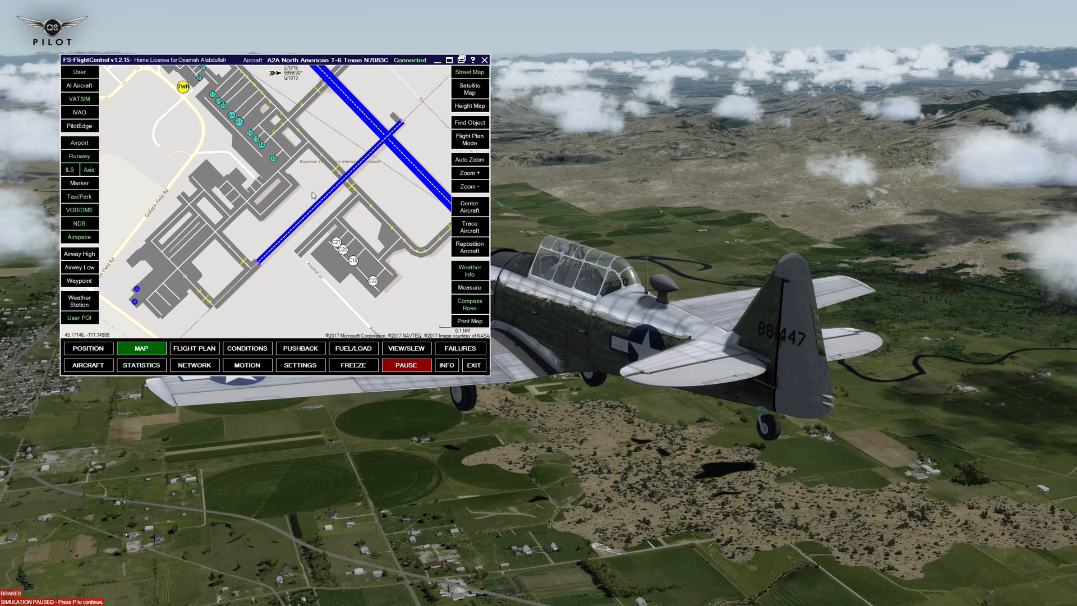
click(469, 186)
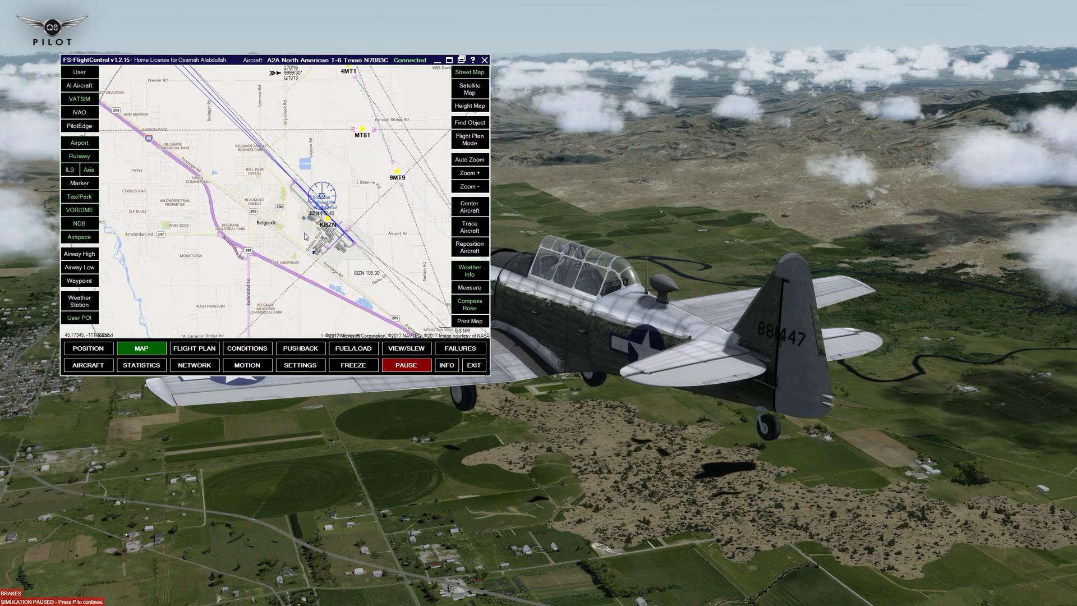
mouse_move(117, 196)
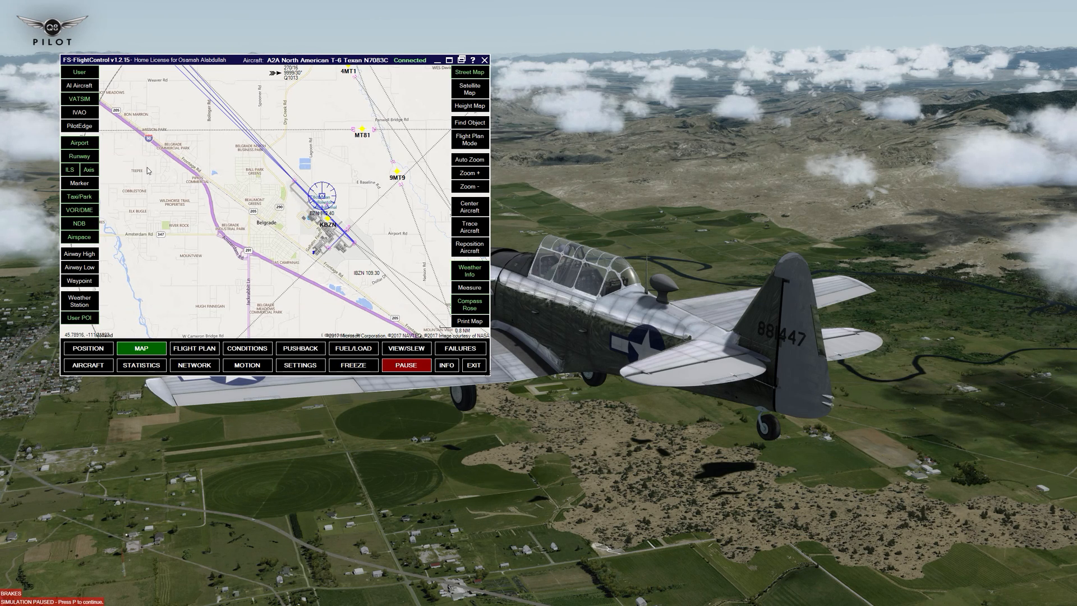
mouse_move(72, 182)
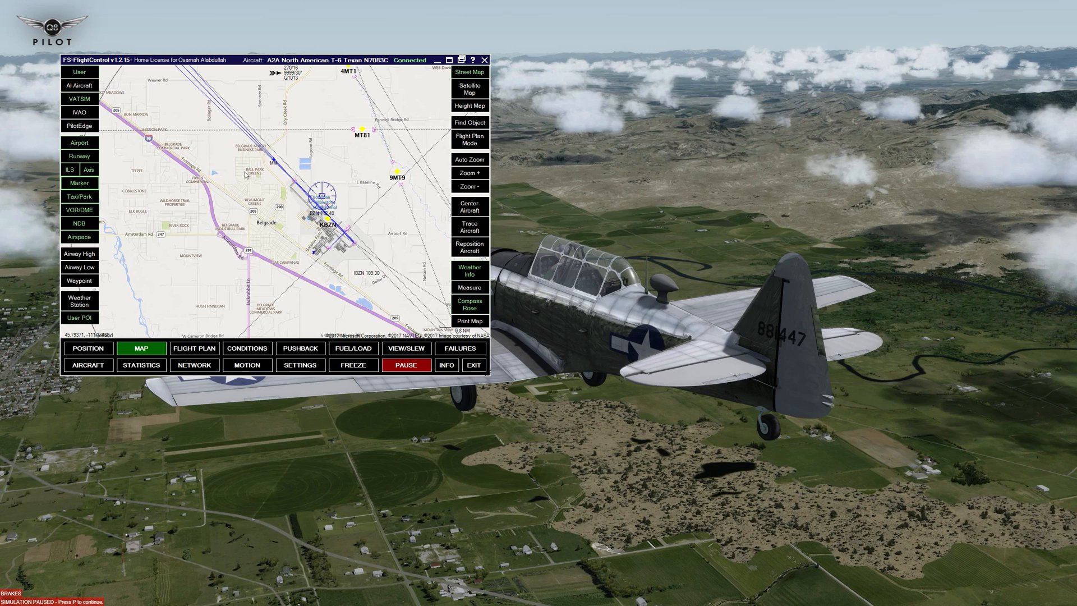
Restore the simulator connection and turn on the Weather Station map layer.
click(406, 365)
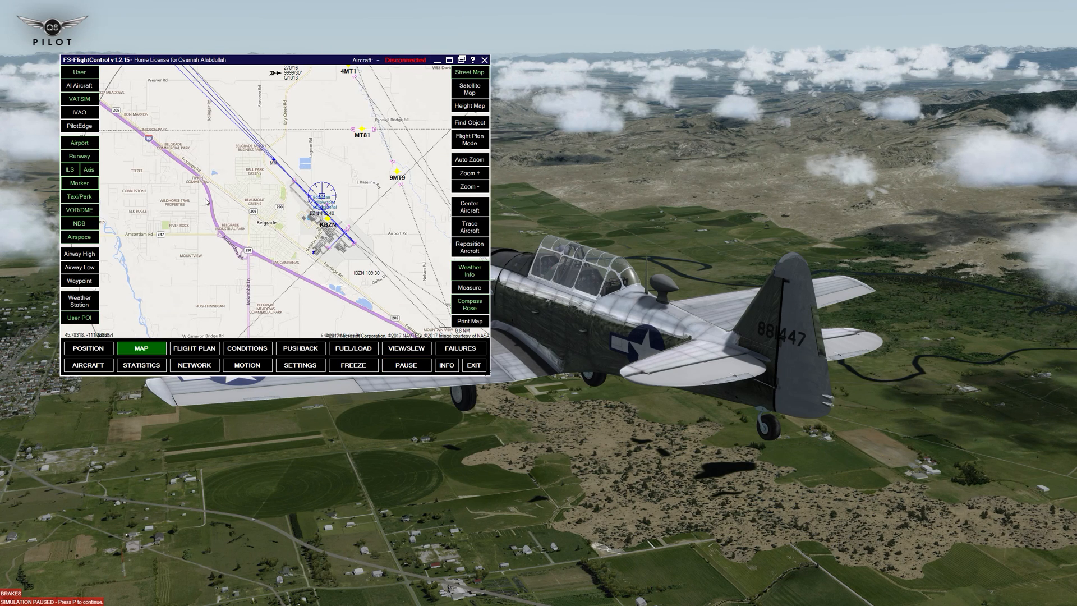
click(405, 365)
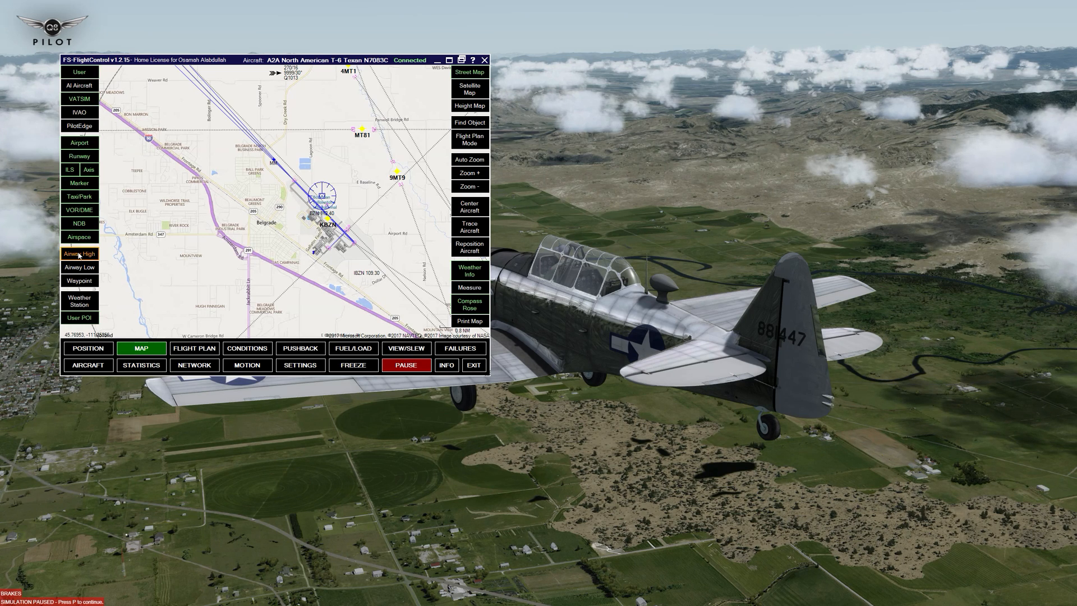
click(79, 253)
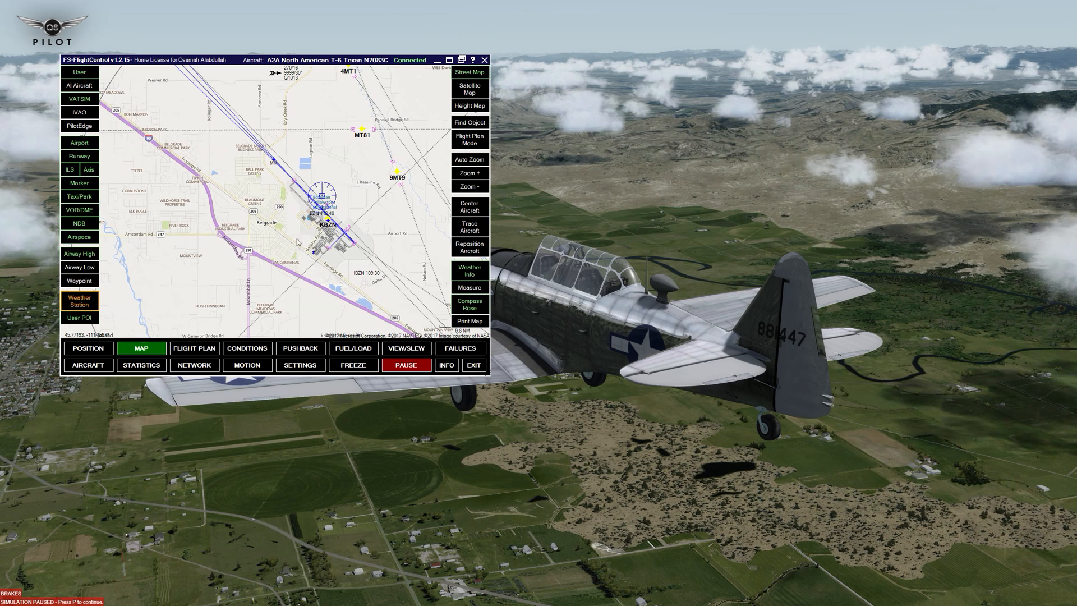
mouse_move(275, 241)
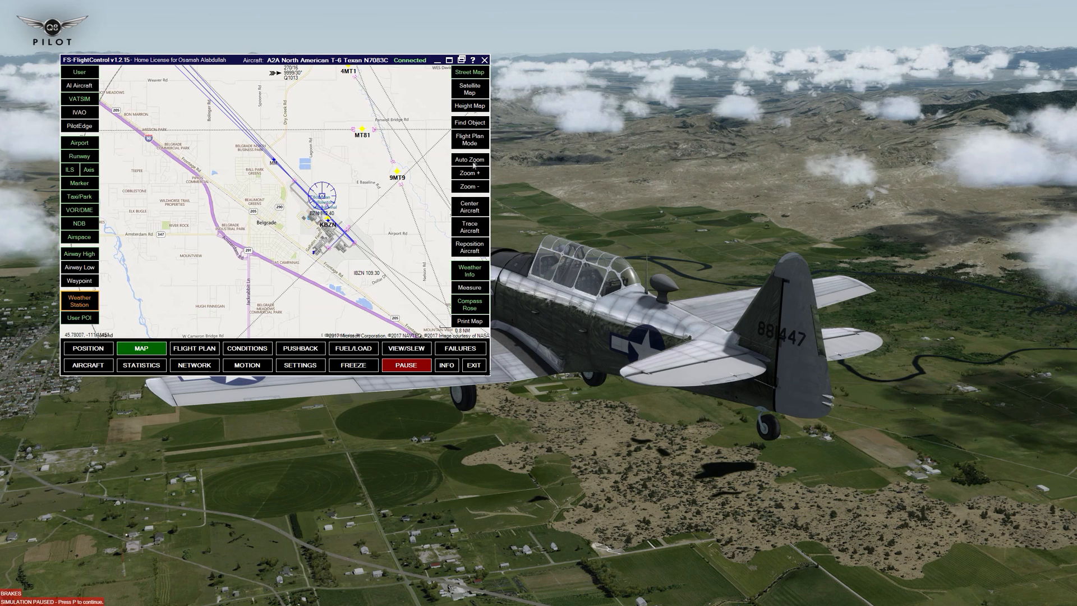
mouse_move(377, 227)
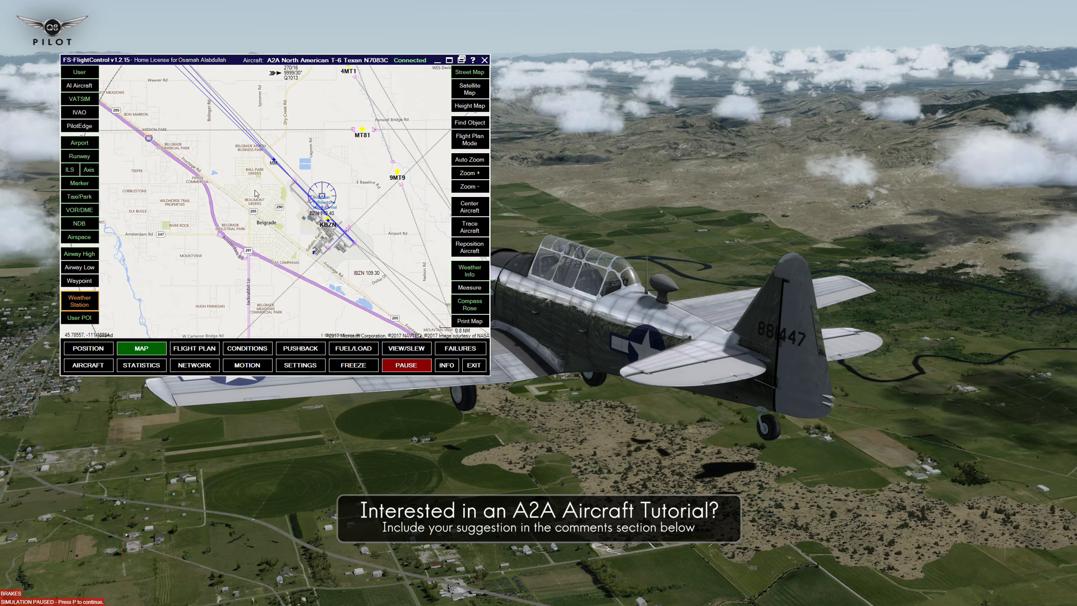
Review the aircraft status and the engine status, control and switch panels.
click(88, 365)
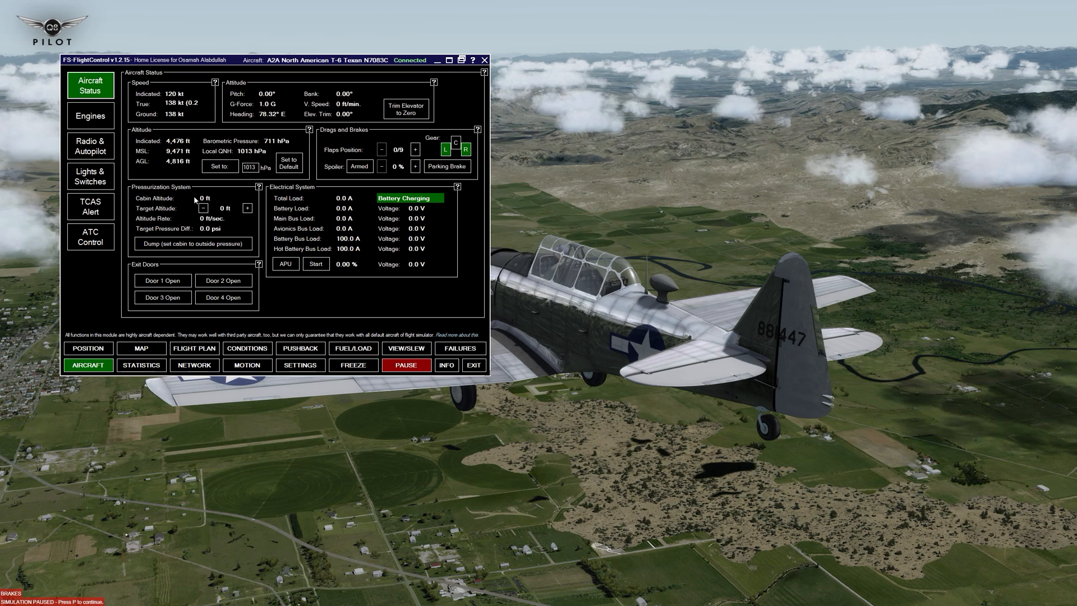
mouse_move(182, 113)
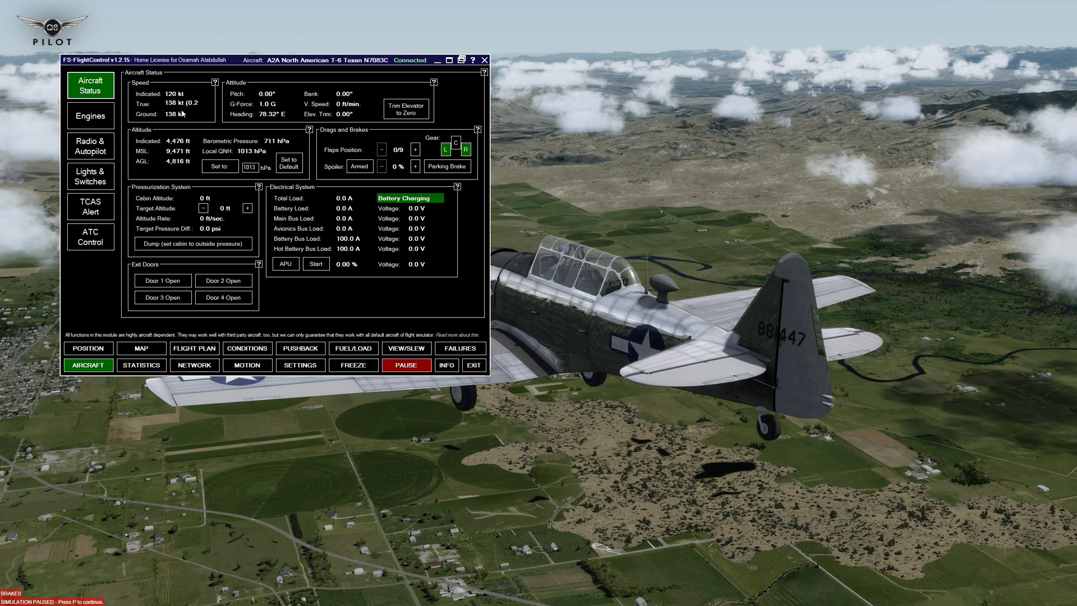
mouse_move(268, 156)
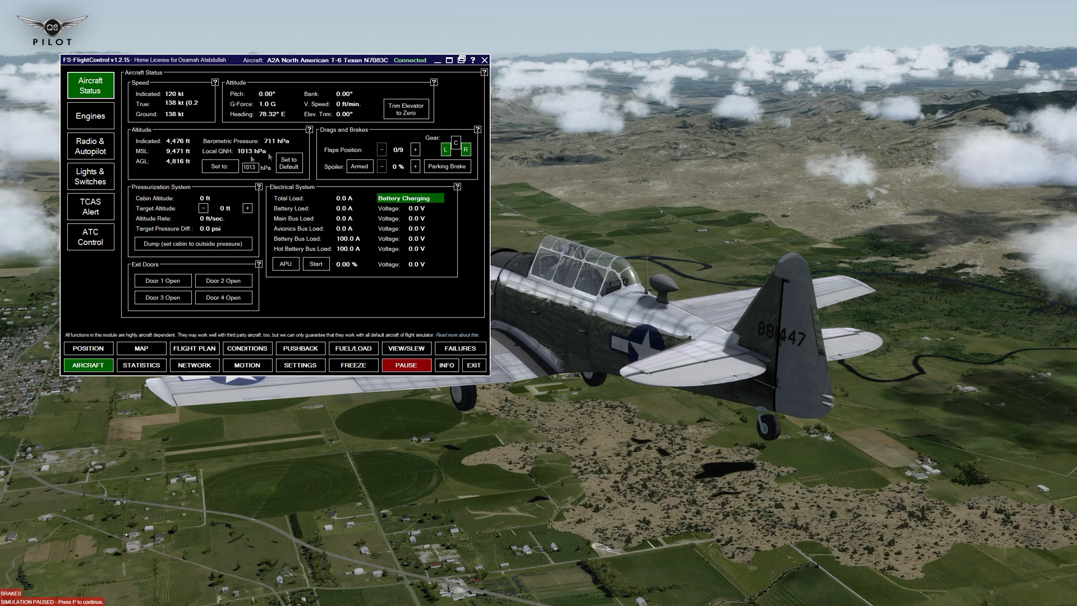
mouse_move(178, 246)
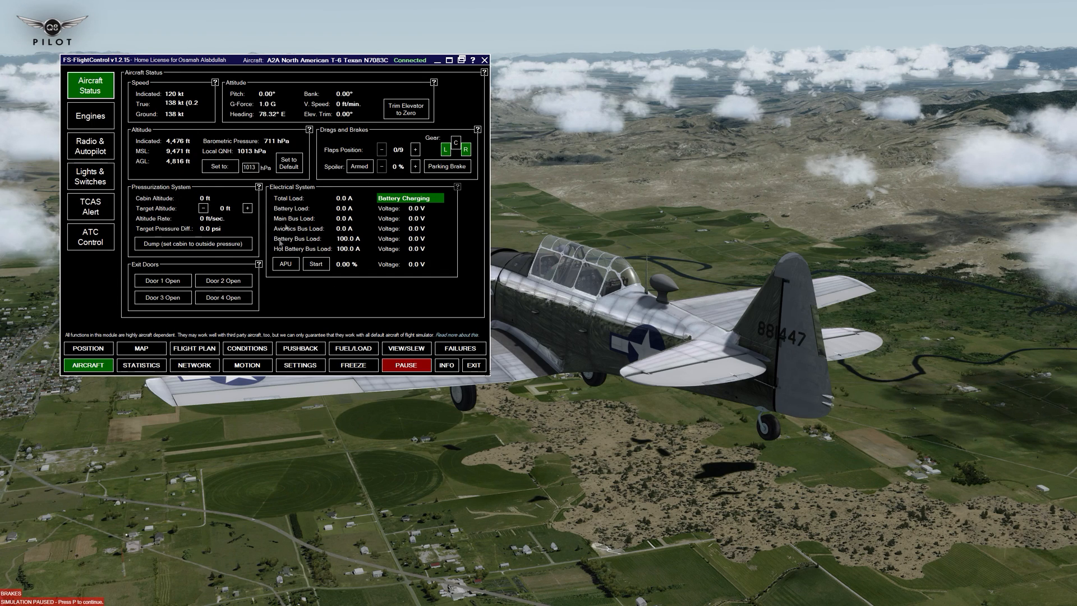
click(89, 115)
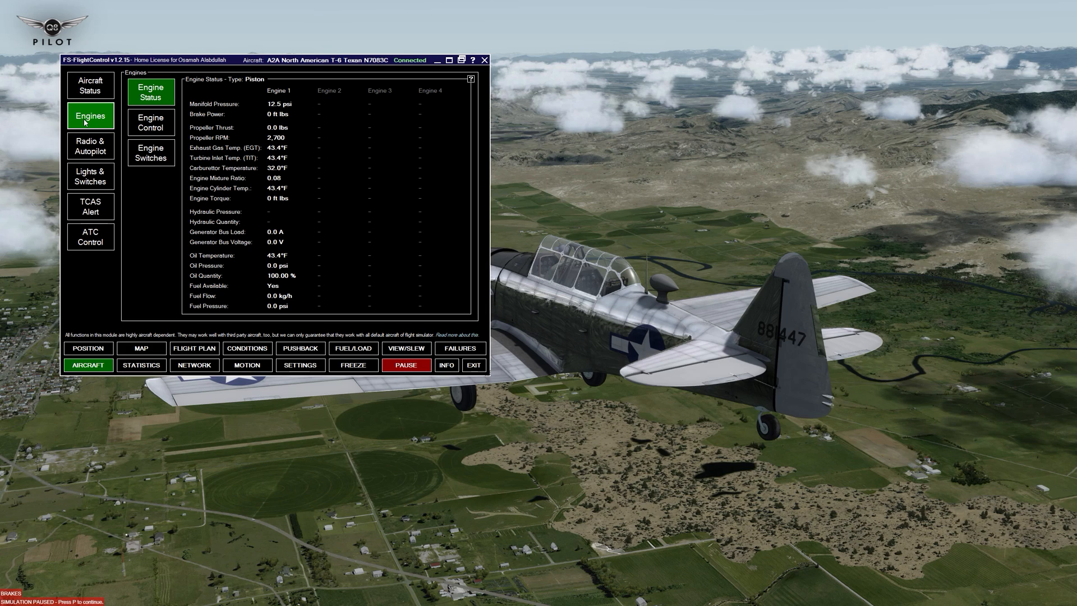
click(149, 122)
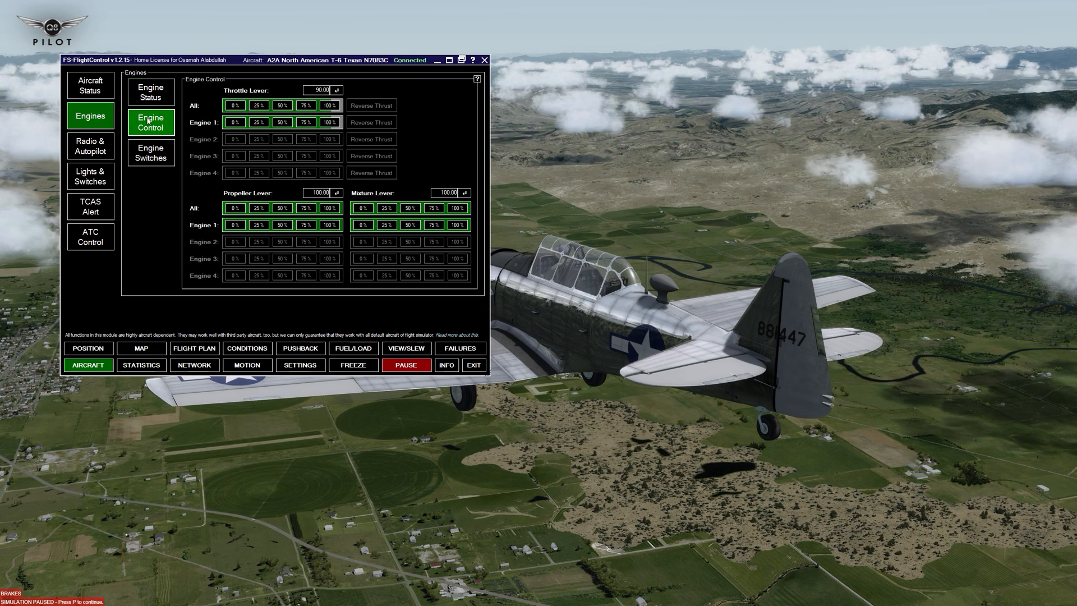
click(150, 153)
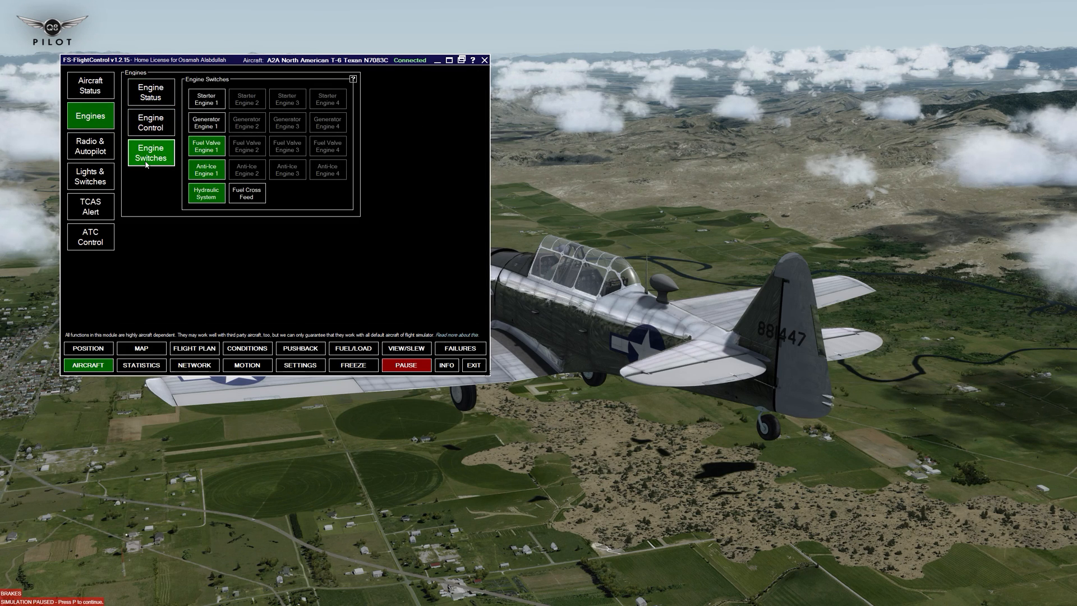
Browse the Radio & Autopilot and Lights & Switches panels, ending on ATC Control.
click(90, 145)
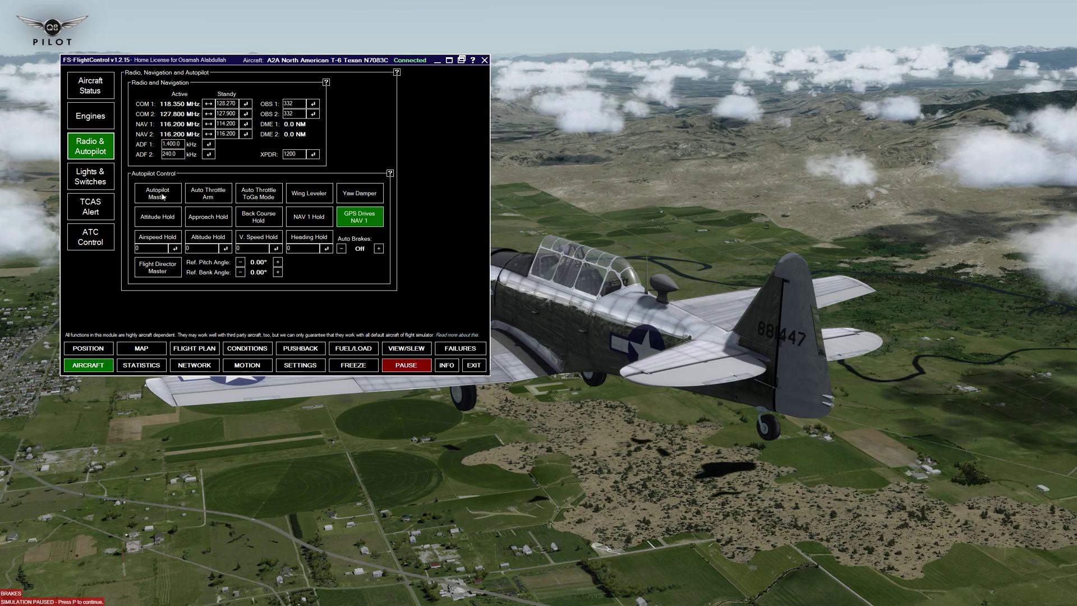
mouse_move(199, 198)
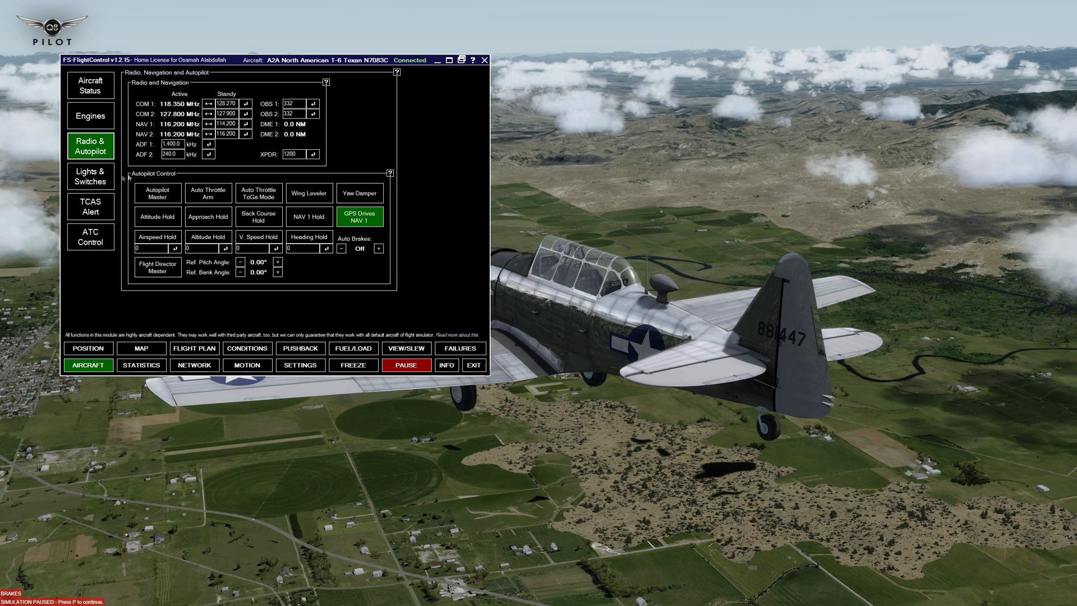
click(89, 176)
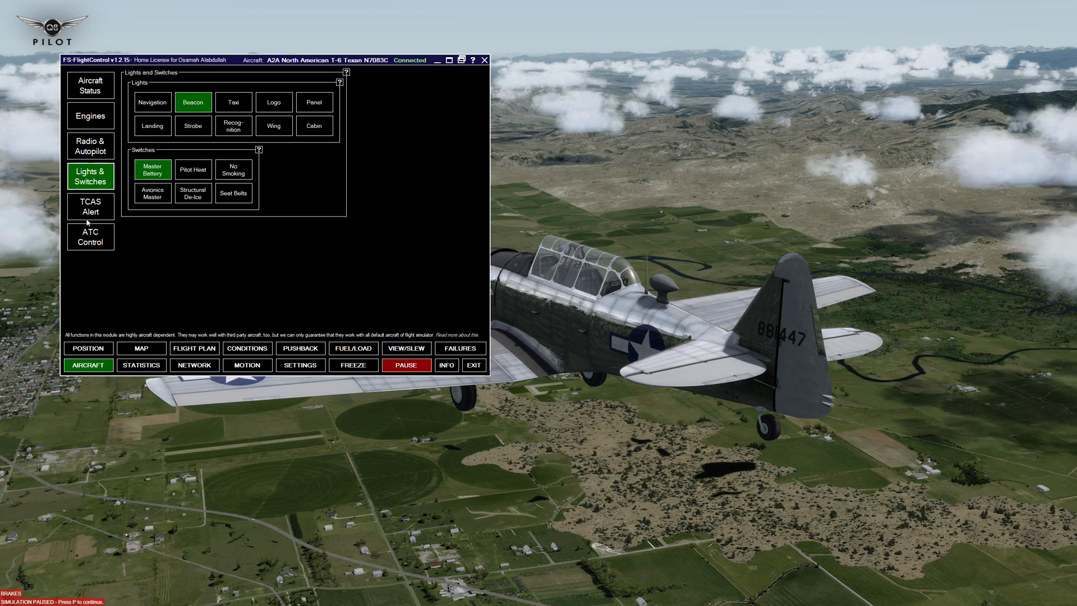
click(89, 237)
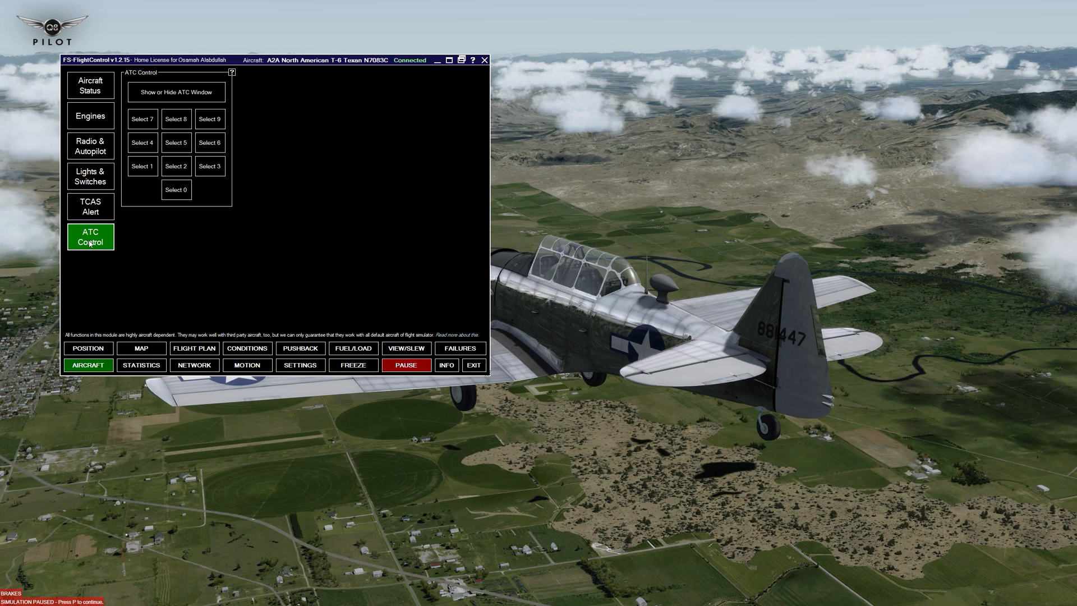
Open the flight statistics charts and view KBZN runway 12 approach statistics.
click(141, 365)
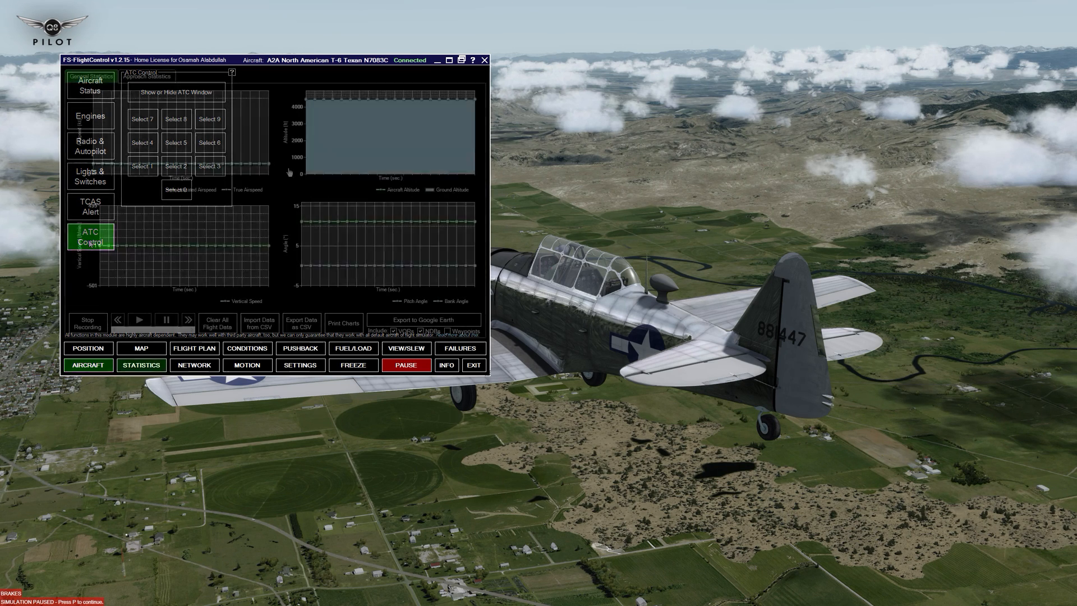
click(140, 365)
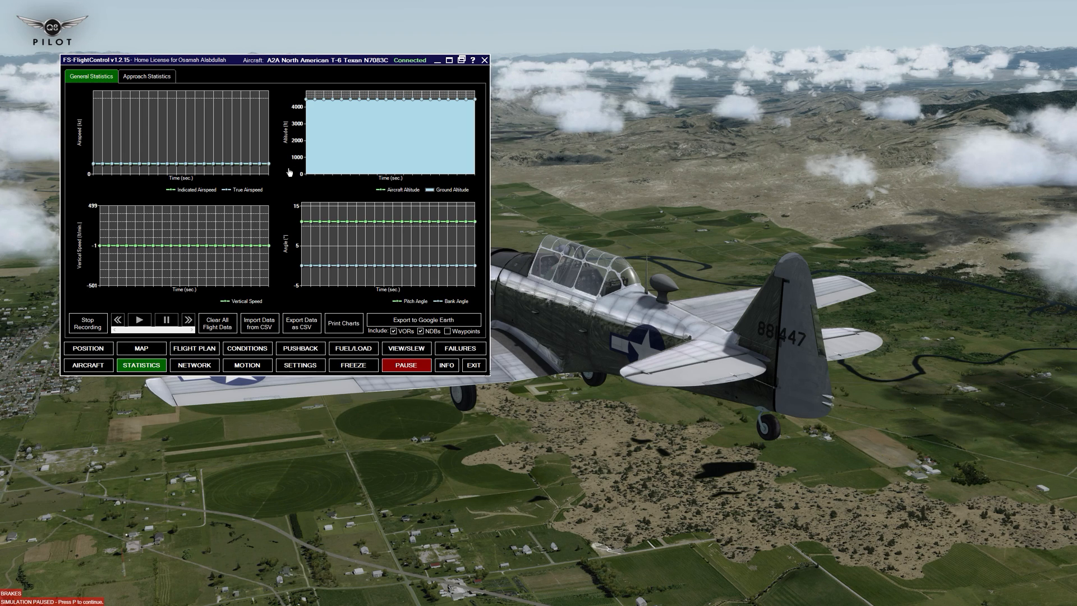
mouse_move(82, 170)
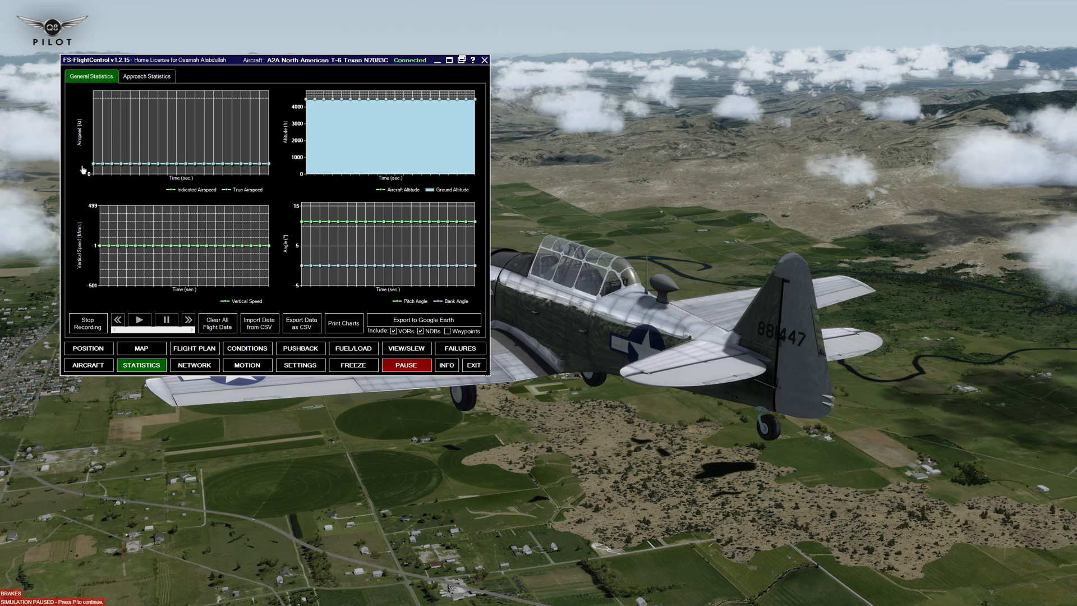
mouse_move(105, 172)
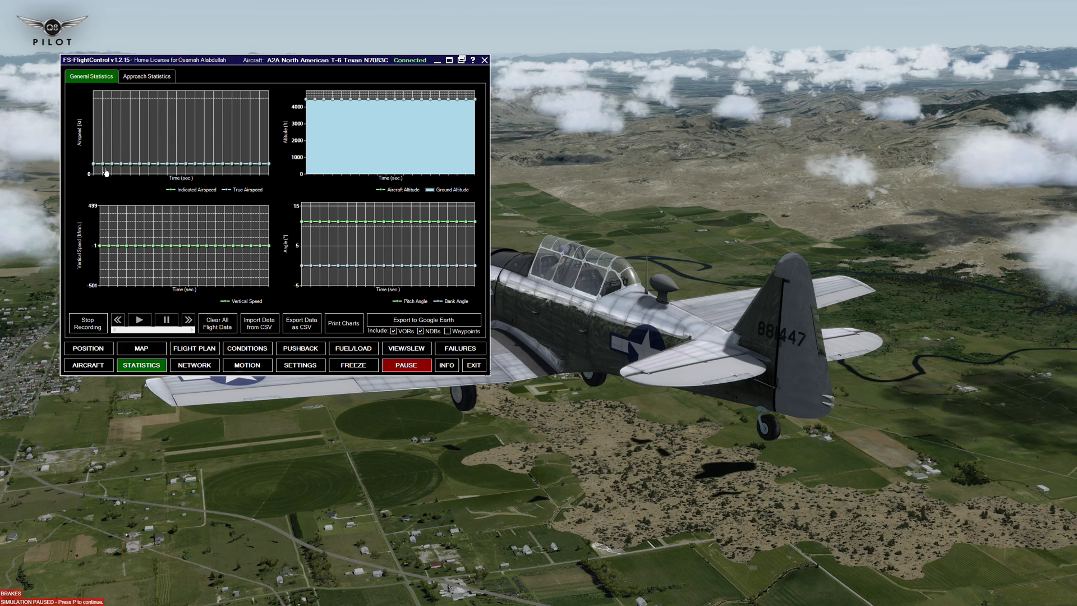
mouse_move(376, 149)
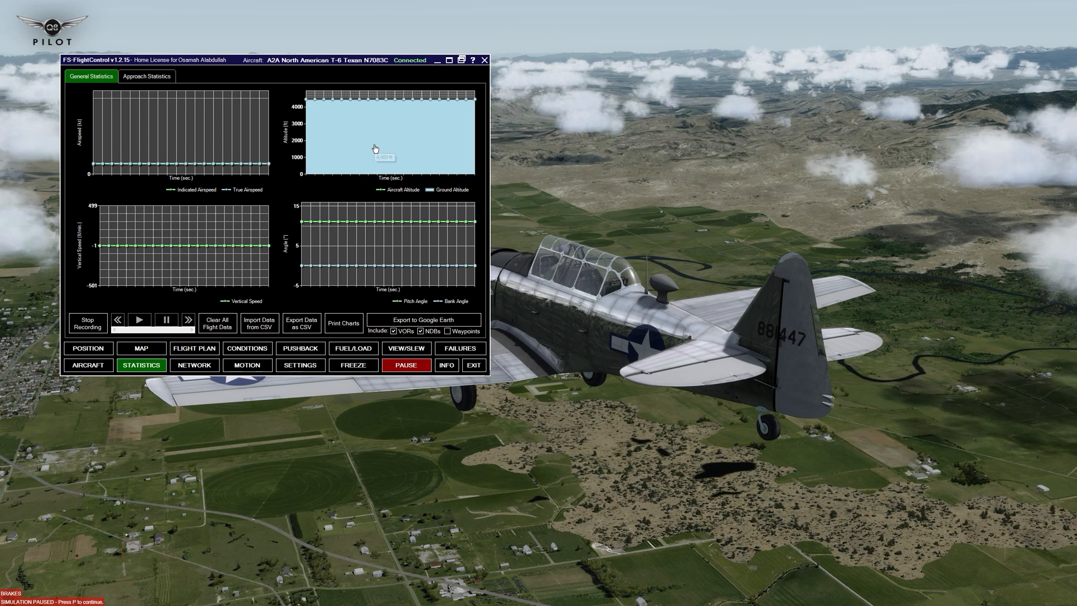
mouse_move(336, 169)
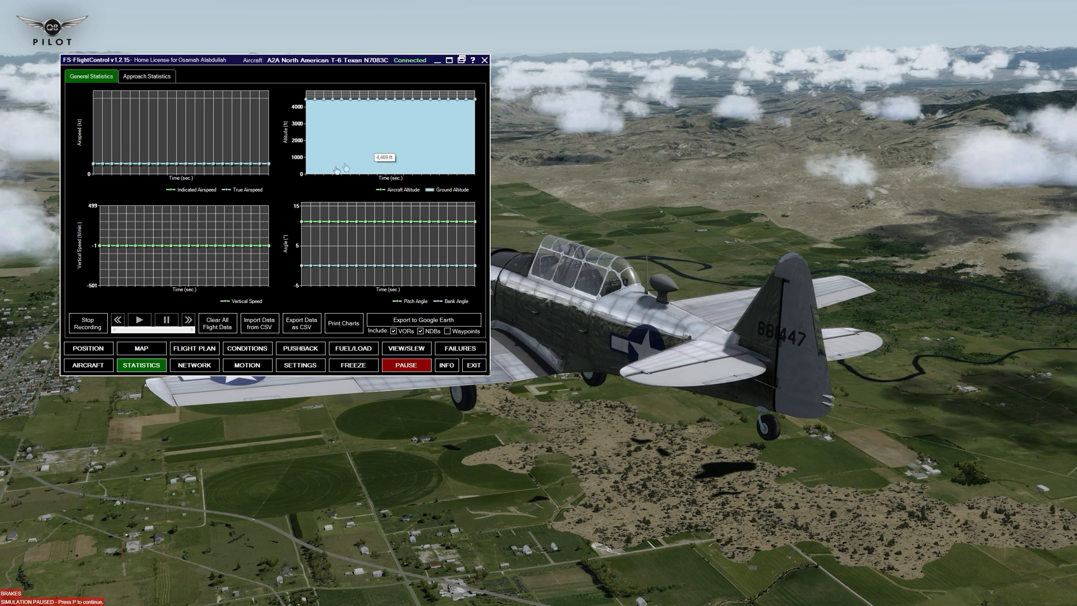
mouse_move(329, 199)
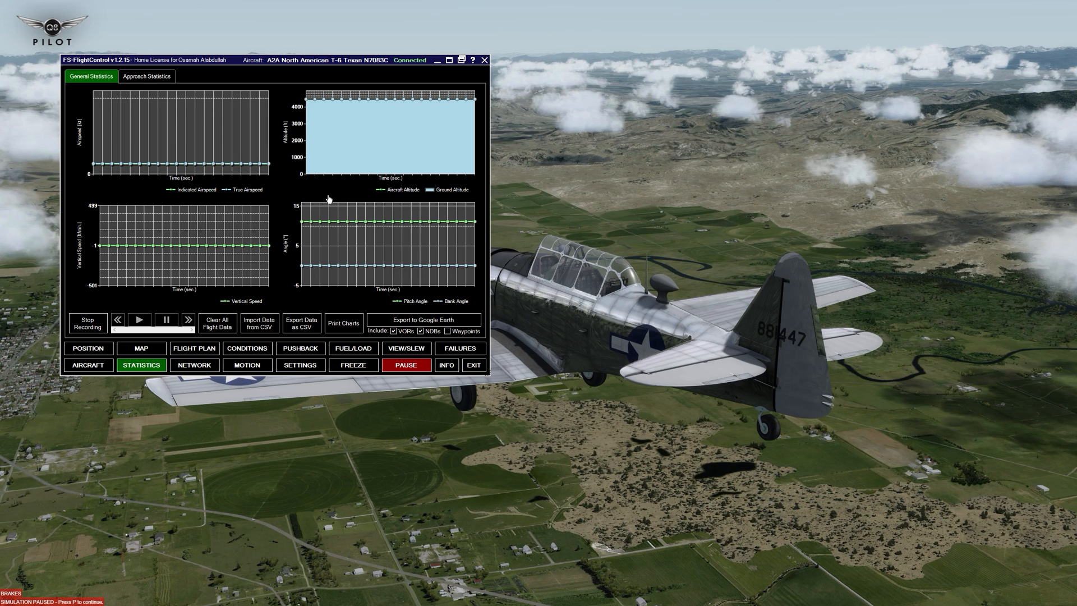
mouse_move(137, 77)
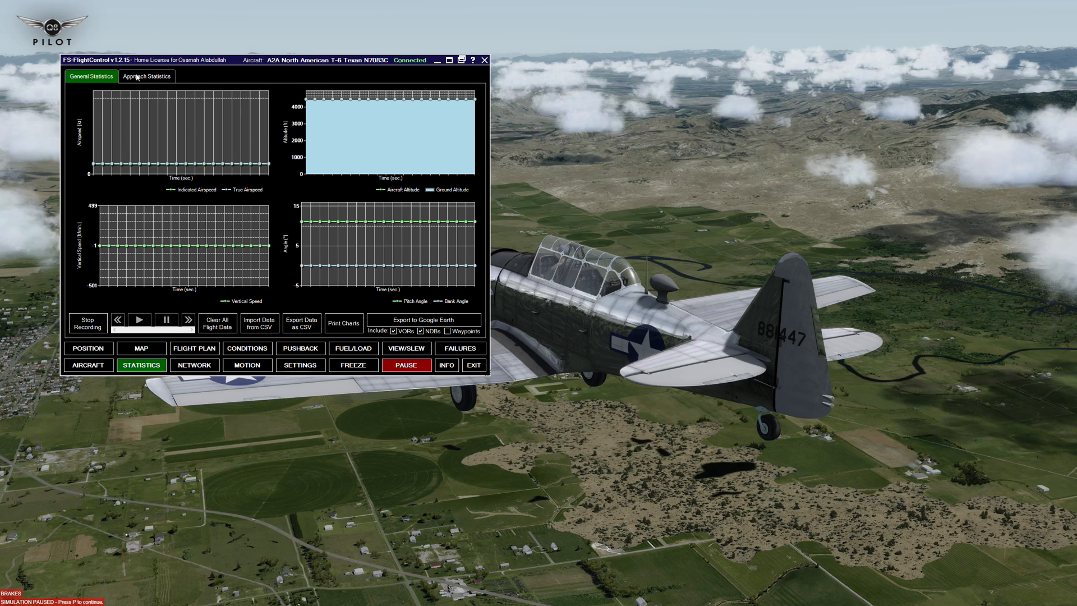
click(146, 76)
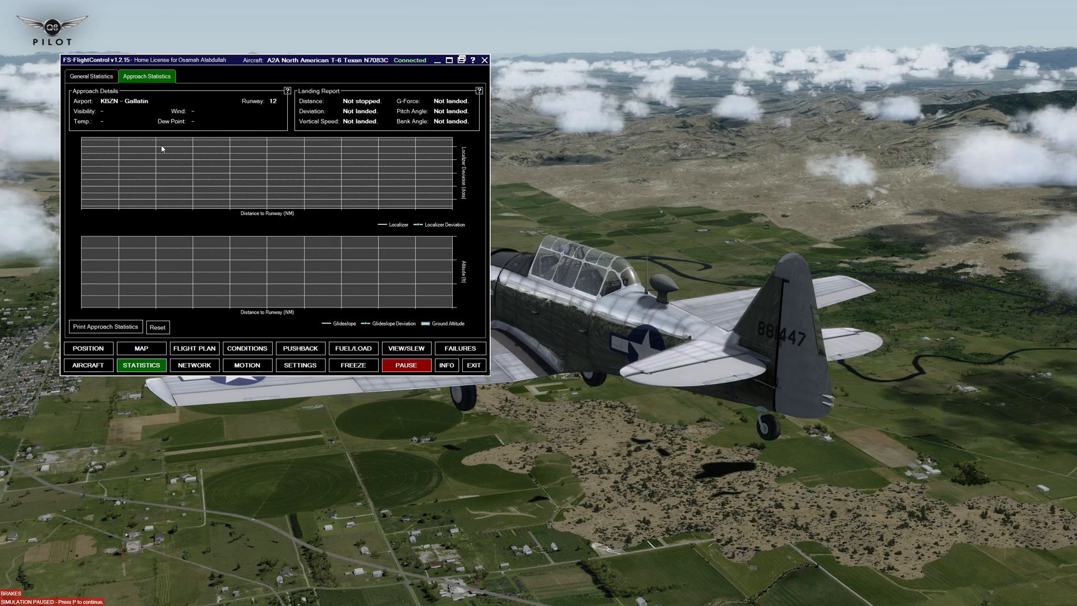
mouse_move(268, 254)
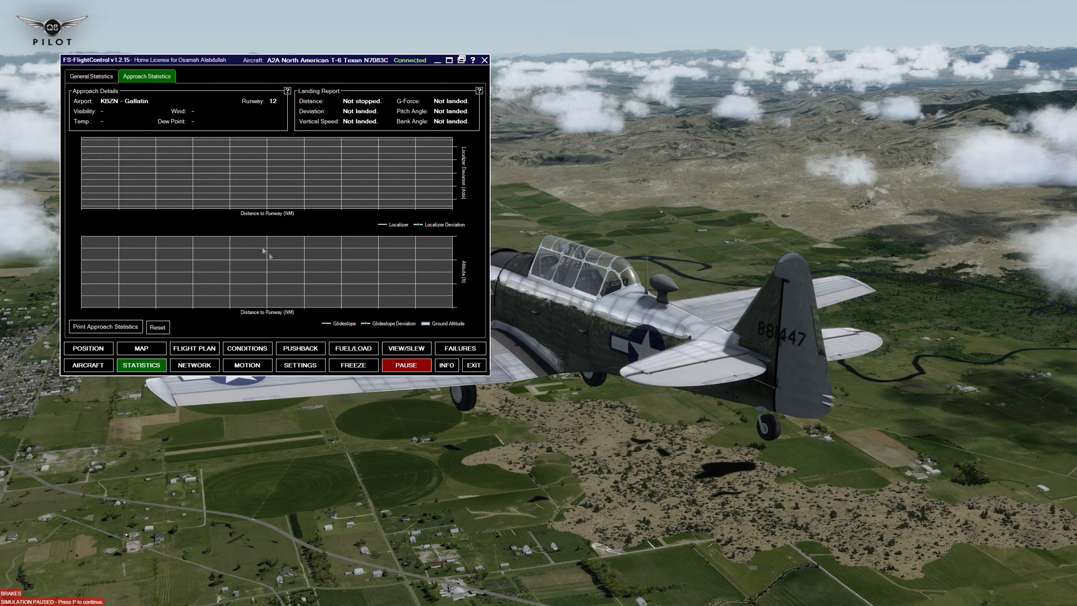
mouse_move(126, 122)
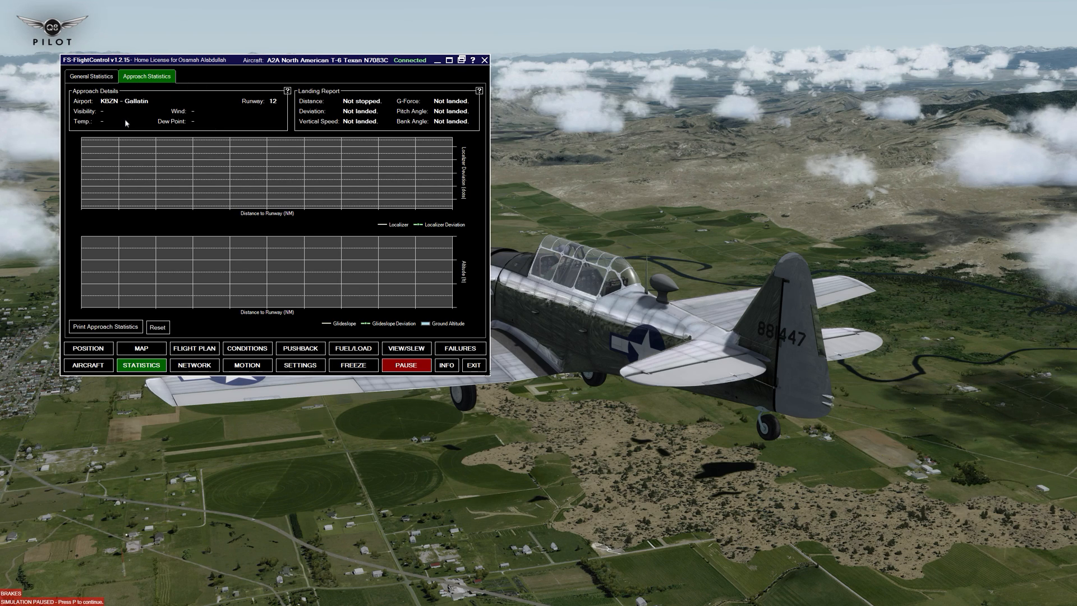
mouse_move(181, 110)
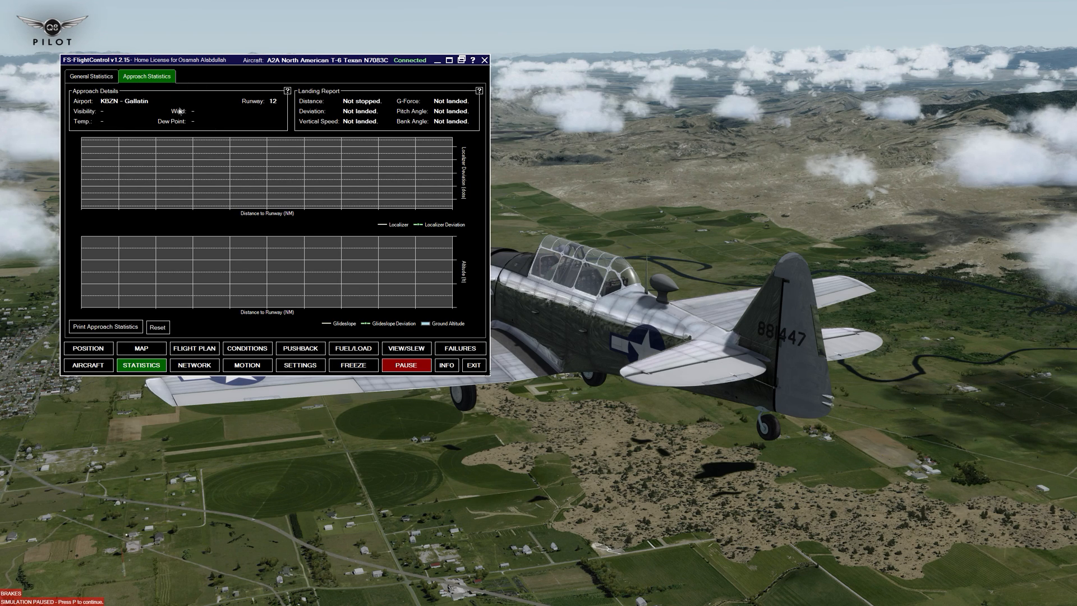
mouse_move(402, 112)
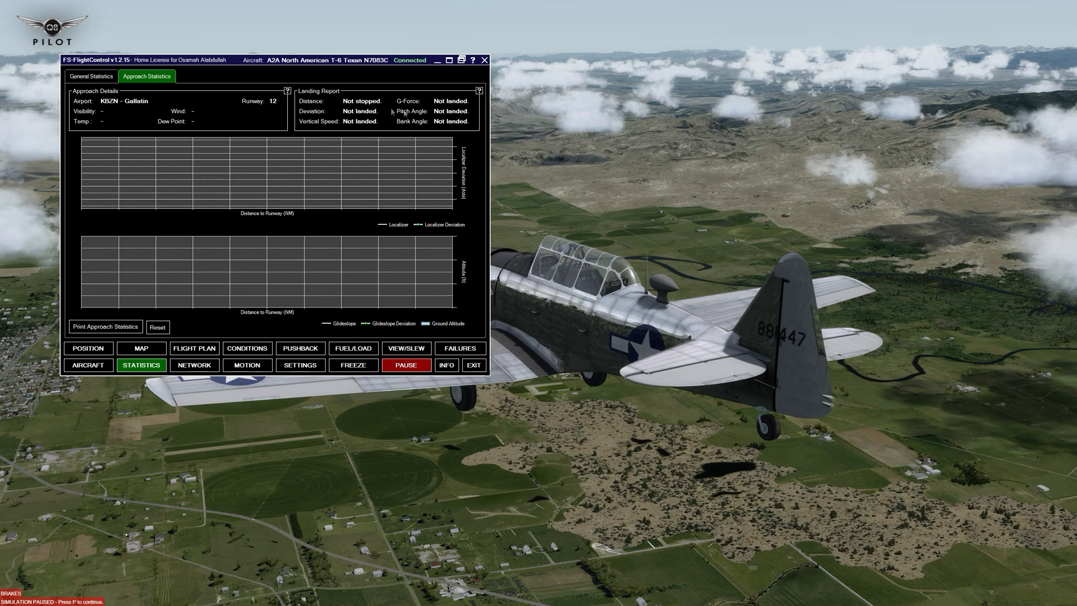
mouse_move(336, 194)
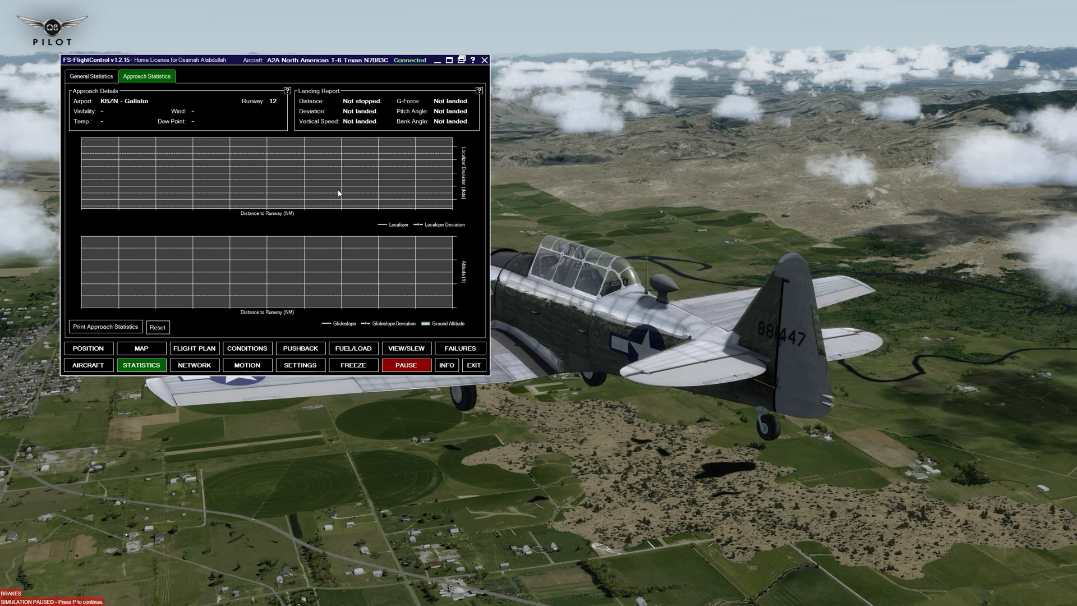
click(406, 364)
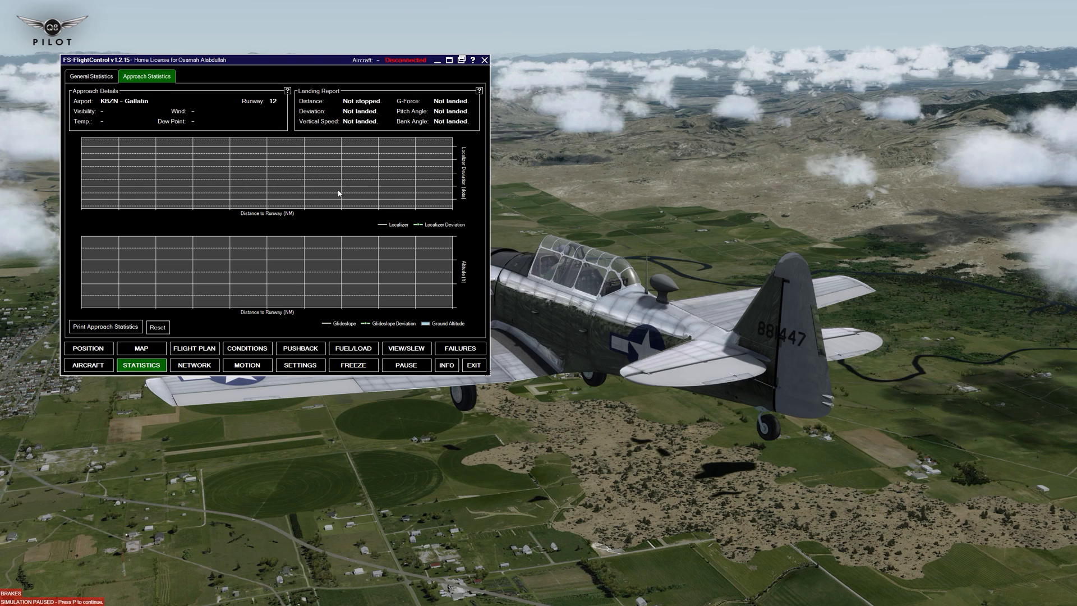
In Flight Plan, set KLAX as arrival airport with runway 24L.
click(194, 347)
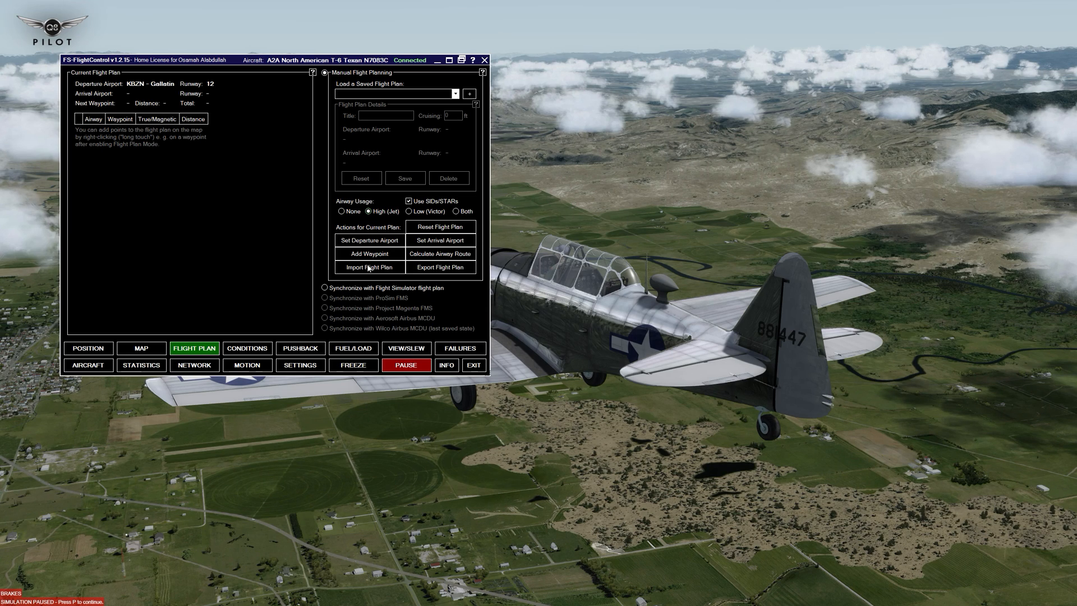
click(370, 240)
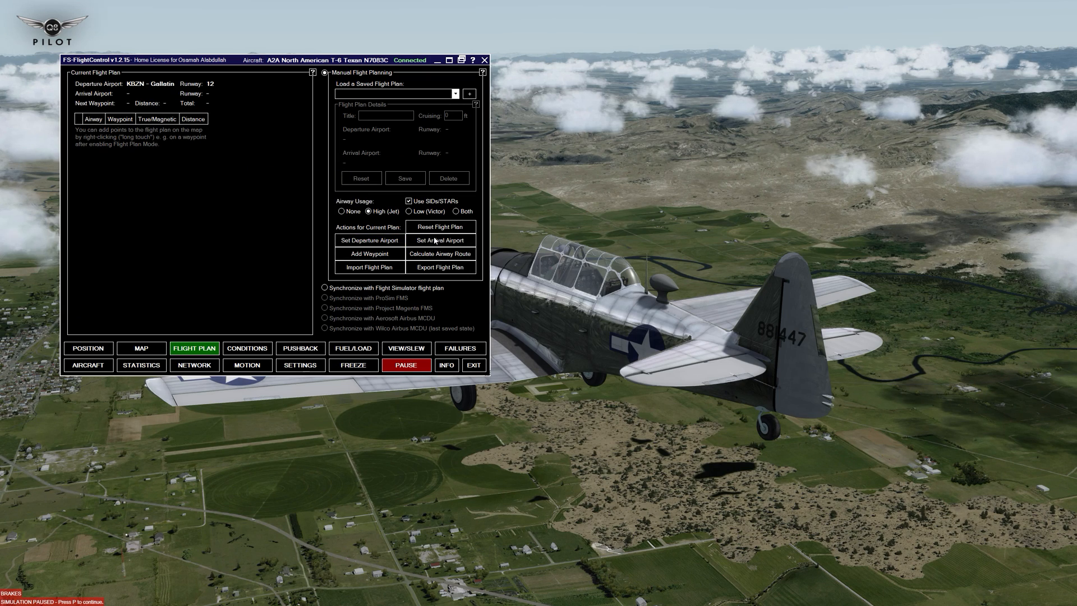
click(440, 240)
text(KLAX)
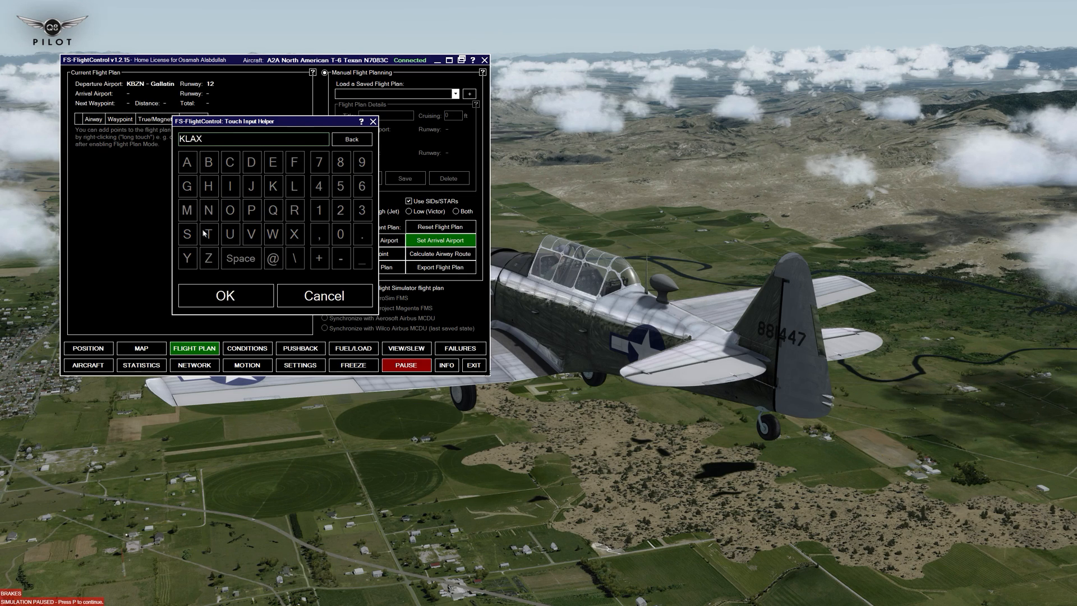
click(224, 295)
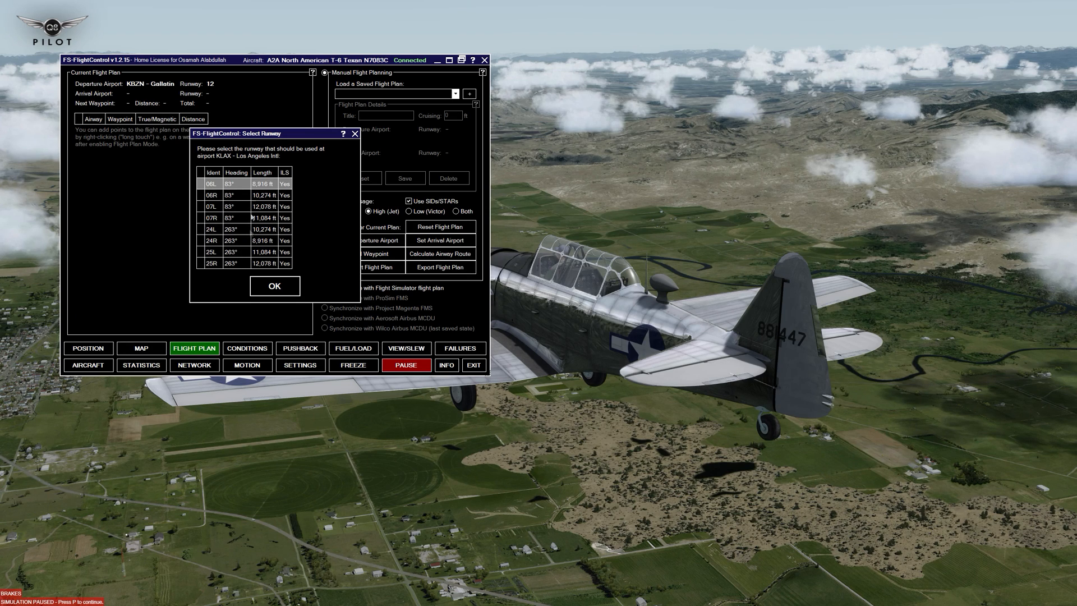
mouse_move(285, 174)
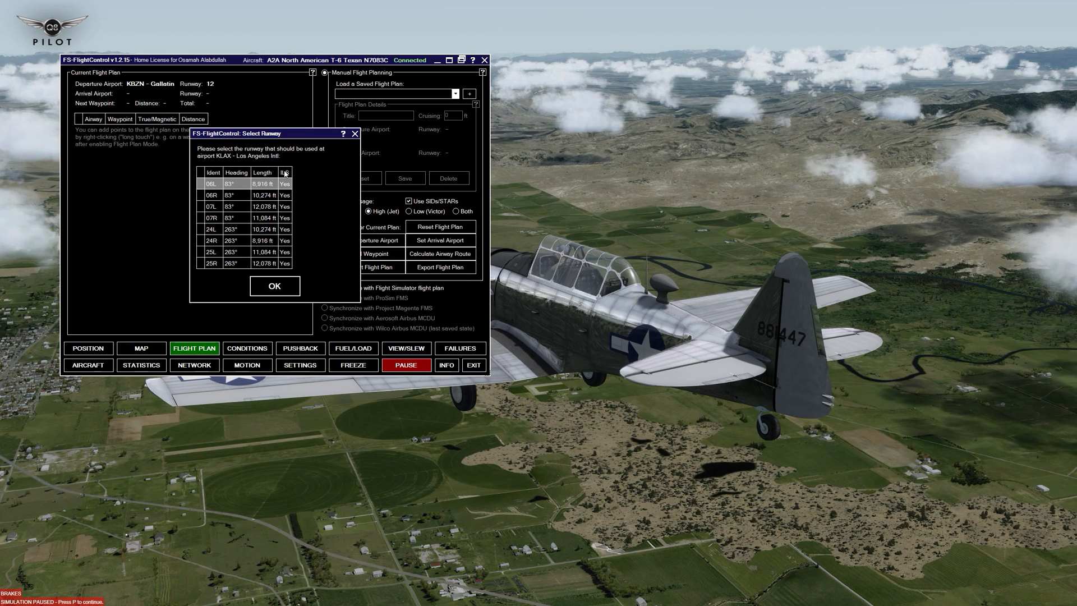
click(234, 229)
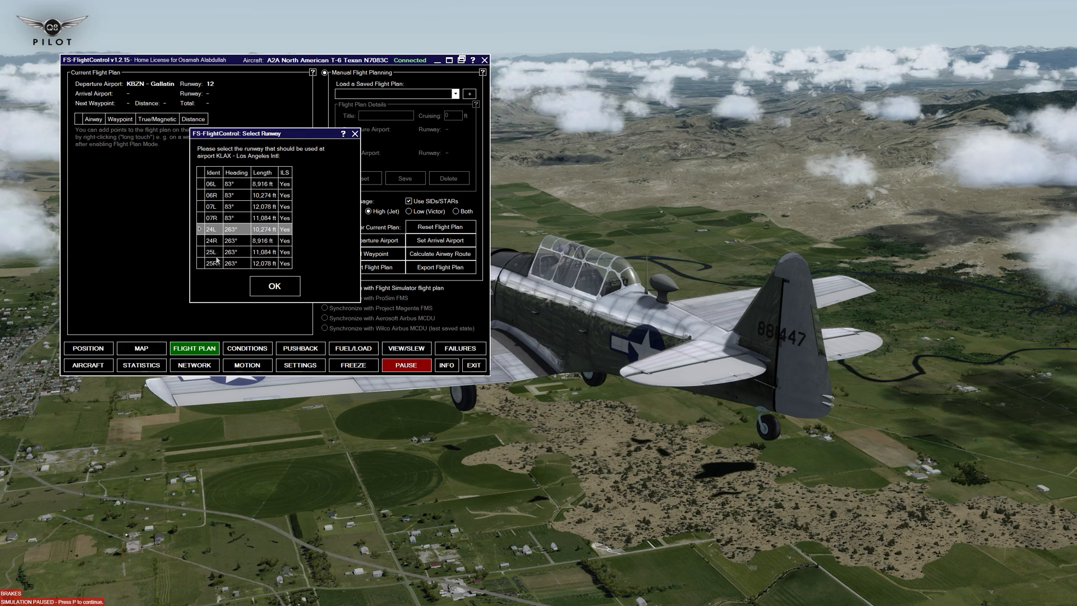
click(275, 285)
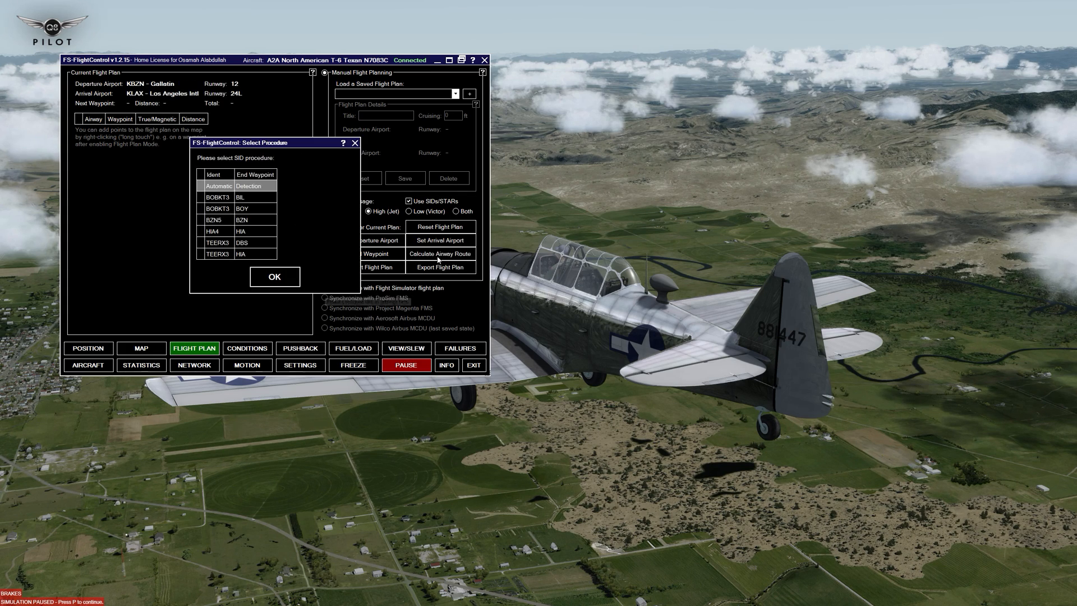
Accept automatic SID/STAR detection and airway J107 via MLF, BERYL and NORRA.
click(275, 276)
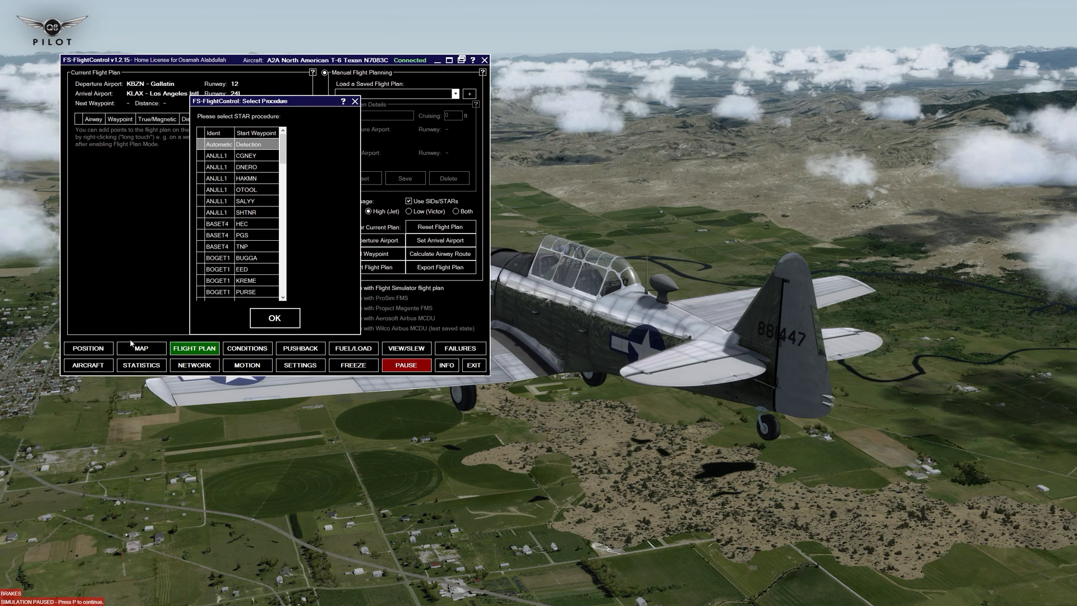
click(275, 318)
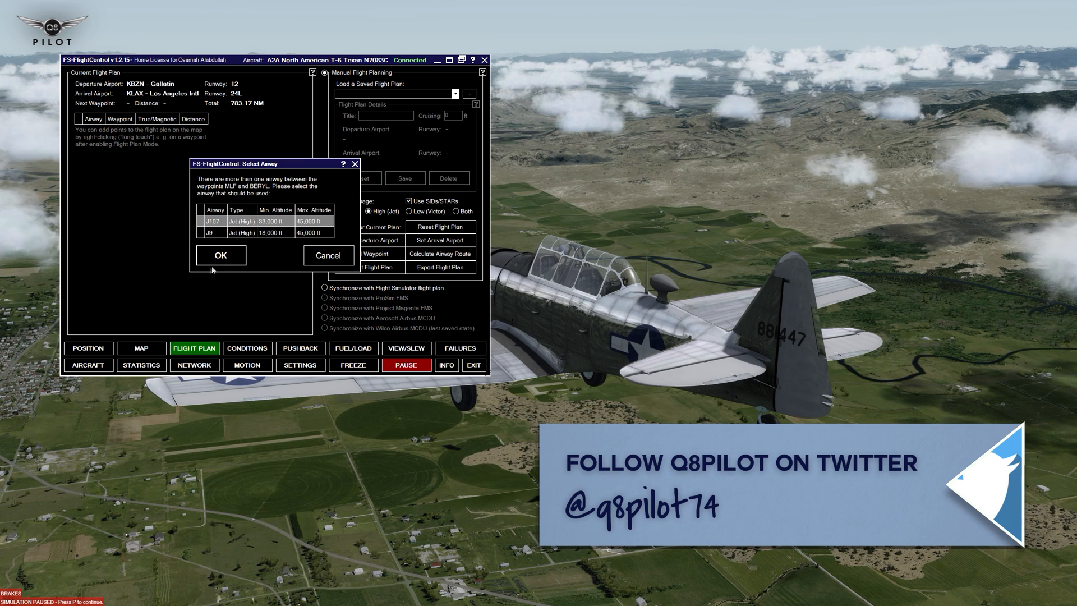
click(220, 254)
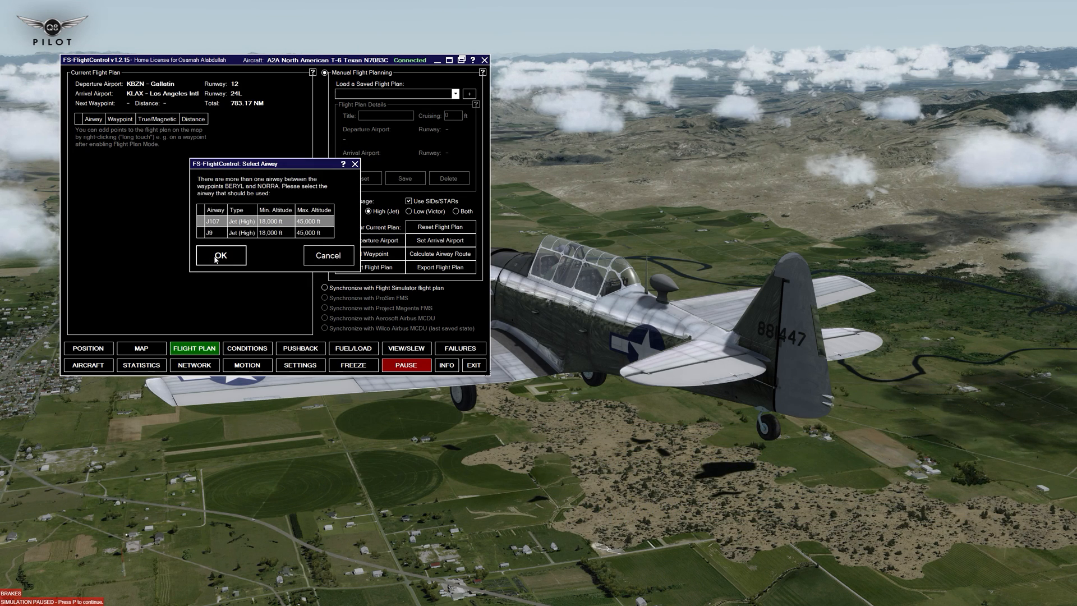
click(221, 254)
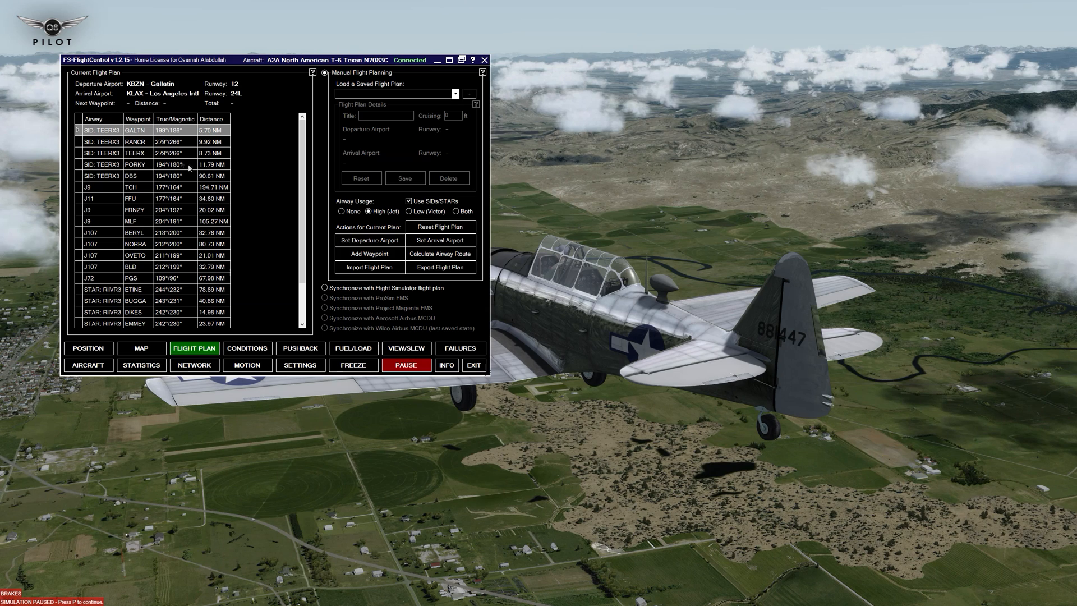
mouse_move(155, 240)
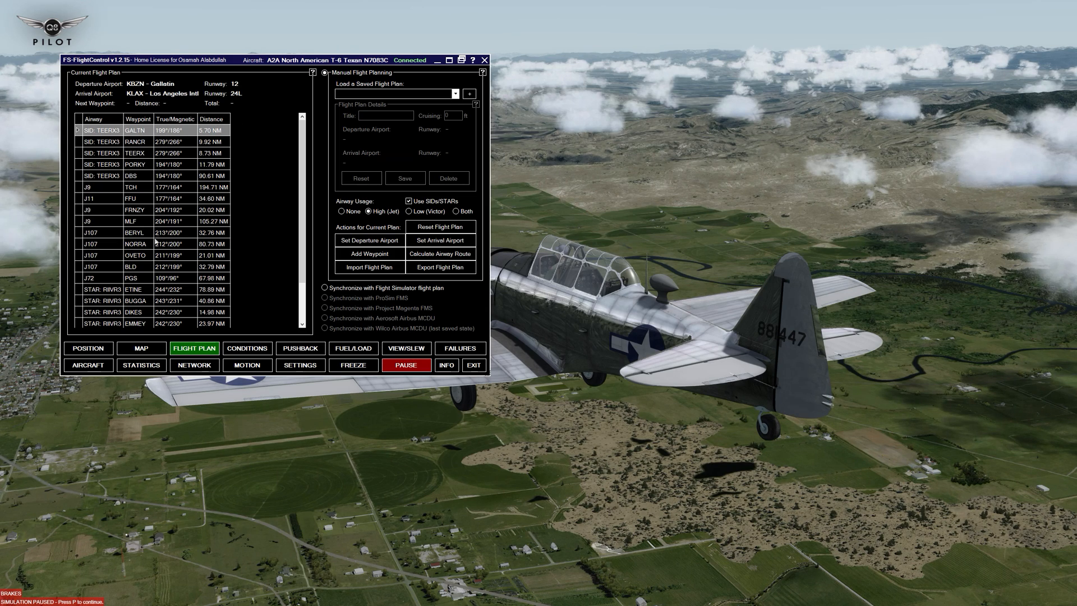
scroll(down, 3)
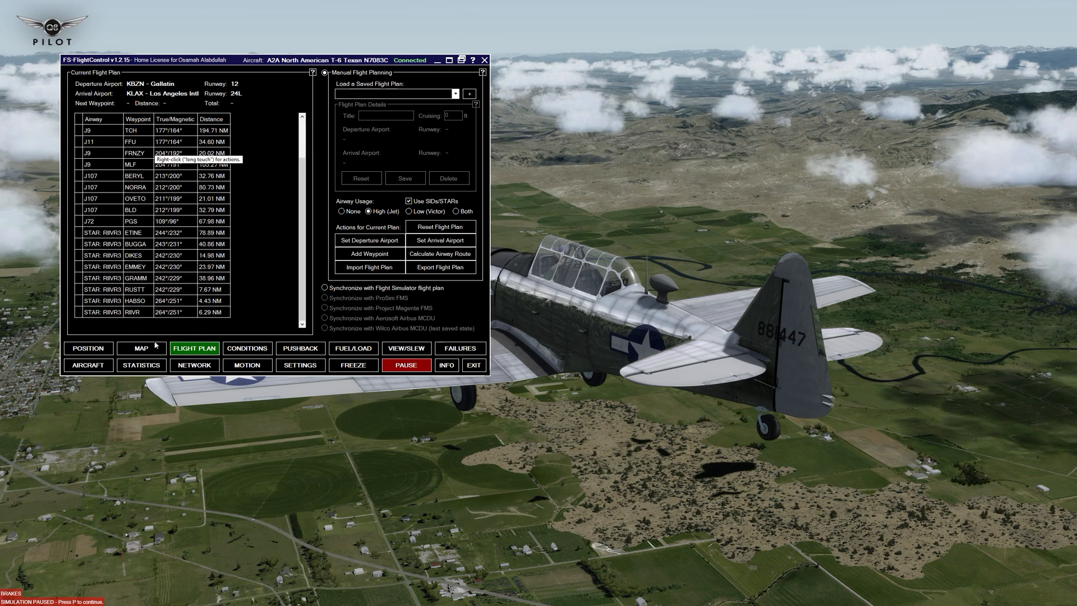
Zoom the map out over the route south of Bozeman, then view current conditions.
click(141, 348)
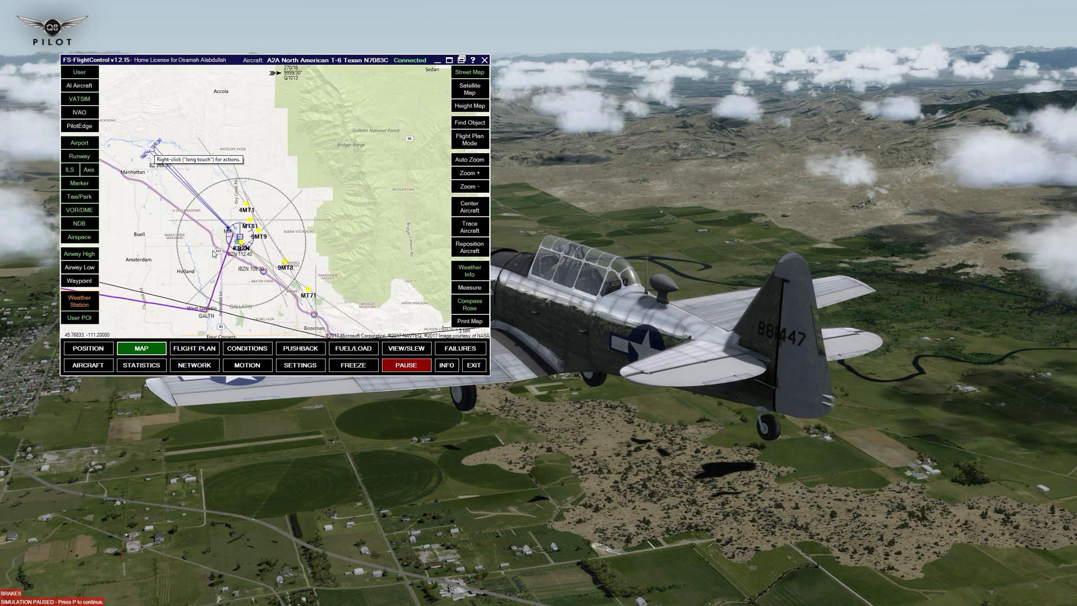
click(470, 187)
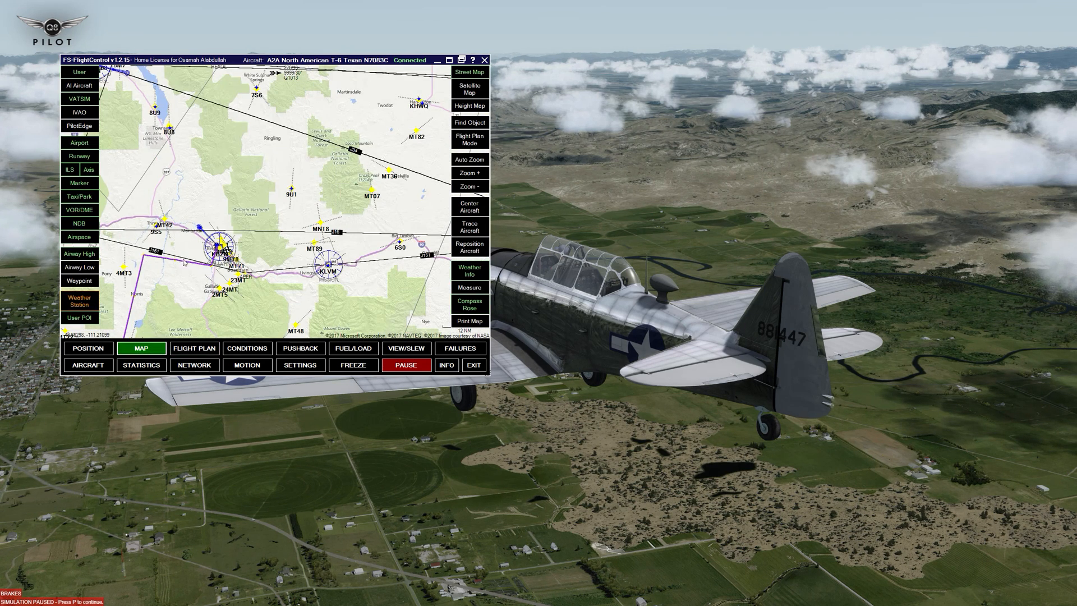
mouse_move(228, 227)
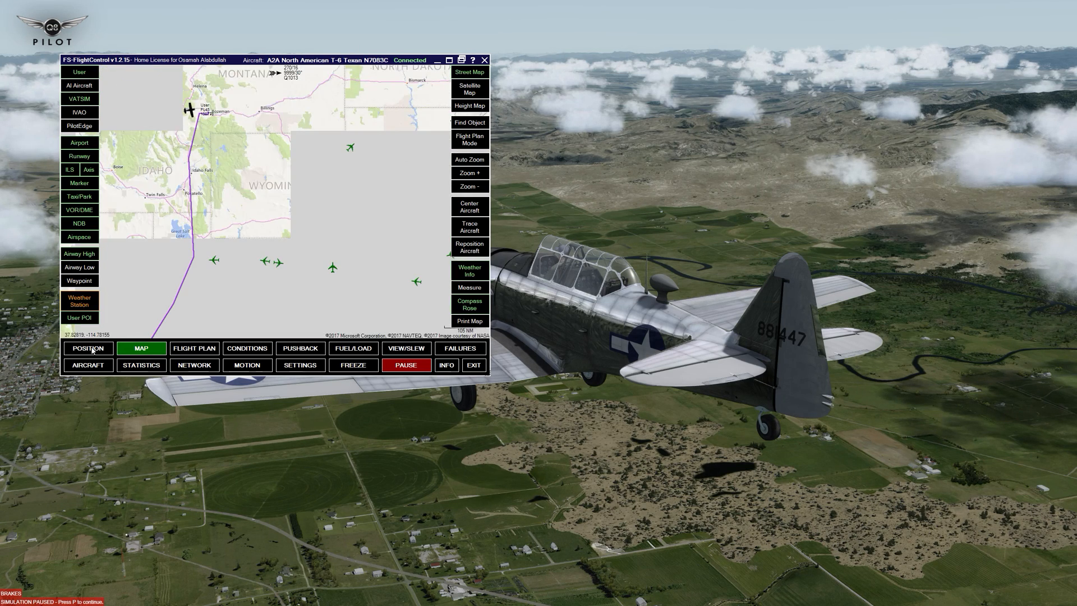
click(247, 348)
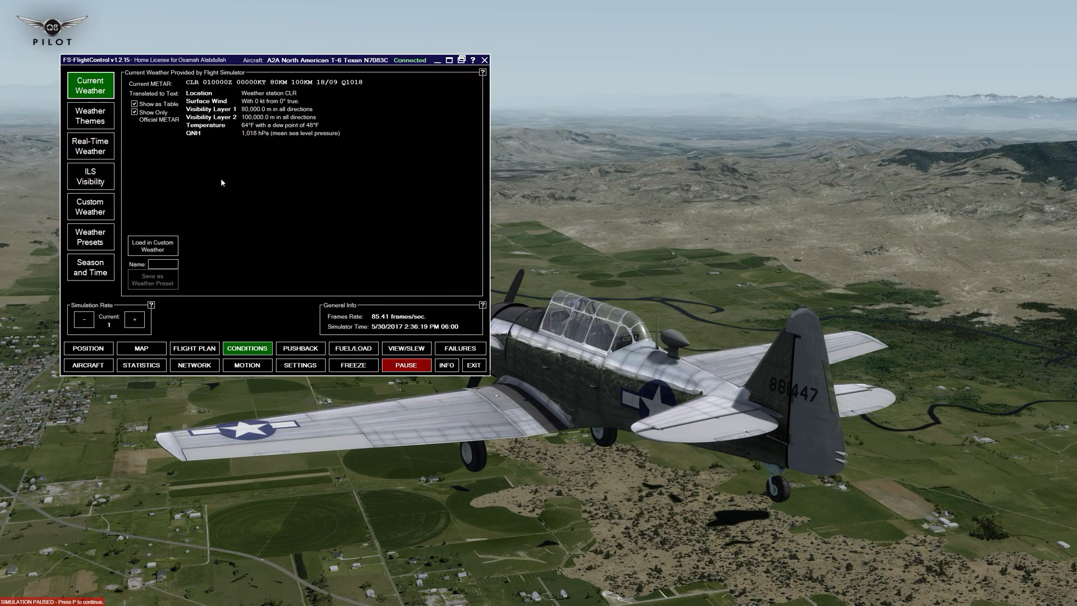
mouse_move(218, 175)
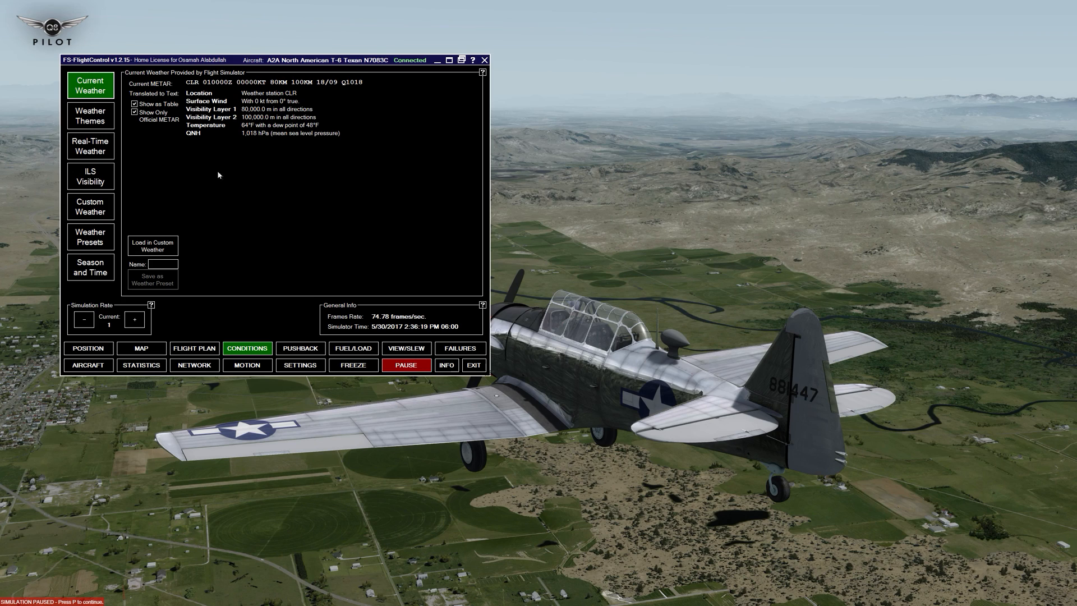
mouse_move(287, 108)
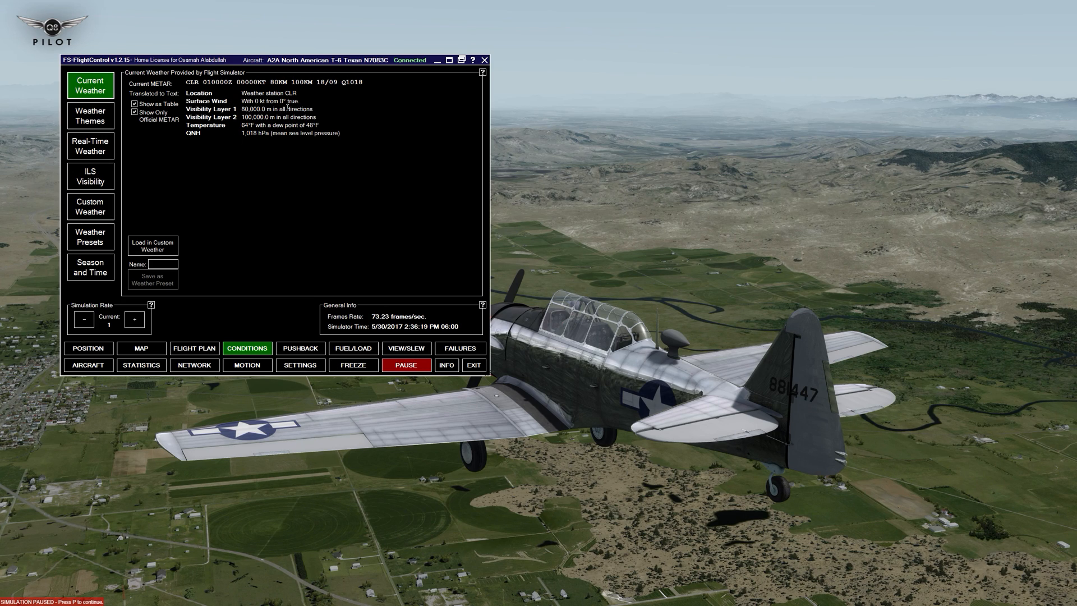
mouse_move(213, 89)
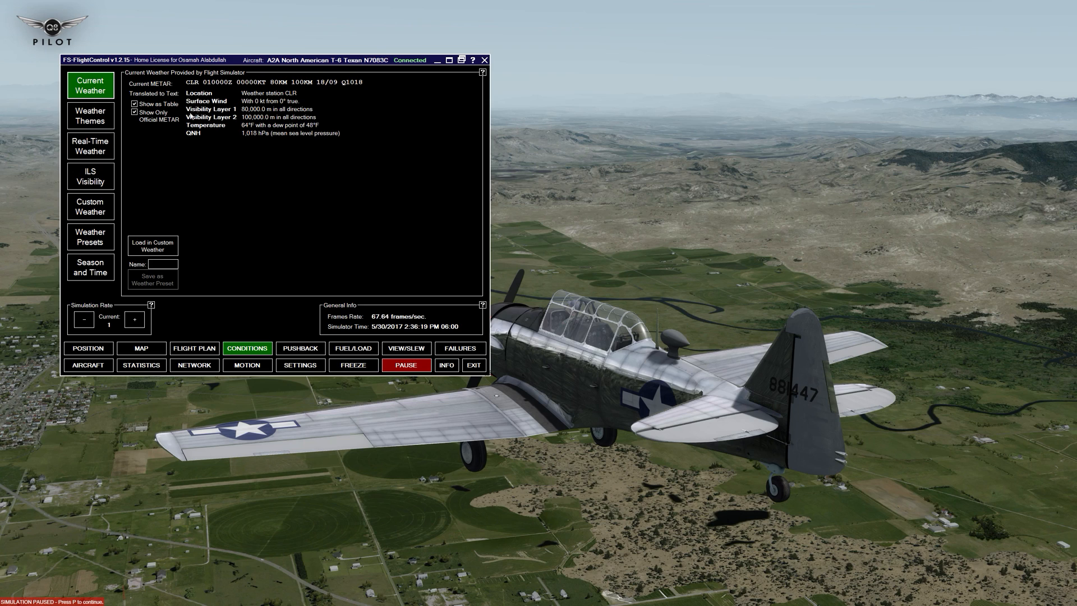
Show the Weather Themes gallery in Conditions and restore the simulator connection.
click(90, 116)
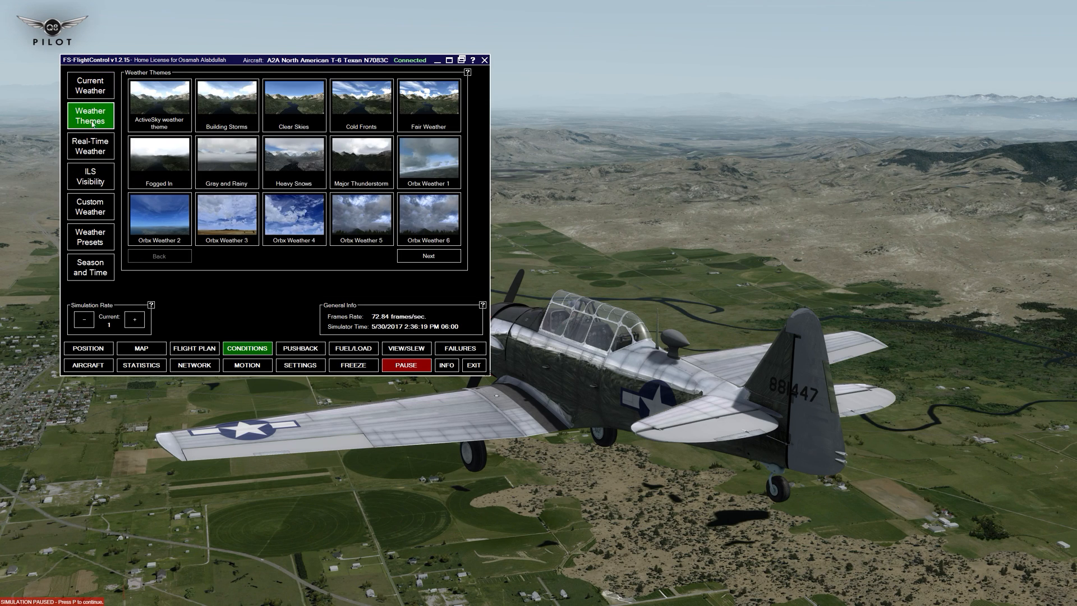
mouse_move(293, 167)
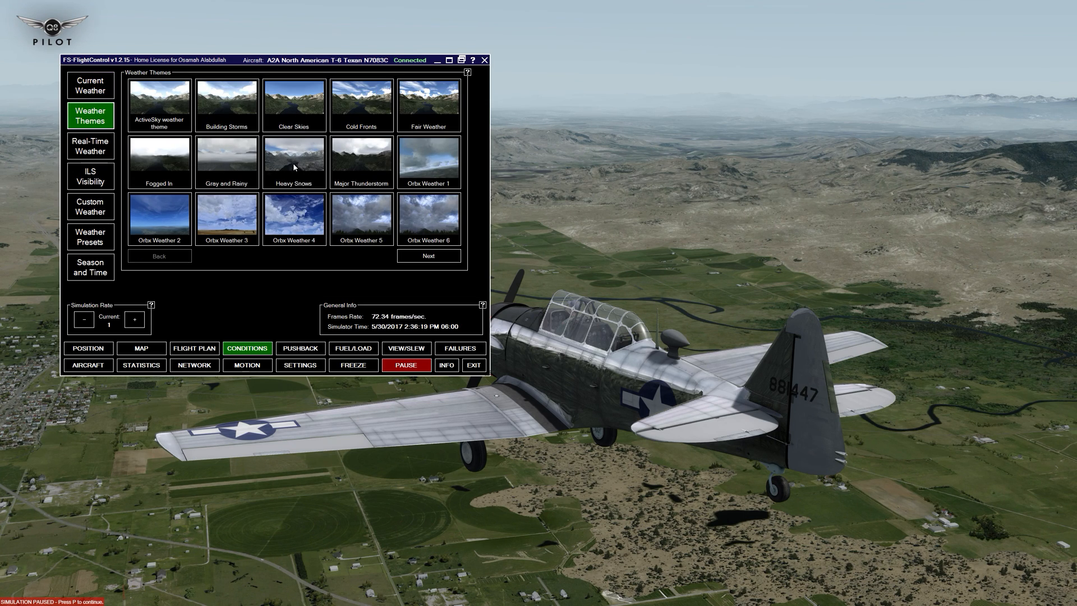
mouse_move(163, 115)
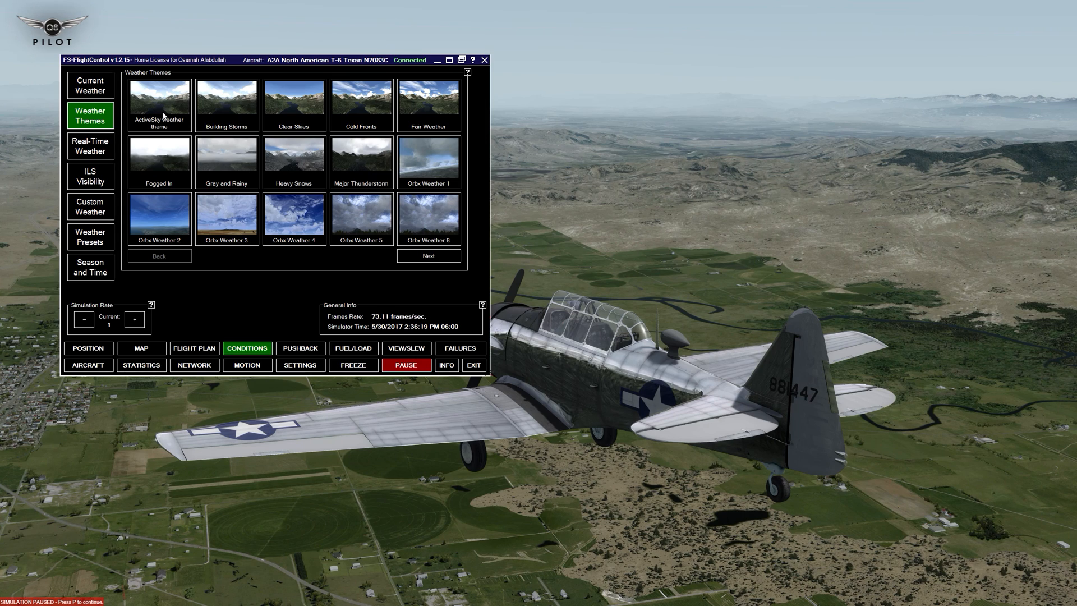
mouse_move(299, 157)
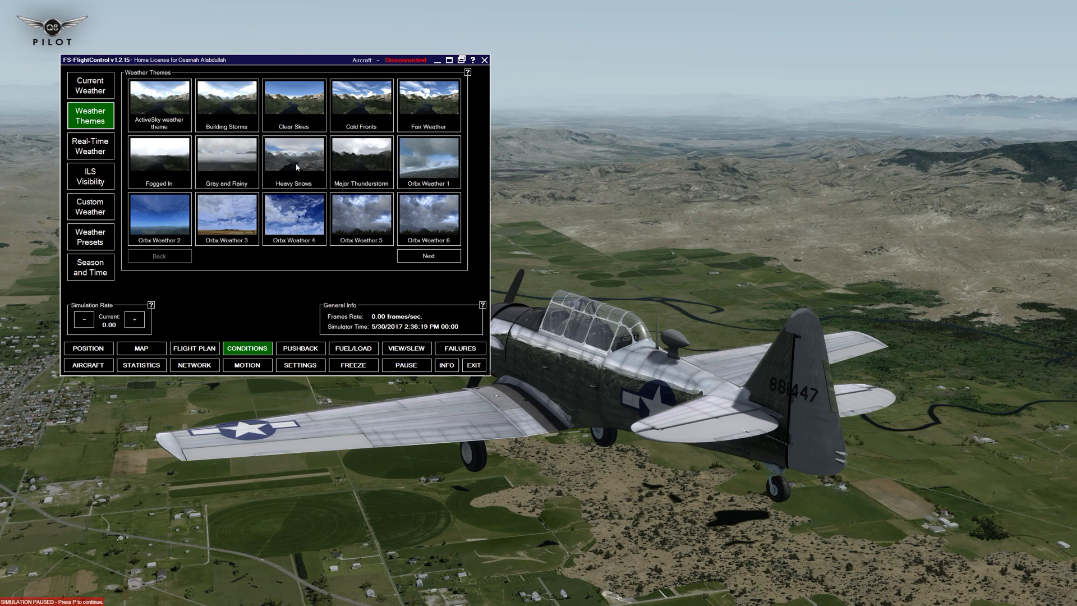
click(406, 365)
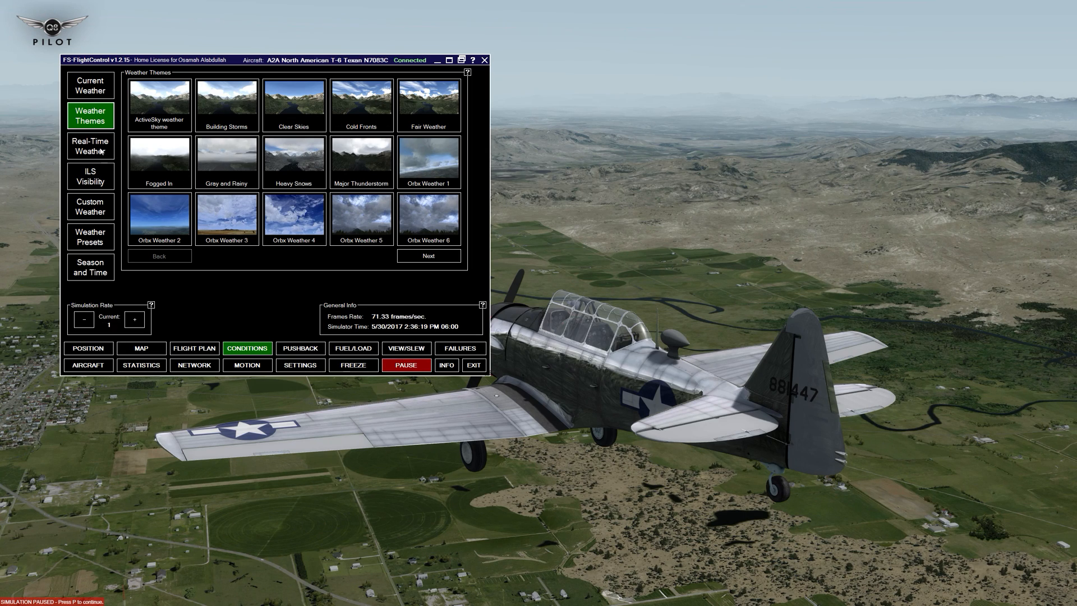
View Real-Time Weather options, then the ILS visibility categories CAT I to CAT IIIc.
click(90, 147)
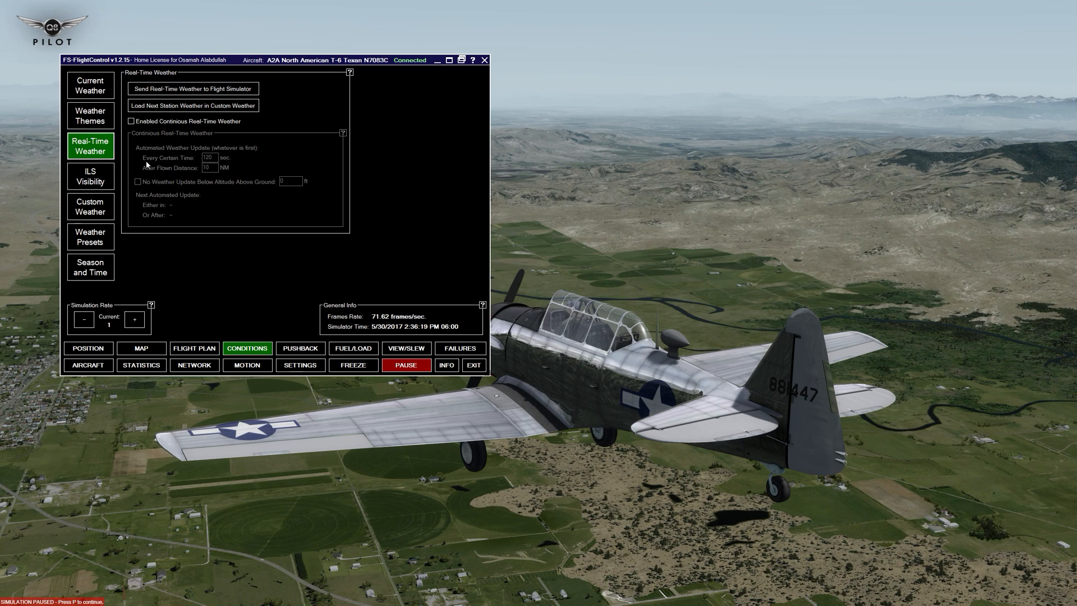
click(90, 176)
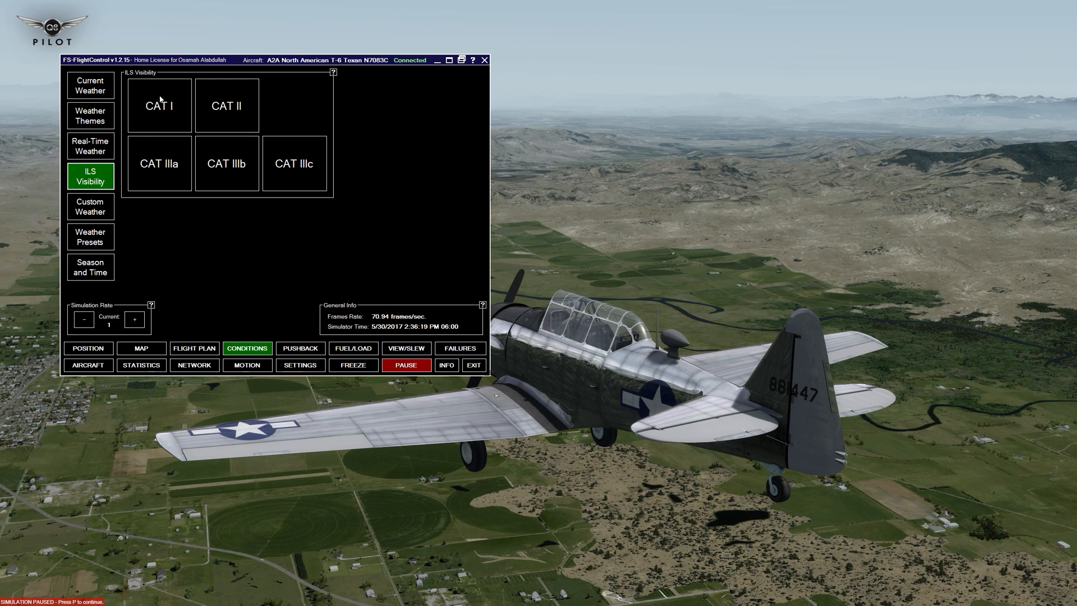
mouse_move(239, 189)
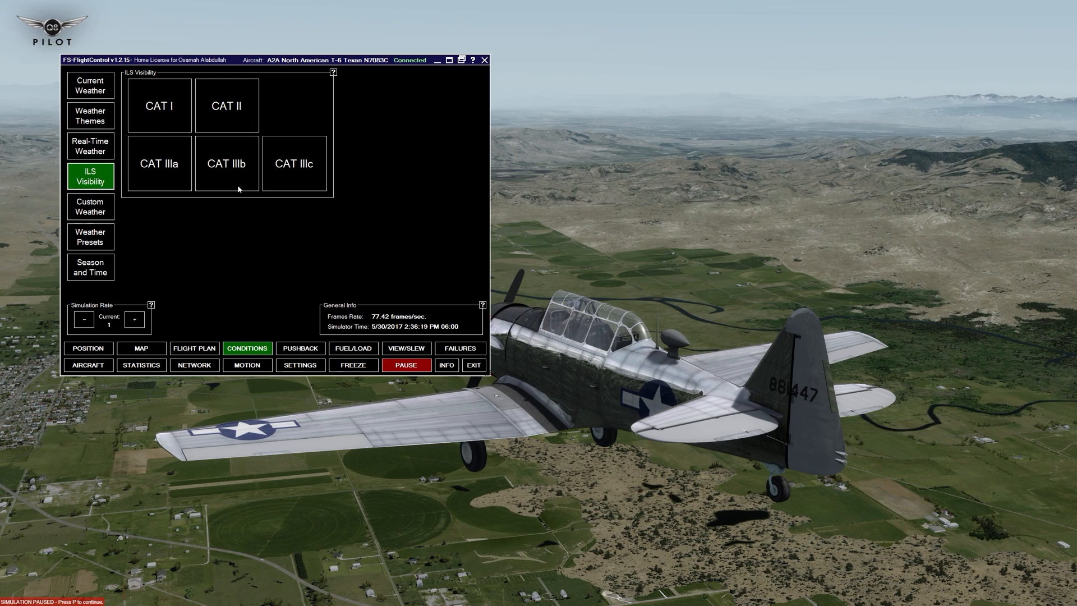
mouse_move(146, 198)
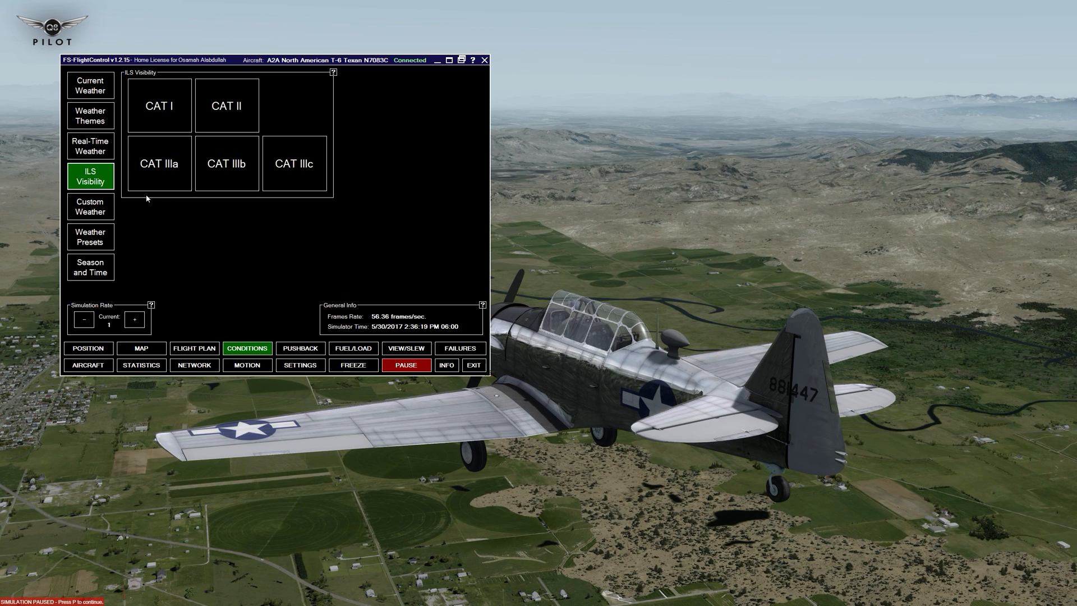
Review custom weather and the empty presets list, then show Brunner motion device status.
click(90, 207)
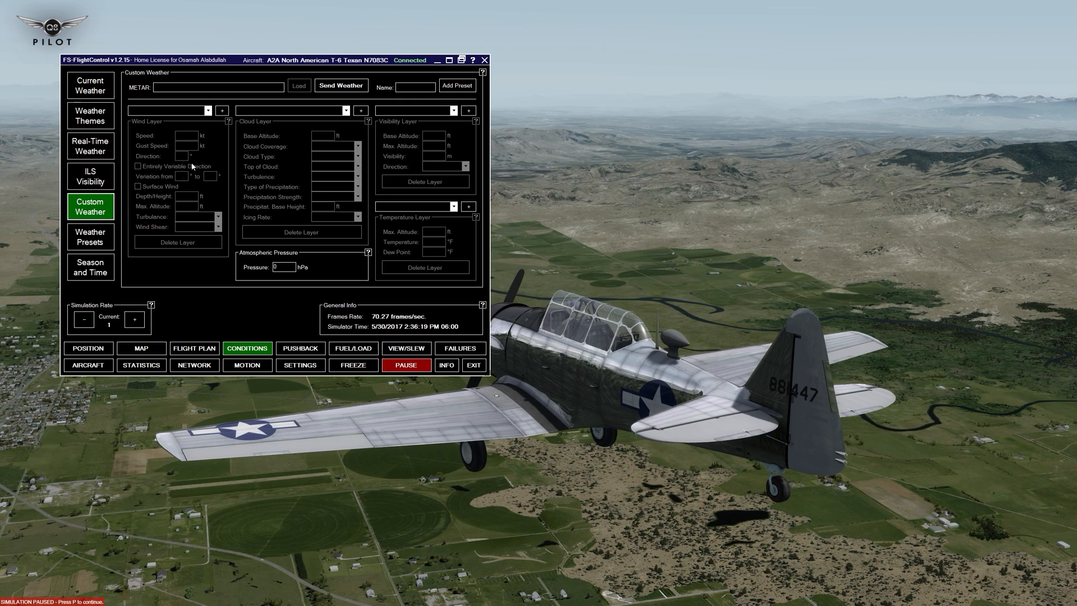
mouse_move(195, 98)
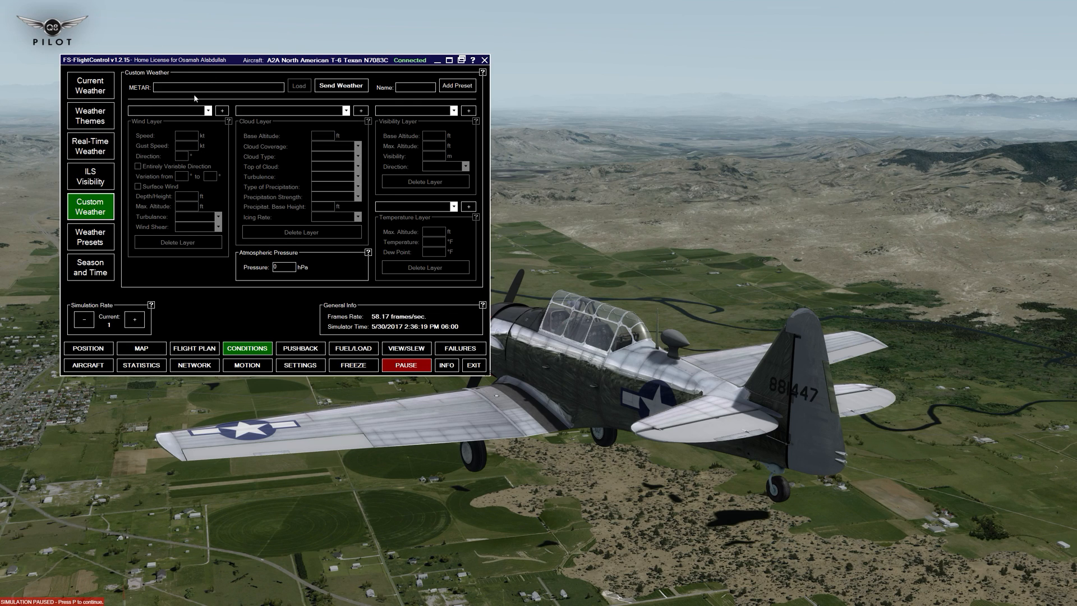
click(90, 236)
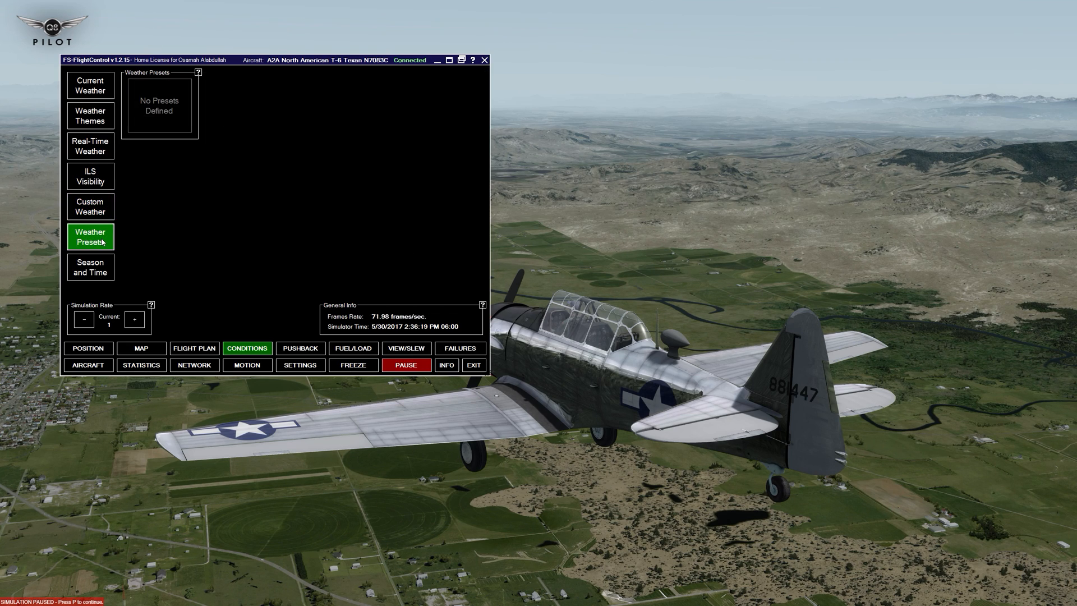
mouse_move(165, 115)
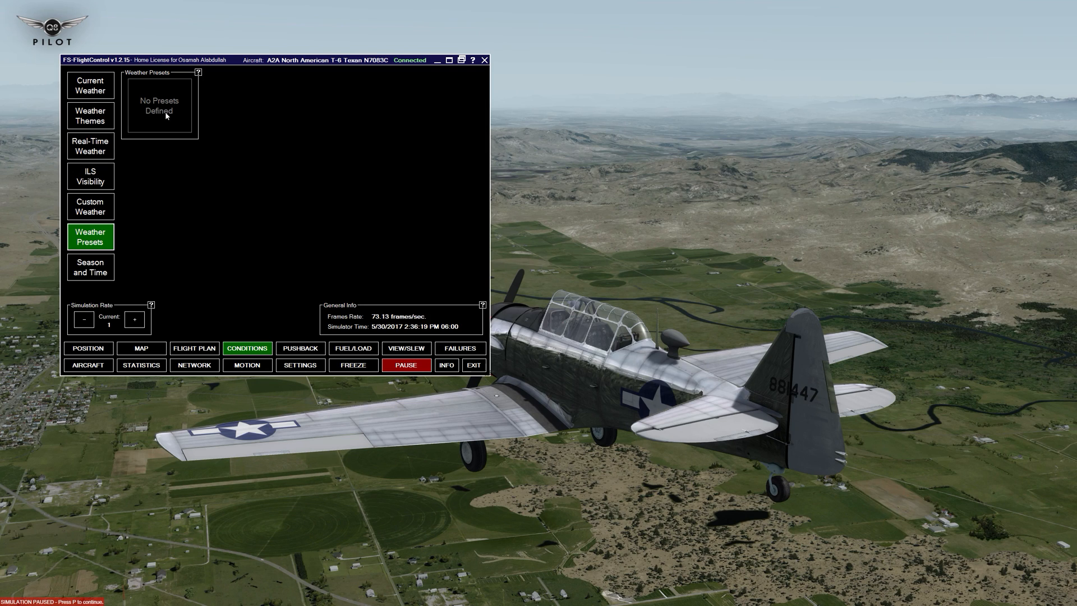
click(247, 365)
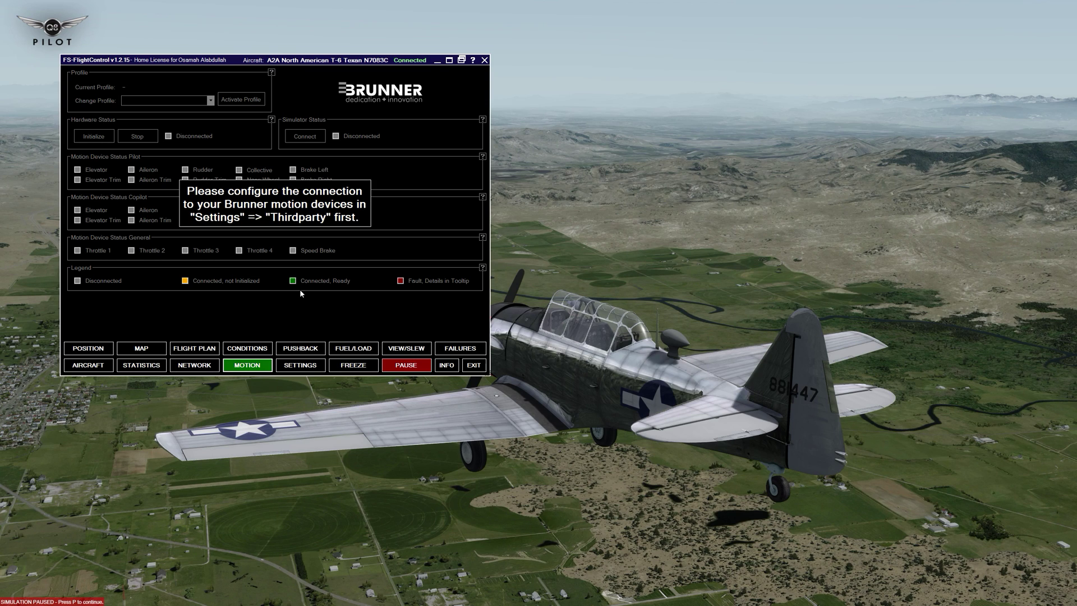
Show the pushback controls, which report pushback works only on the ground.
click(300, 348)
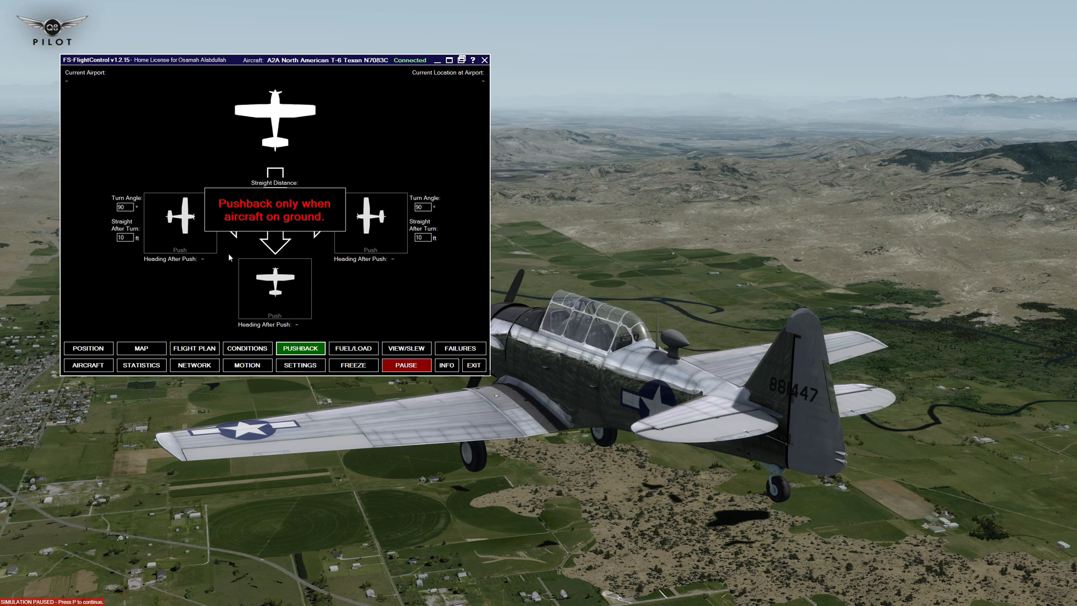
mouse_move(343, 350)
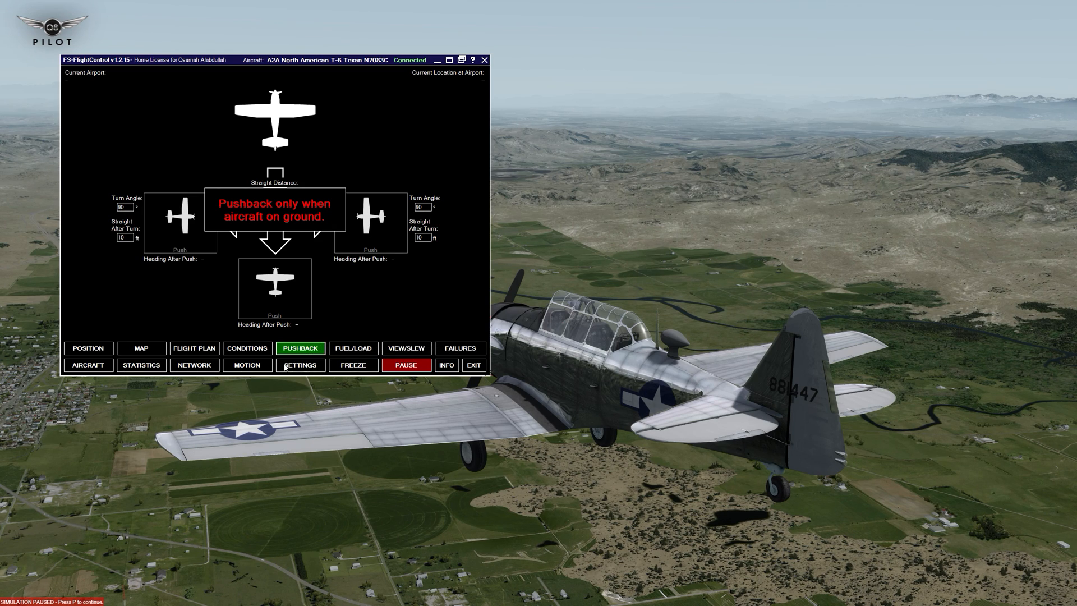
Show the Position settings for final, vectors, base and downwind approach distances.
click(299, 364)
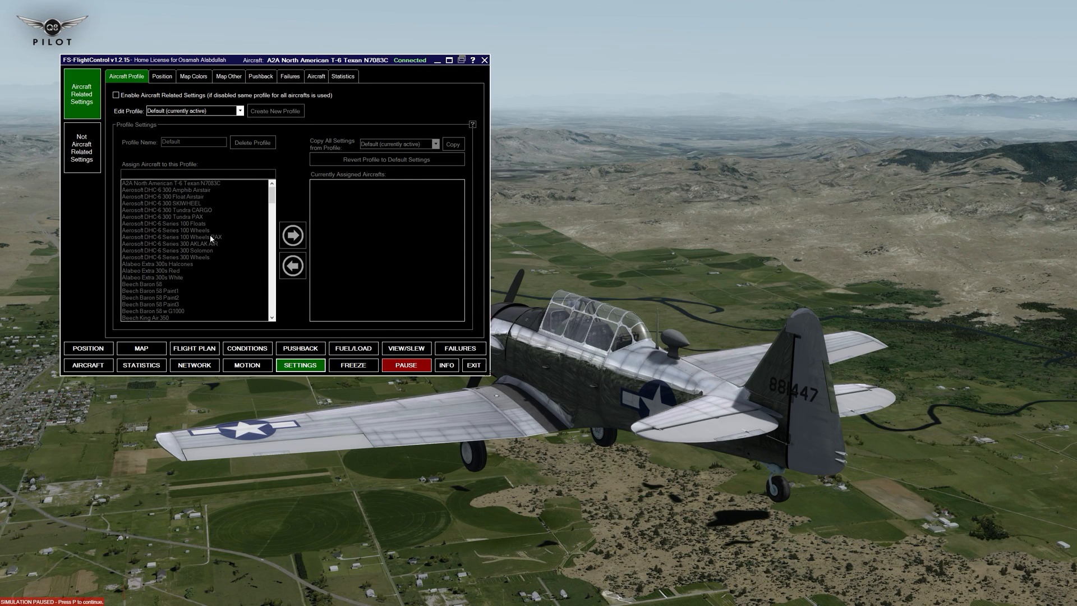
mouse_move(134, 123)
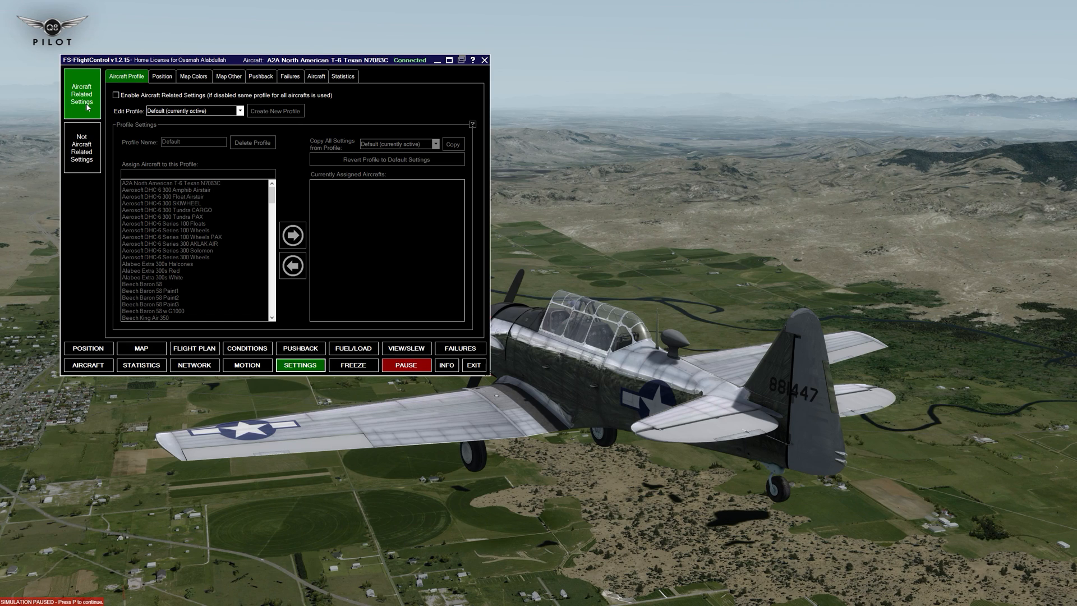
mouse_move(81, 162)
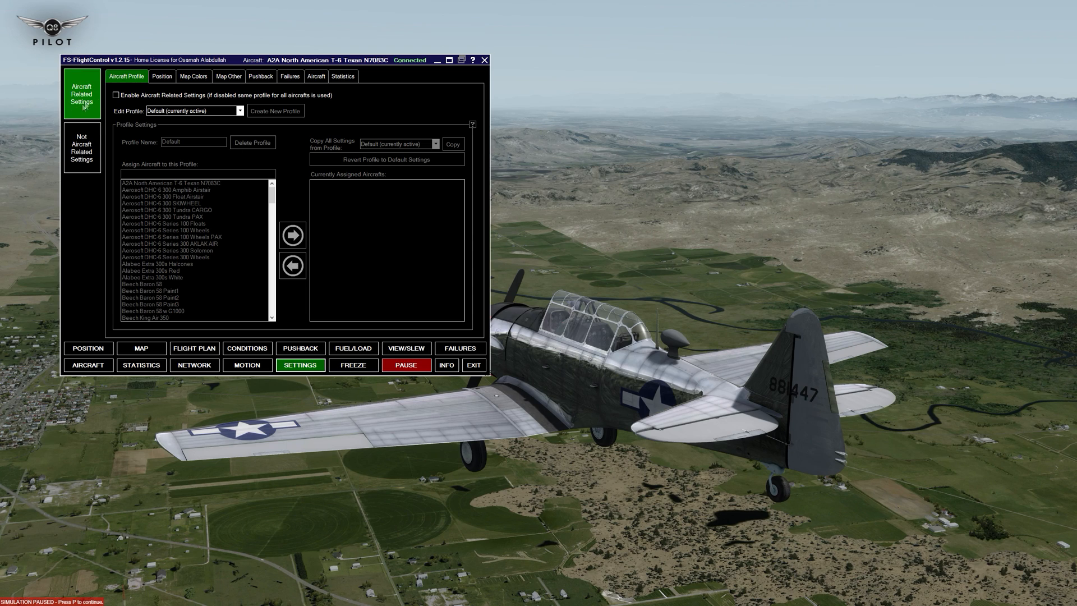
mouse_move(211, 106)
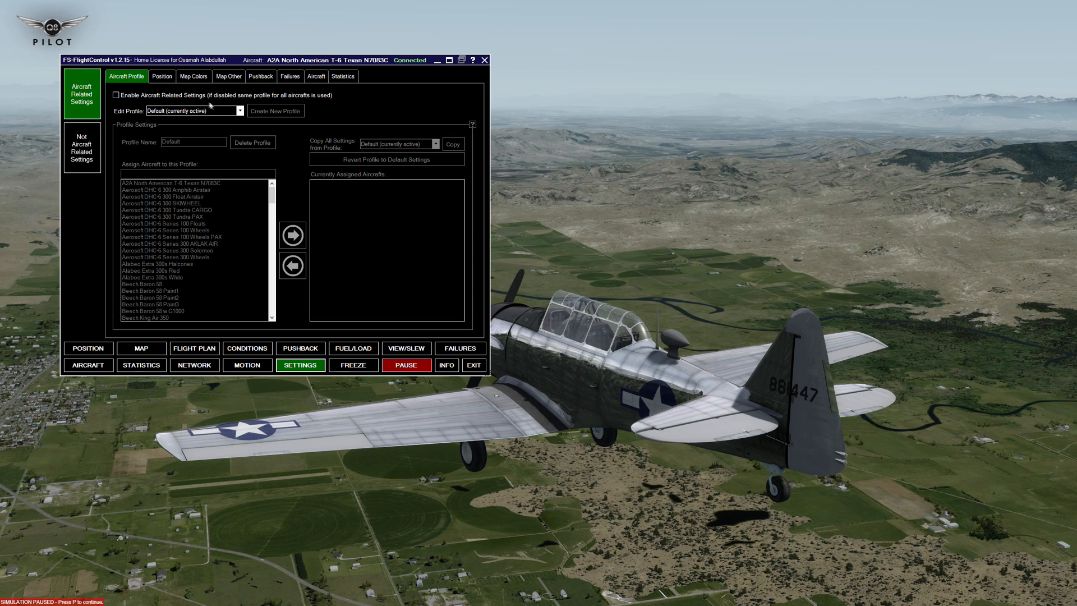
mouse_move(170, 199)
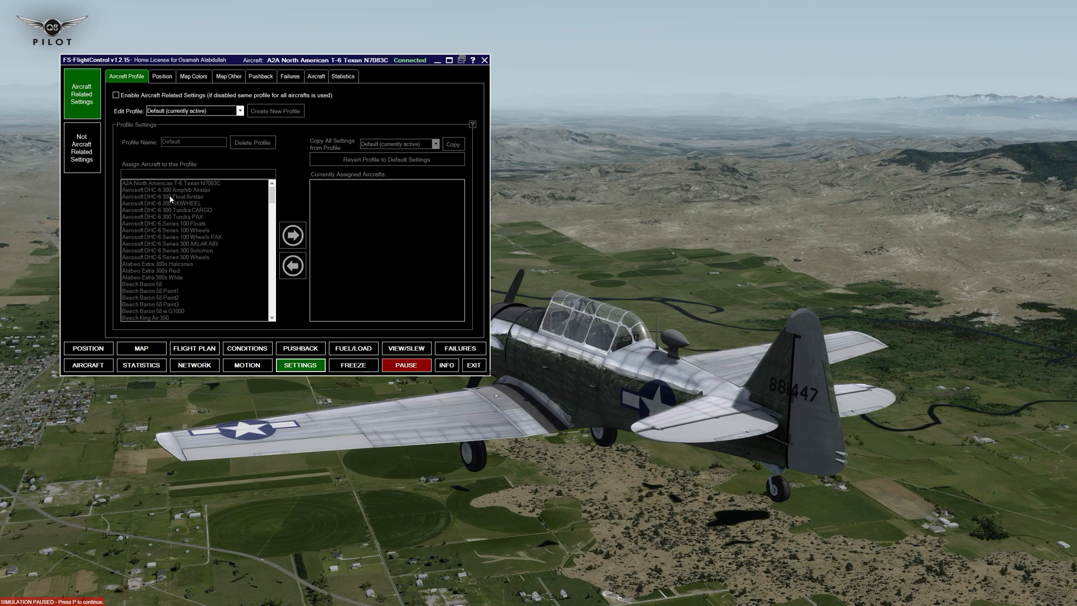
mouse_move(172, 196)
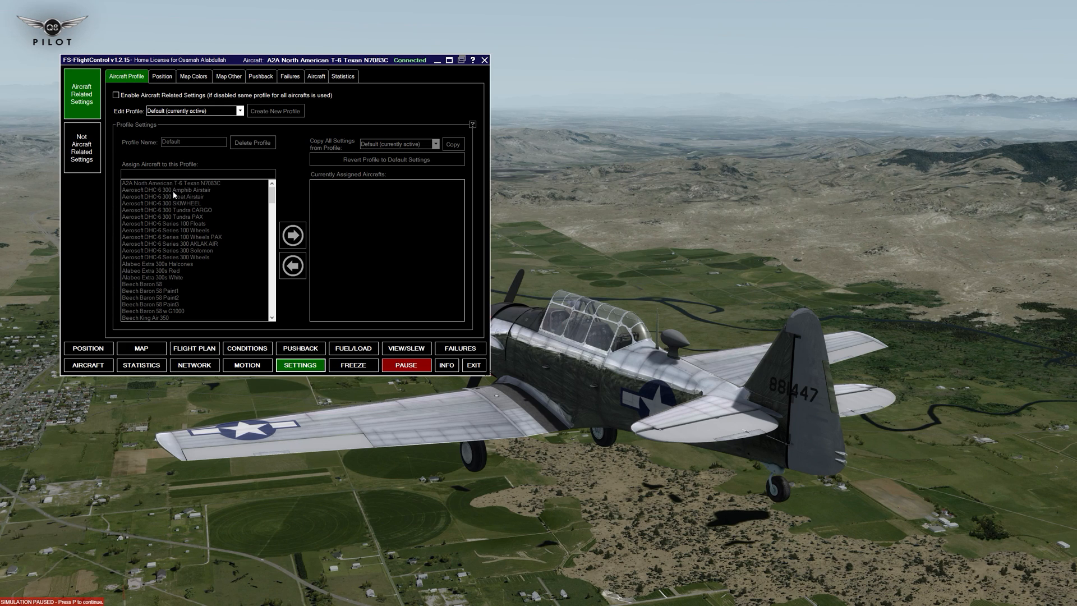
click(162, 76)
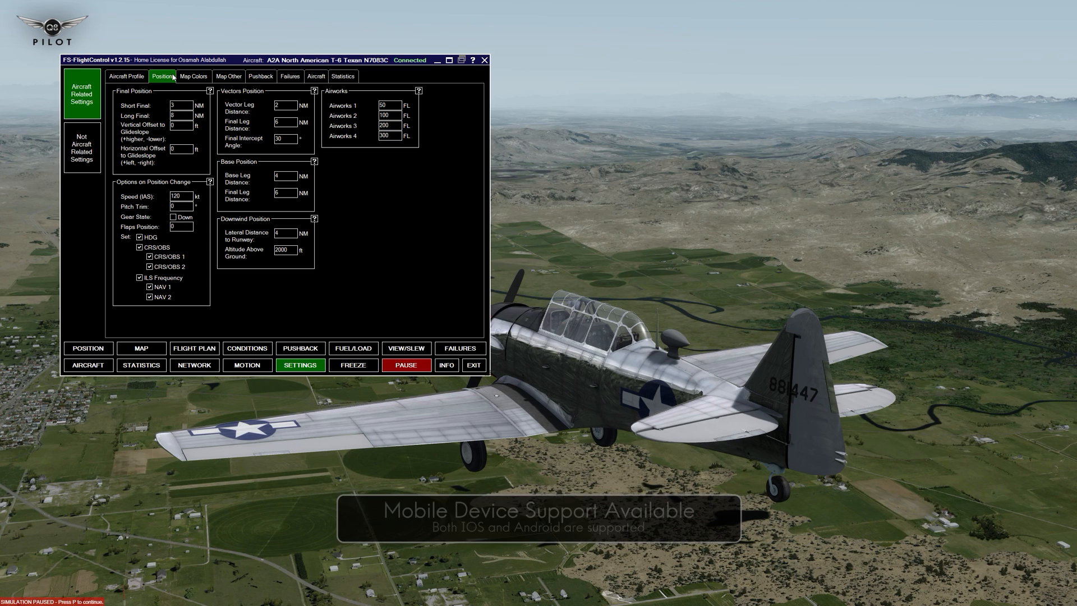
Browse Map Colors, Map Other, Pushback and Failures settings, ending on Google Earth Statistics.
click(193, 76)
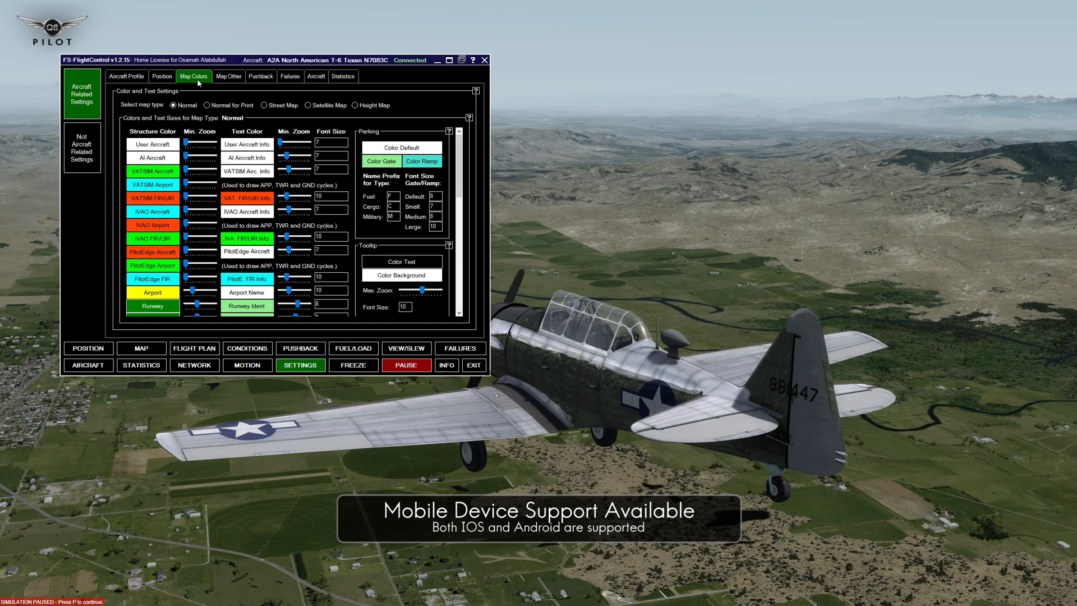
click(228, 76)
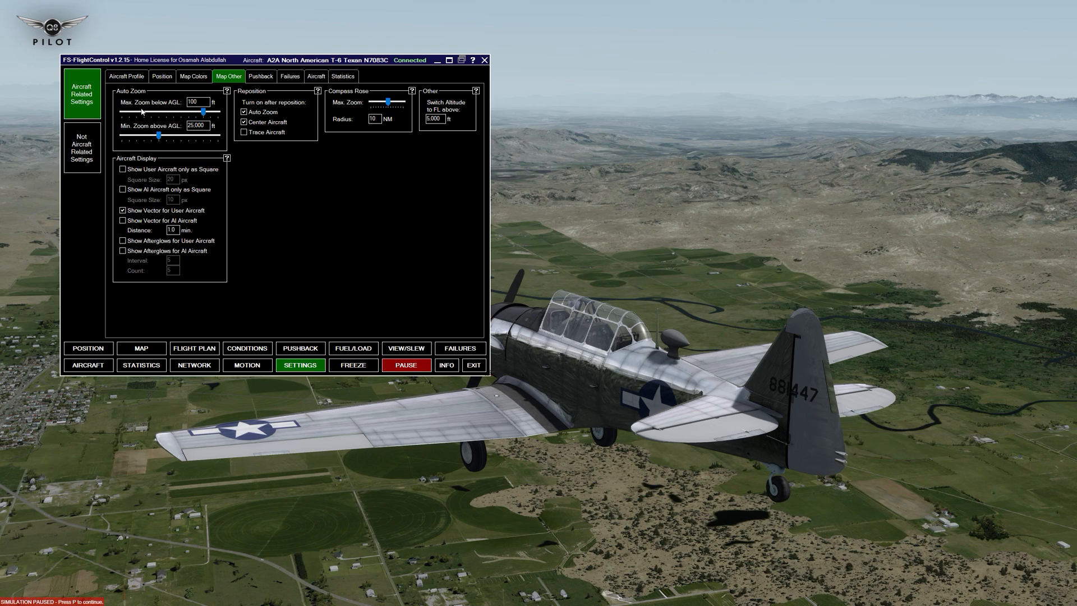
click(260, 76)
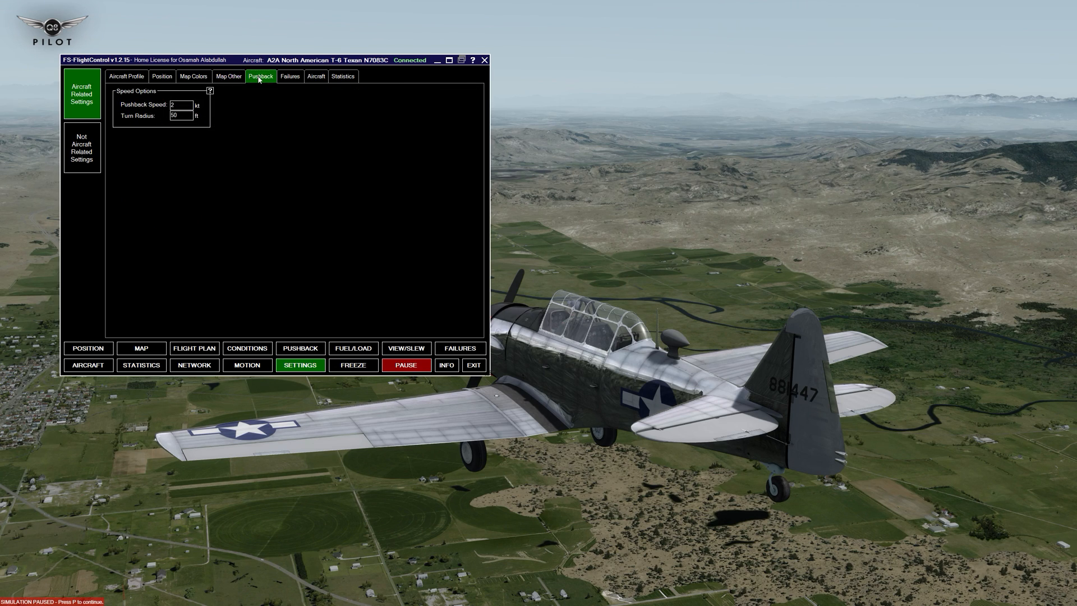
mouse_move(187, 102)
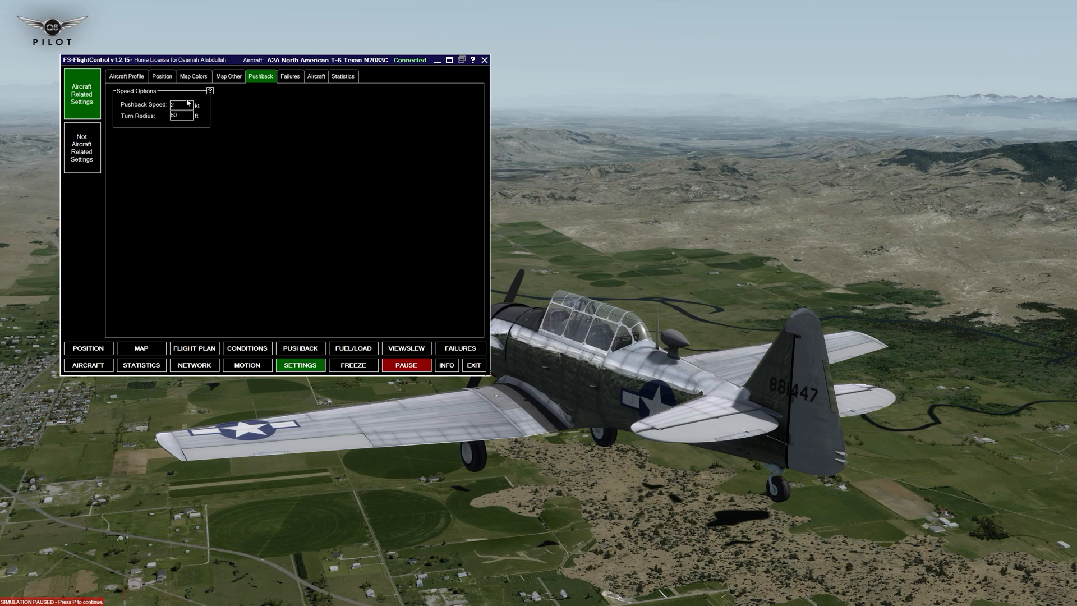
click(290, 76)
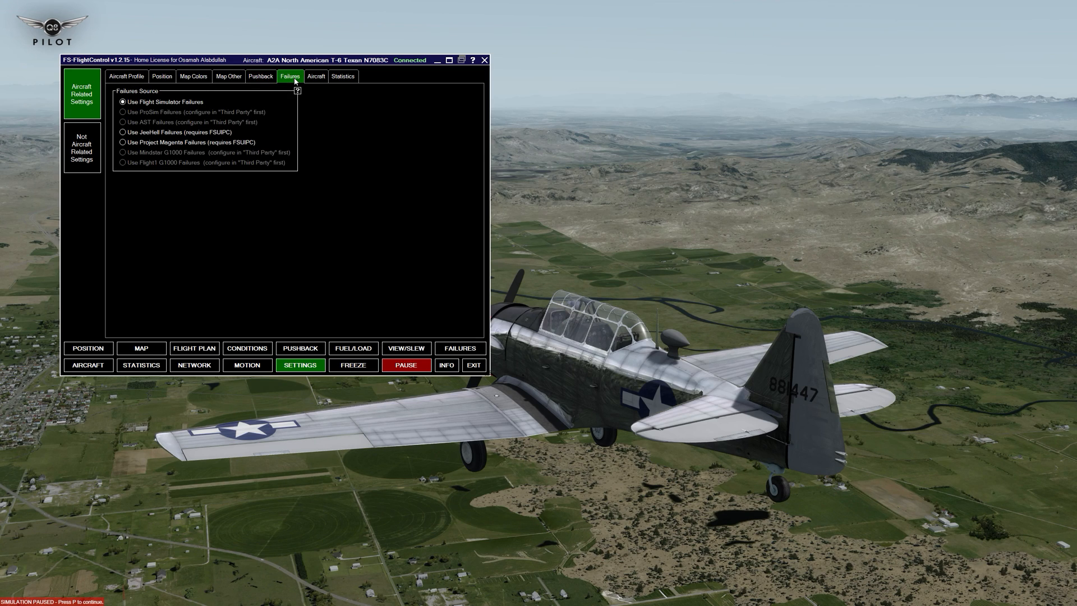
click(343, 76)
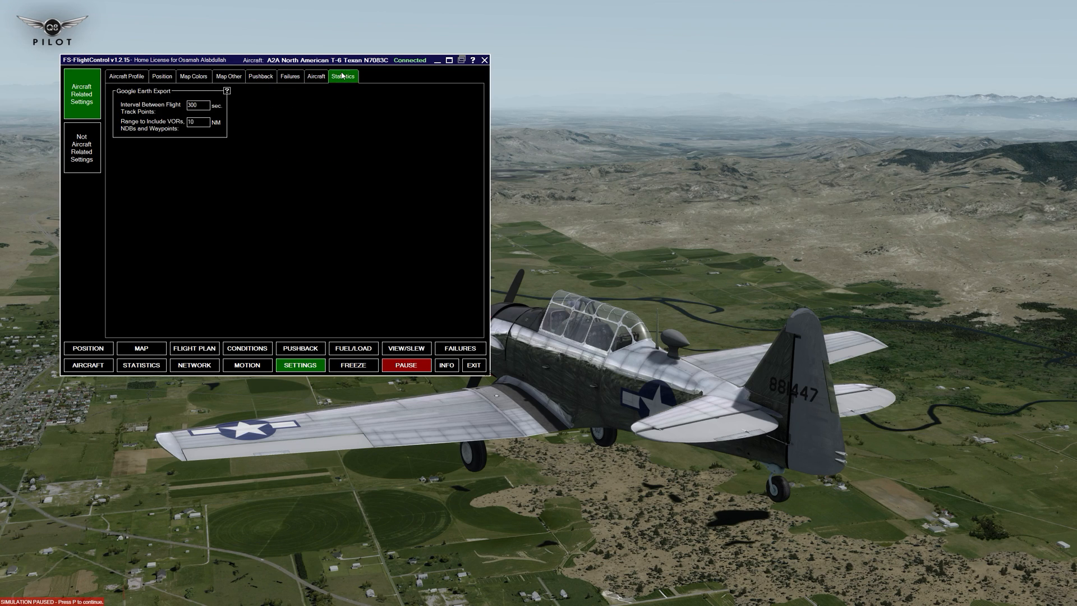